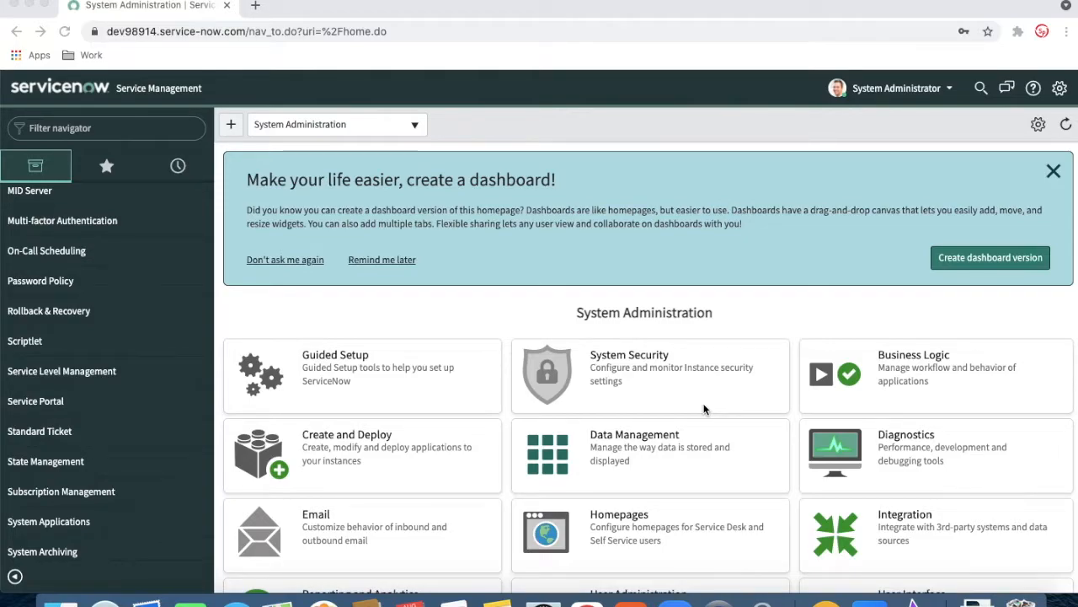
{"action": "mouse_move", "coordinate": [549, 305]}
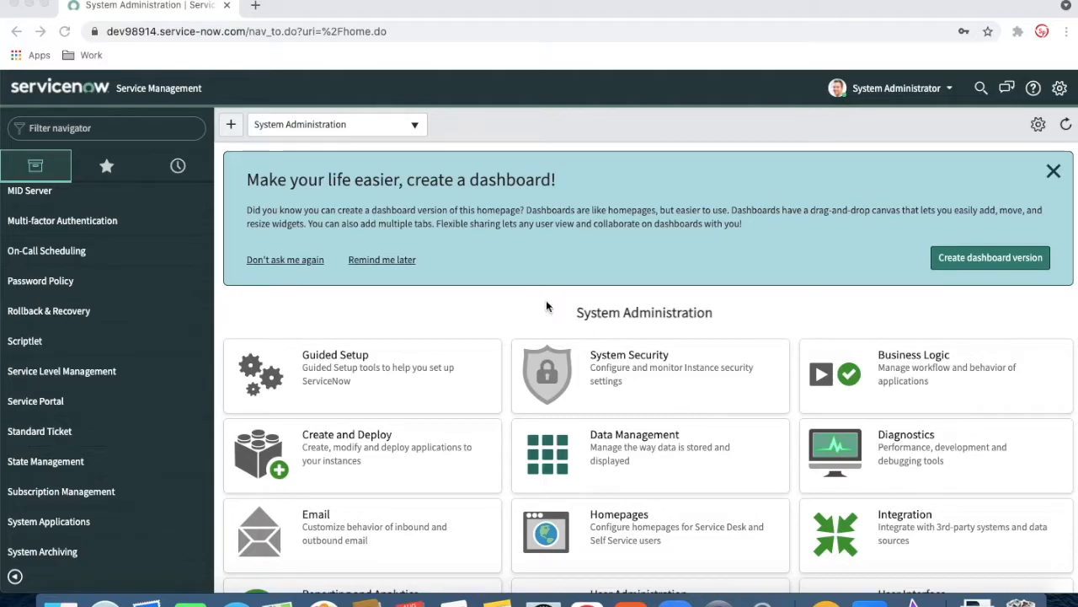
{"action": "mouse_move", "coordinate": [163, 152]}
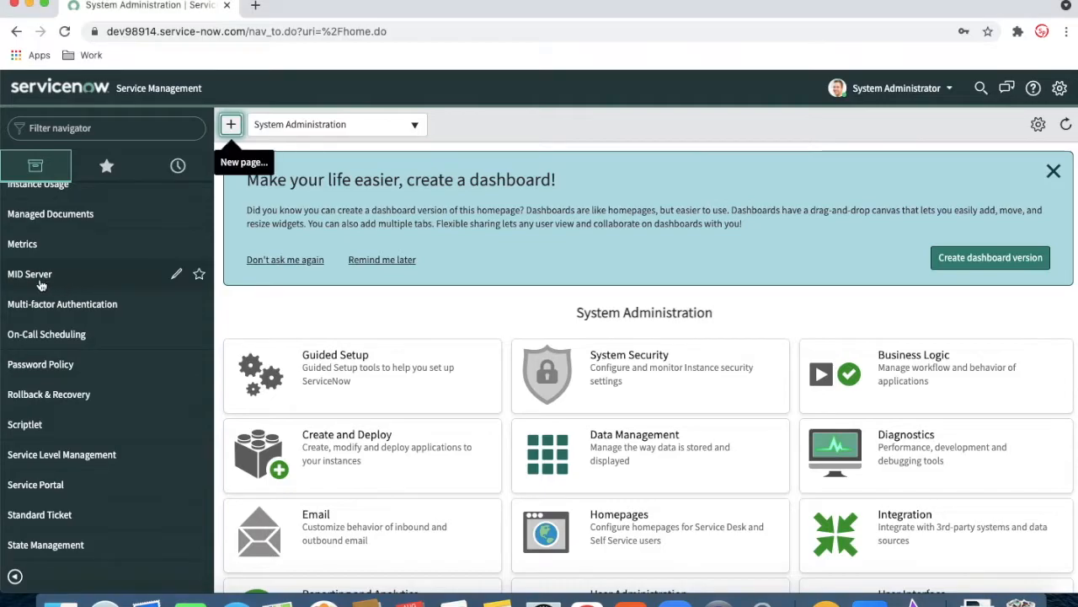
Expand MID Server in the navigator and open the Servers list showing RohitMid
{"action": "left_click", "coordinate": [29, 274]}
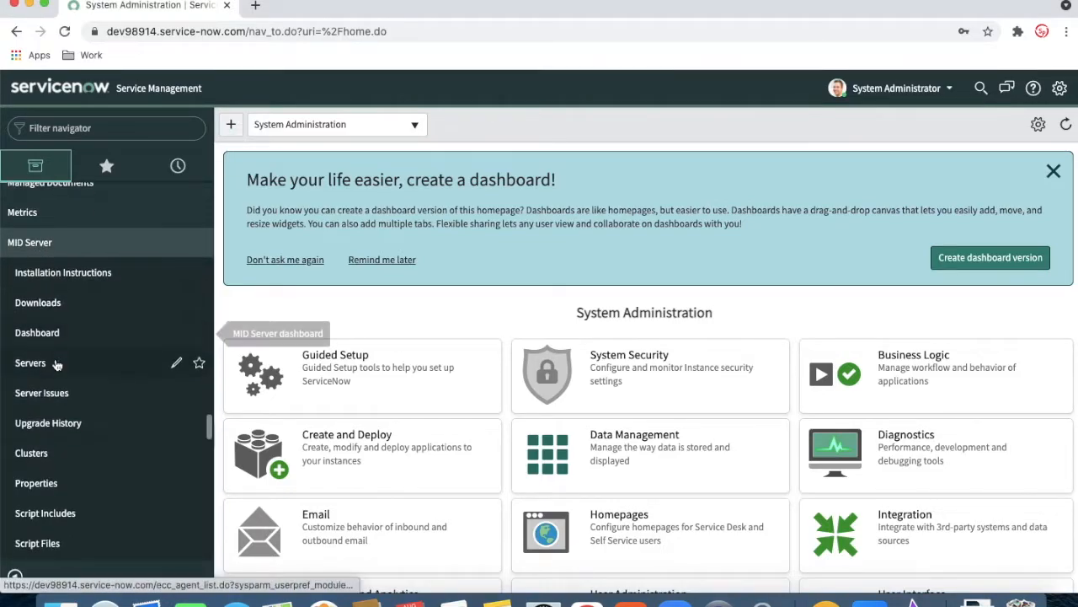
{"action": "left_click", "coordinate": [30, 362]}
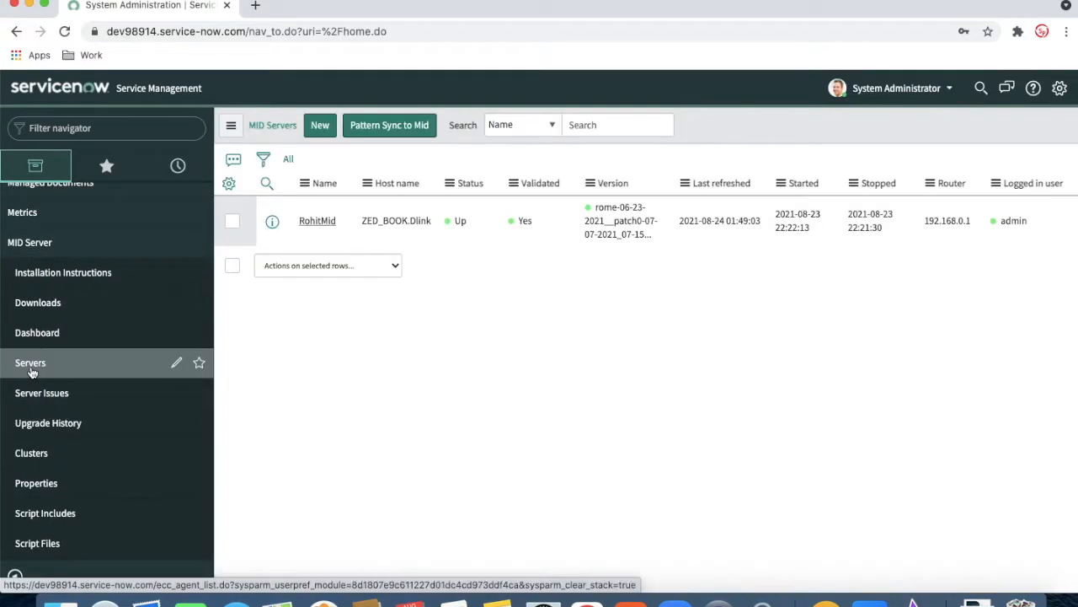
{"action": "left_click", "coordinate": [30, 362]}
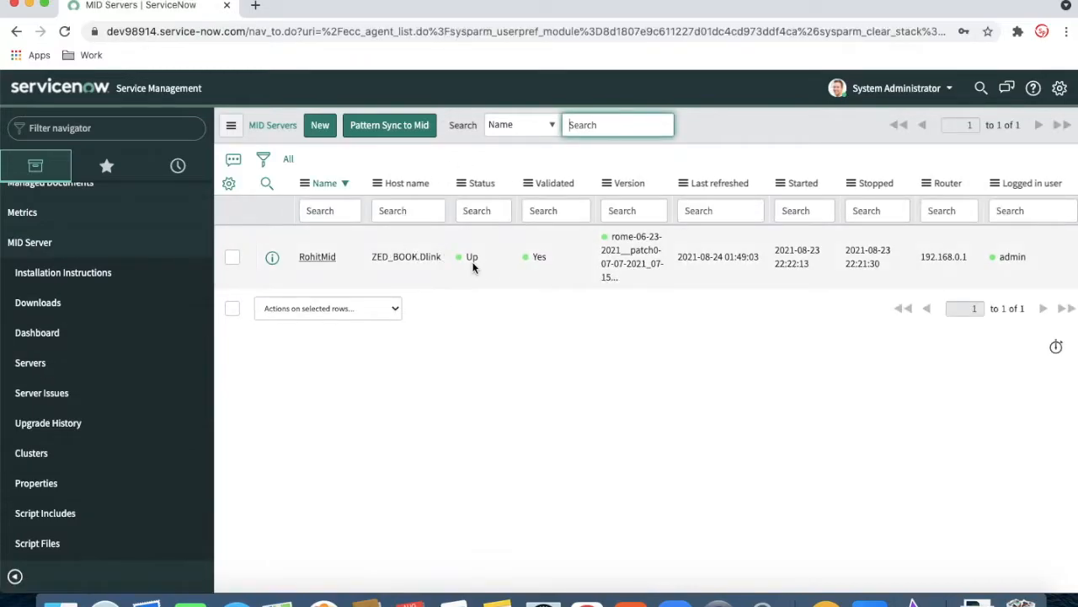
{"action": "mouse_move", "coordinate": [460, 244]}
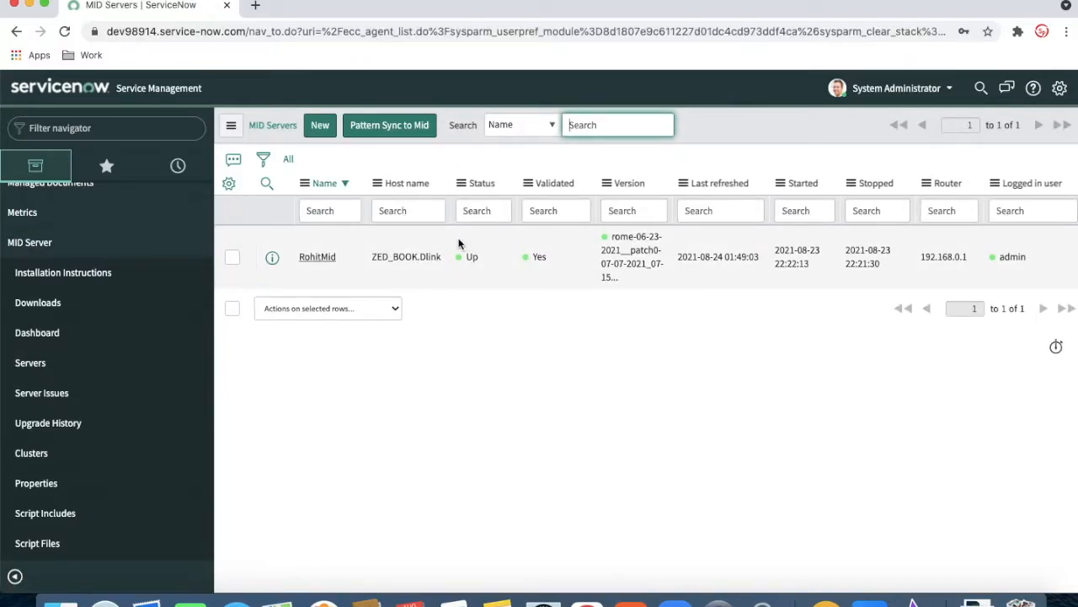
{"action": "mouse_move", "coordinate": [558, 290]}
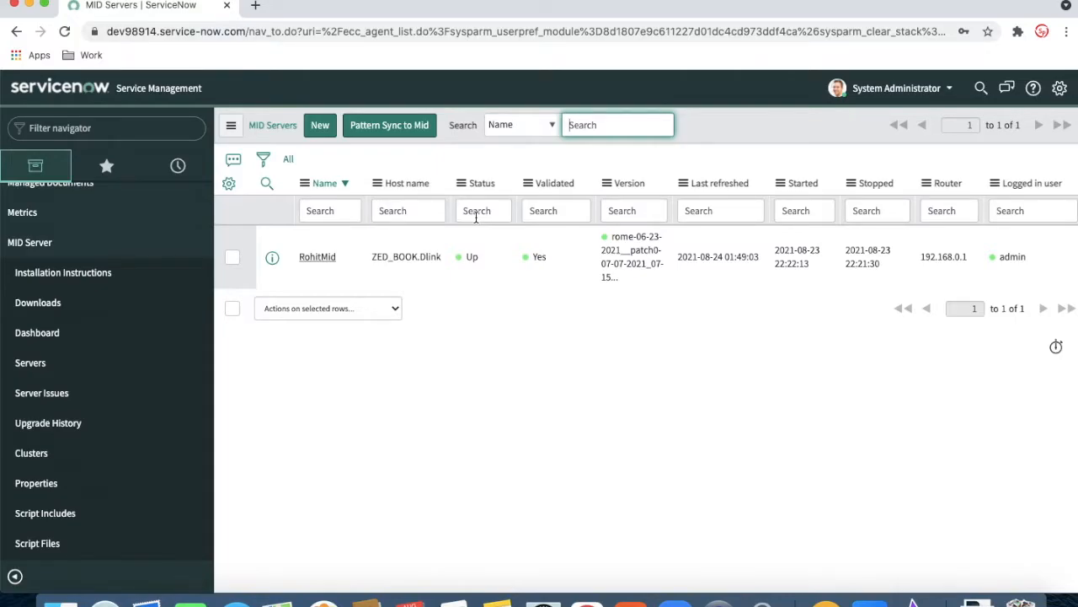
Filter the navigator by 'discovery' to list Home, Dashboard and Discovery Schedules
{"action": "type", "text": "discovery"}
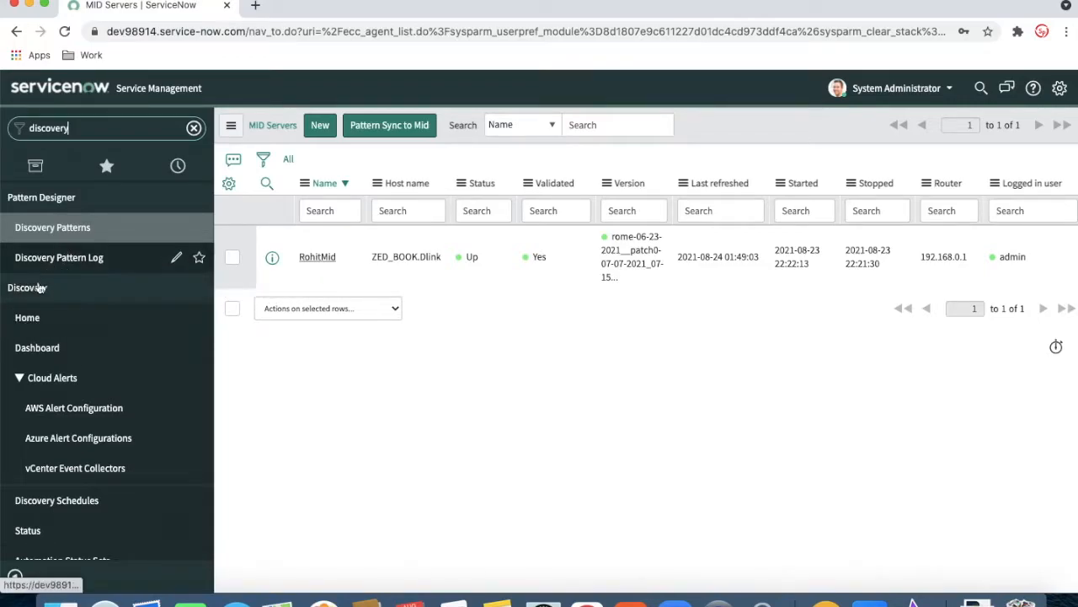
{"action": "mouse_move", "coordinate": [27, 290]}
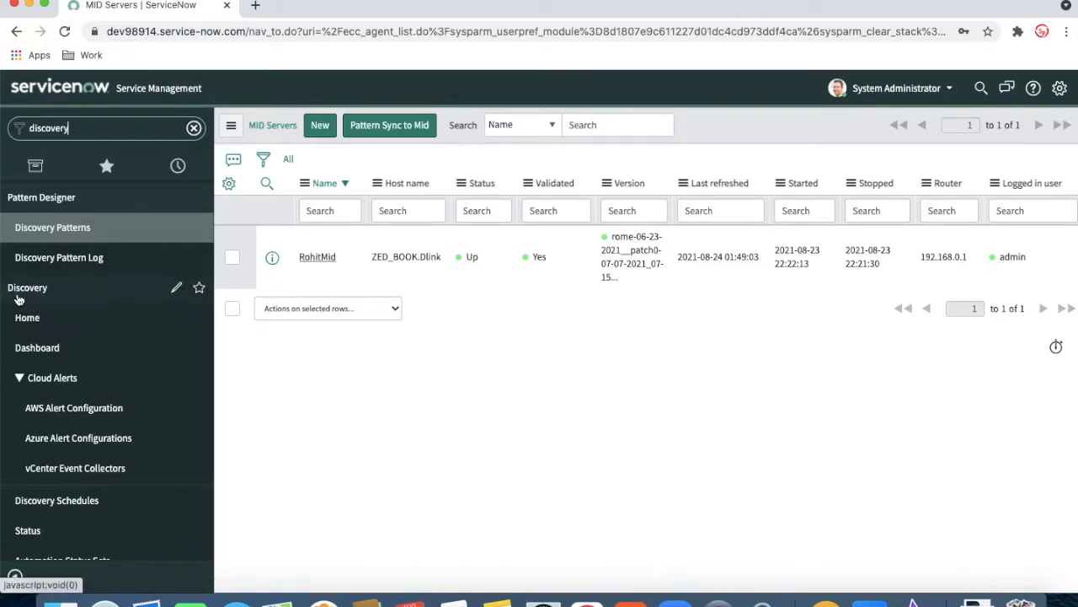
{"action": "mouse_move", "coordinate": [28, 288]}
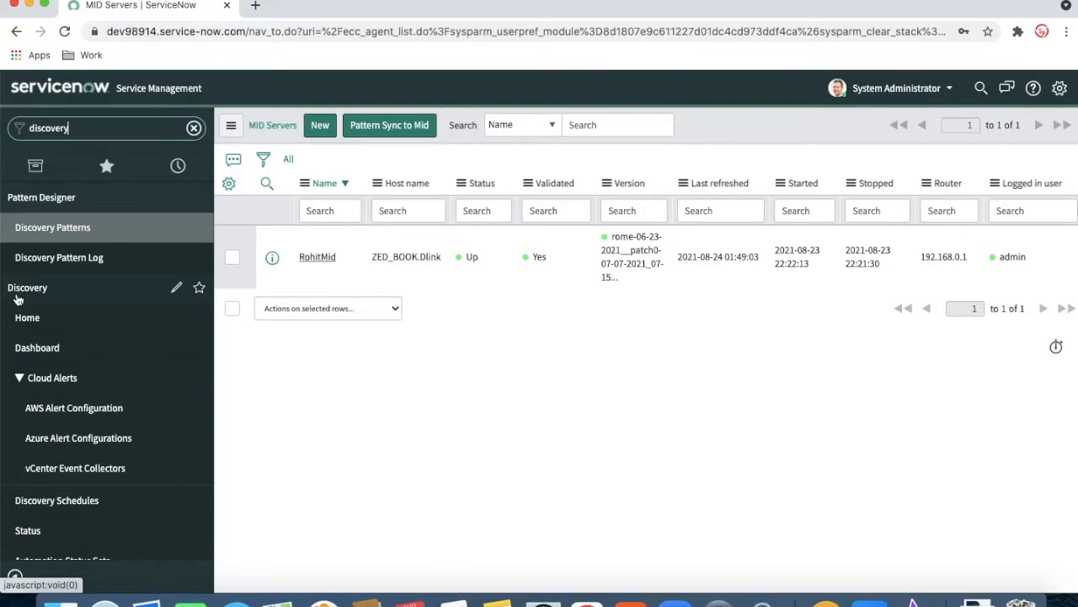
{"action": "mouse_move", "coordinate": [26, 325]}
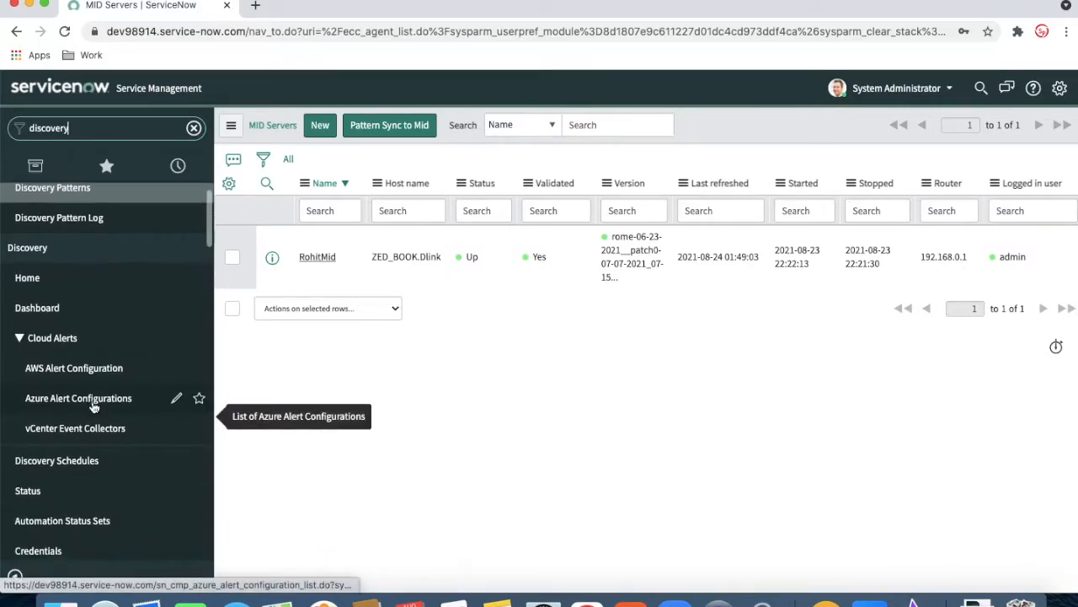
{"action": "mouse_move", "coordinate": [310, 278]}
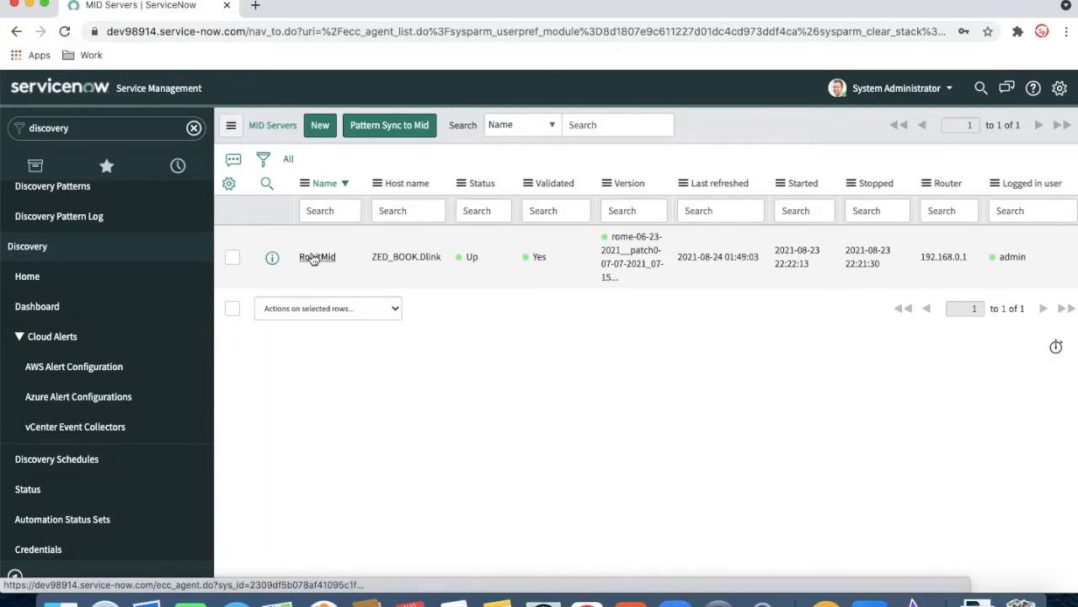
Open the RohitMid record and scroll through its Up, validated Windows status details
{"action": "left_click", "coordinate": [317, 257]}
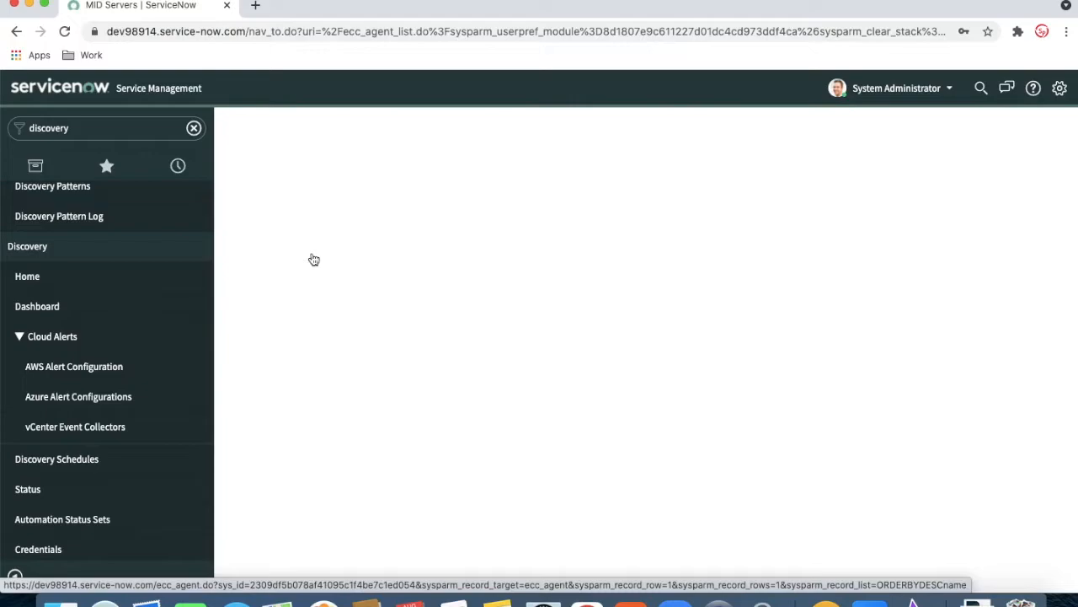
{"action": "left_click", "coordinate": [314, 259]}
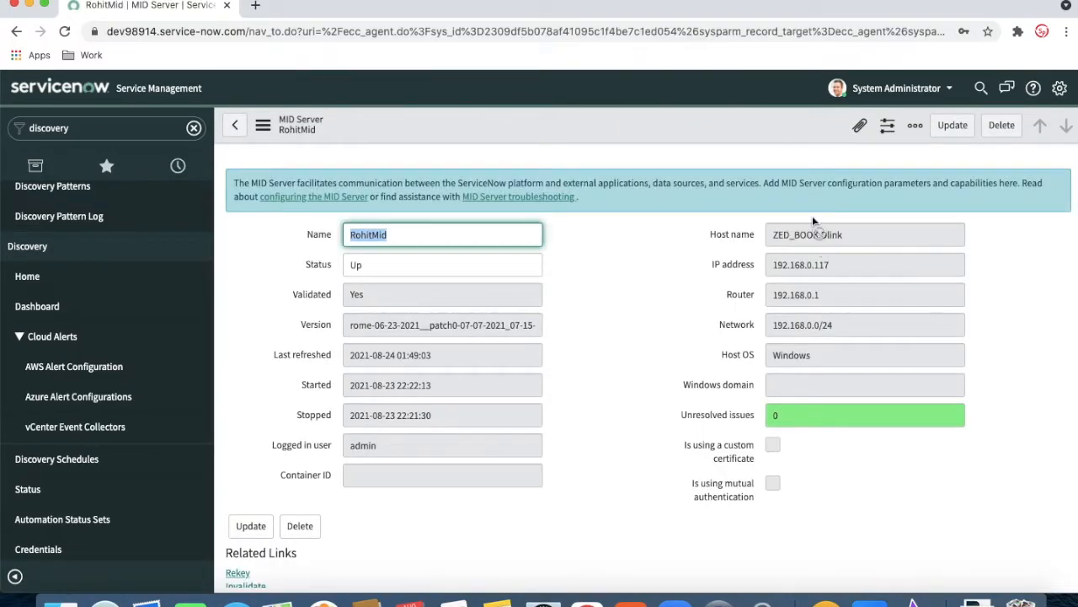
{"action": "mouse_move", "coordinate": [802, 245]}
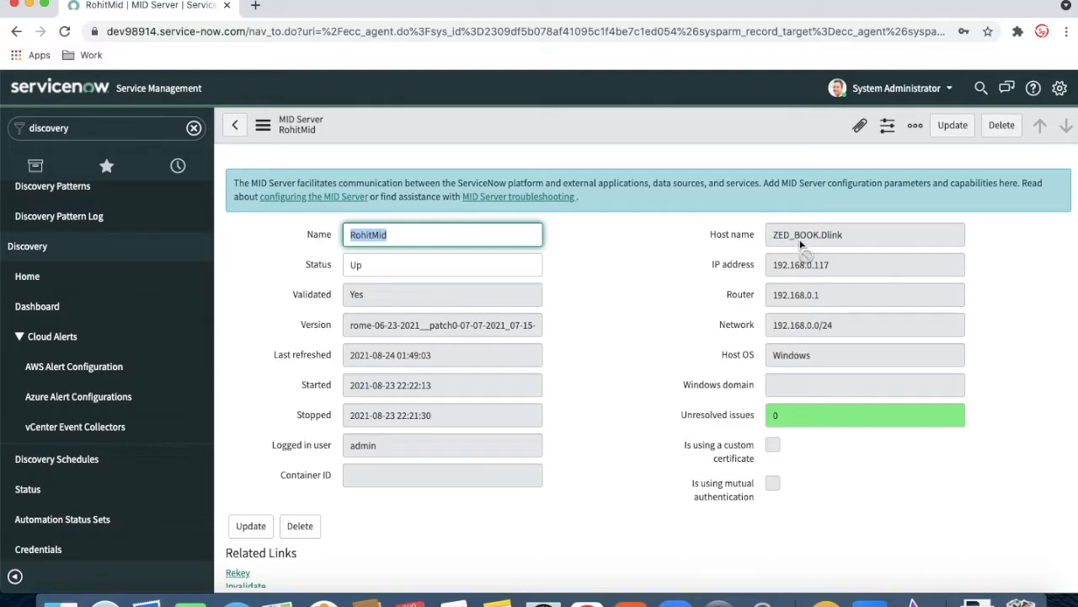
{"action": "scroll", "scroll_direction": "down", "scroll_amount": 3}
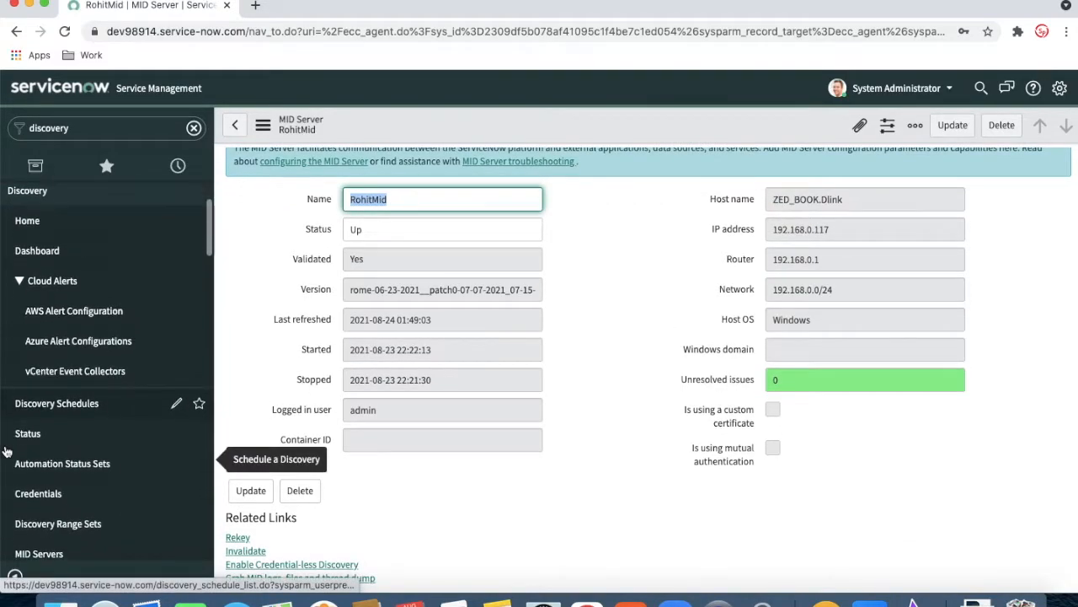
{"action": "mouse_move", "coordinate": [32, 476]}
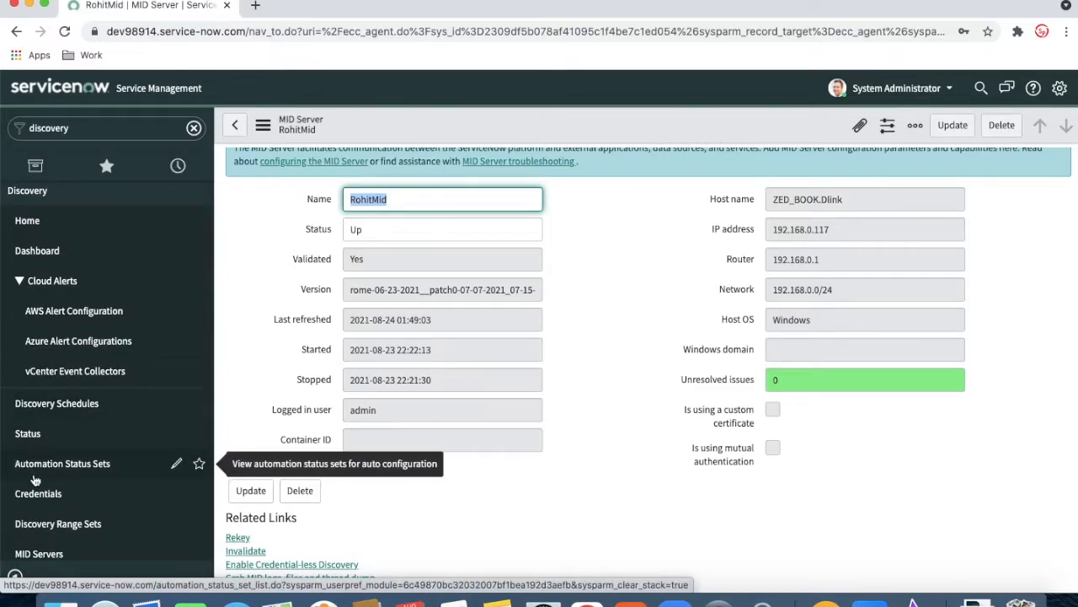
{"action": "mouse_move", "coordinate": [42, 505]}
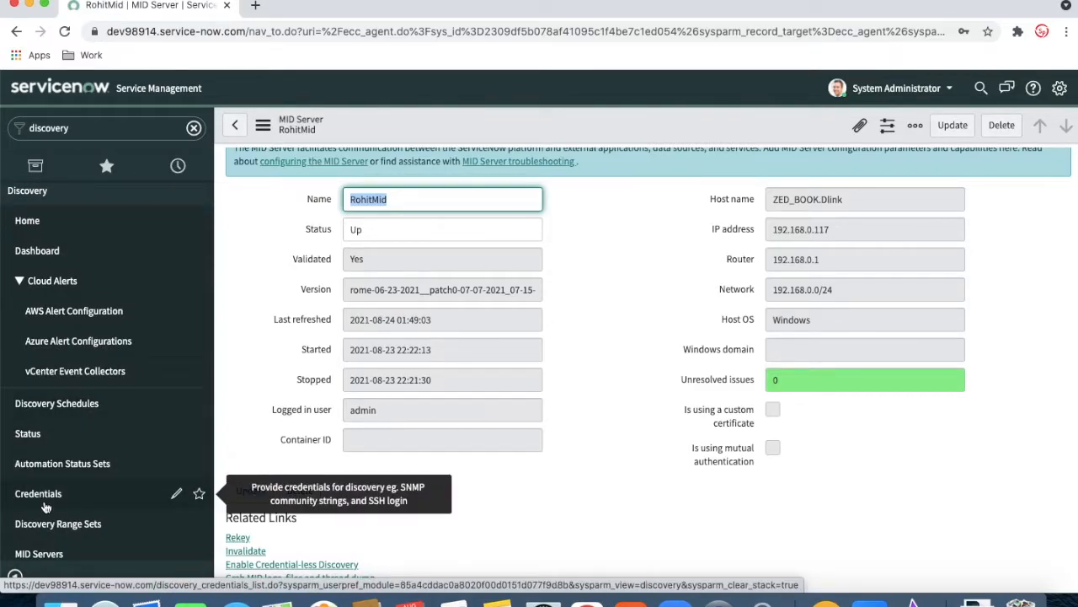
From the Discovery Credentials list, start a New credential to reach the type chooser
{"action": "left_click", "coordinate": [37, 494]}
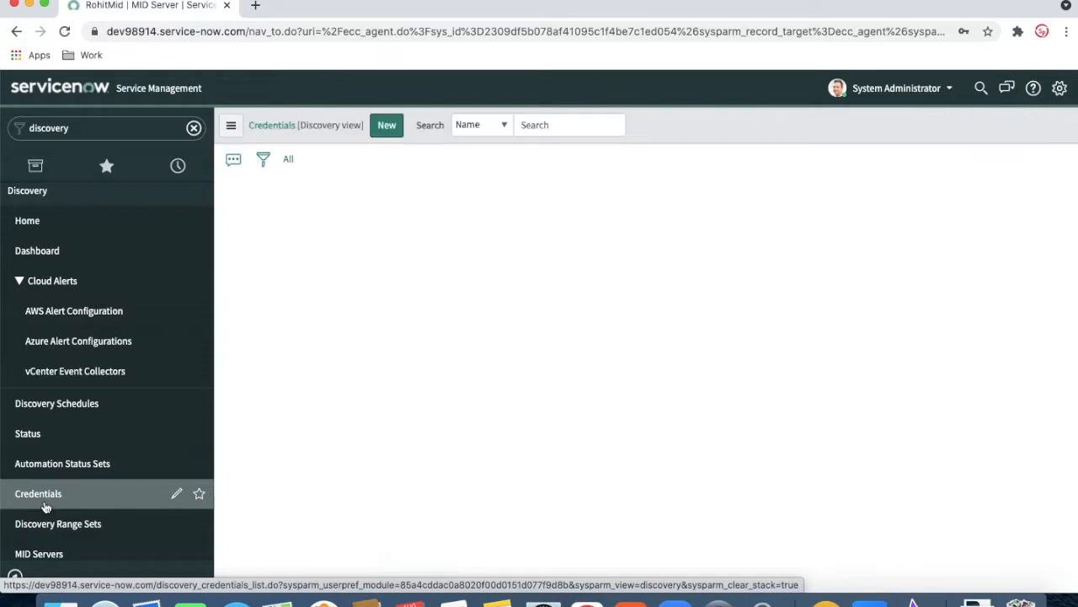
{"action": "left_click", "coordinate": [38, 494]}
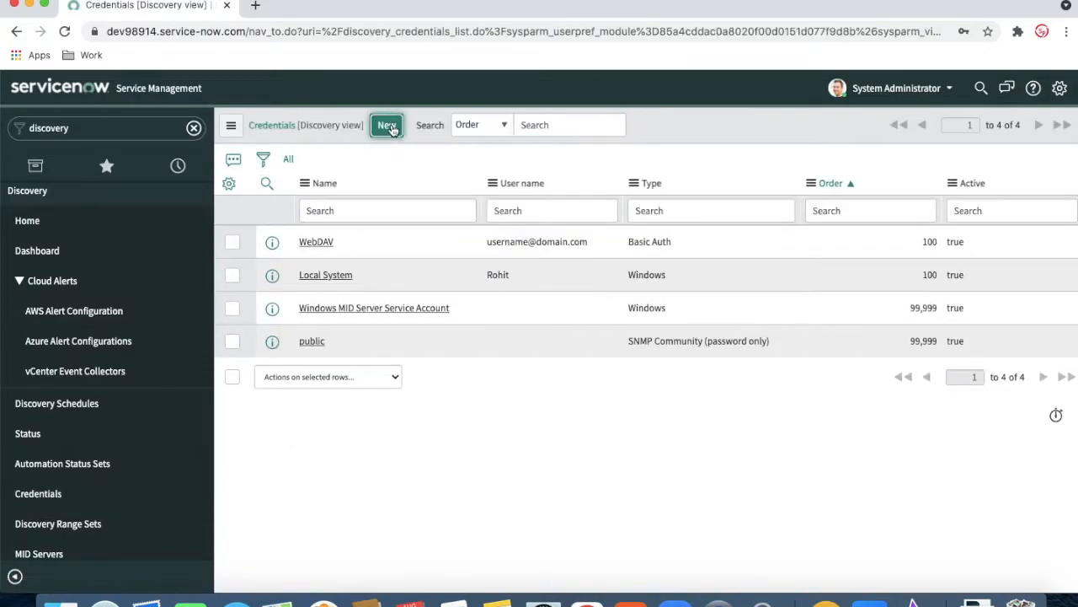
{"action": "left_click", "coordinate": [387, 125]}
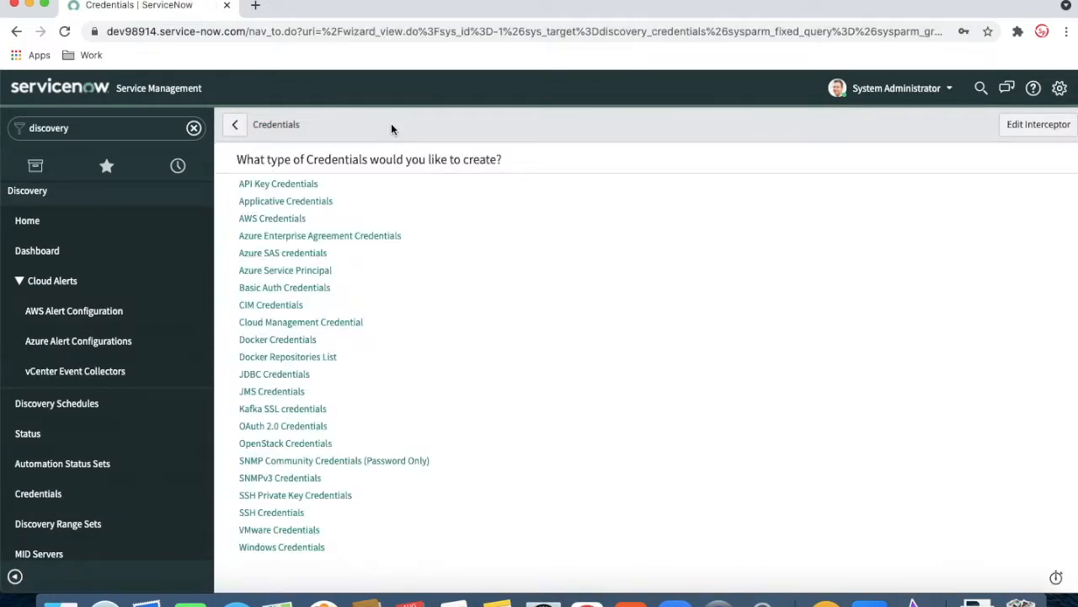
{"action": "mouse_move", "coordinate": [41, 499]}
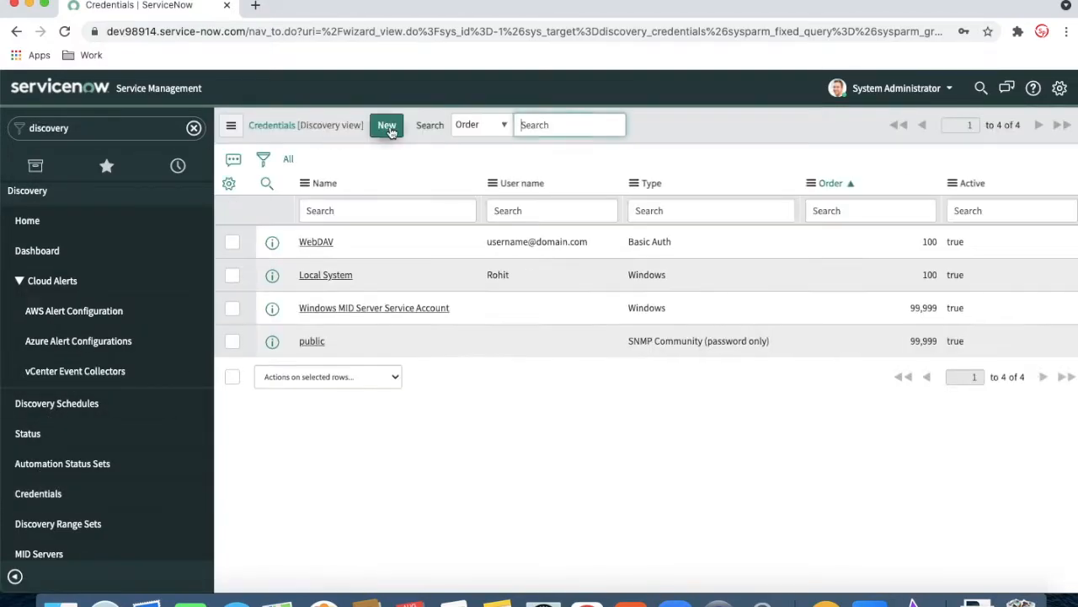
{"action": "left_click", "coordinate": [386, 125]}
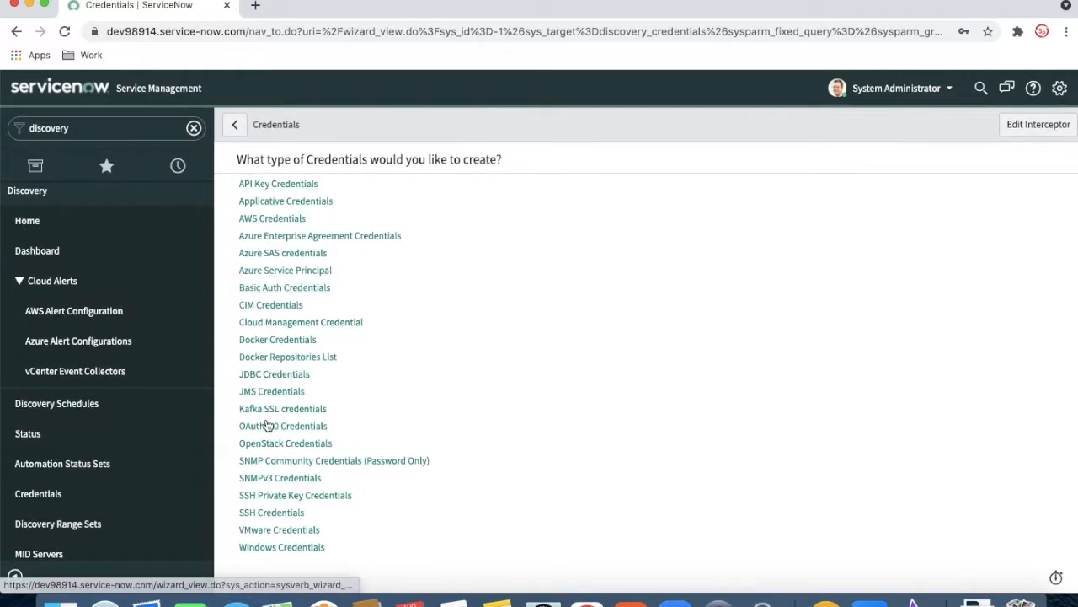
{"action": "mouse_move", "coordinate": [272, 438]}
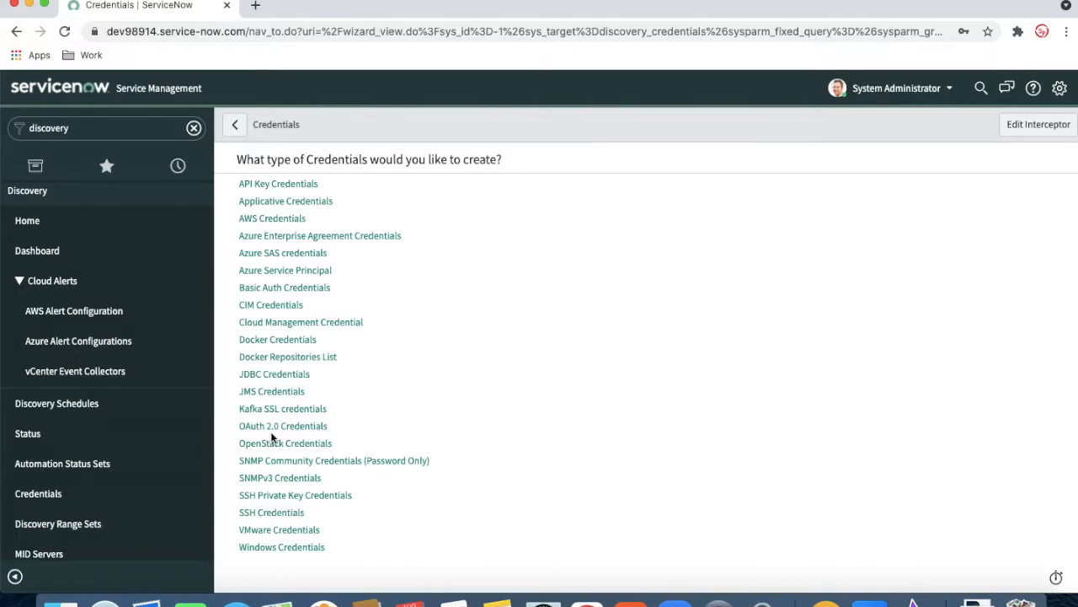
Start a Windows Credentials record named 'Windows Local', applying to all MID servers
{"action": "left_click", "coordinate": [282, 546]}
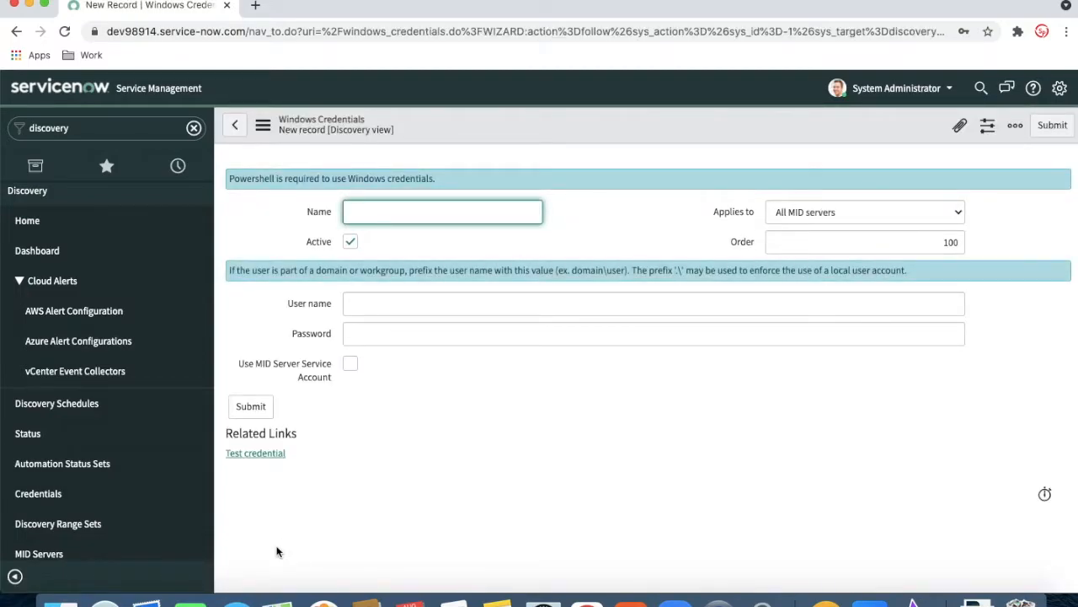
{"action": "type", "text": "W"}
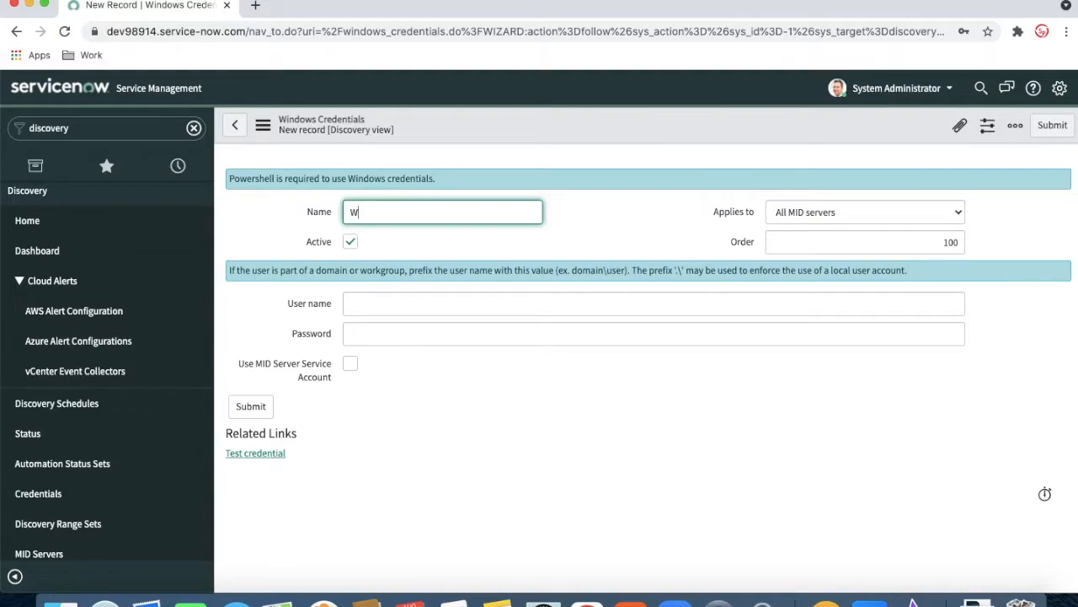
{"action": "type", "text": "indows L"}
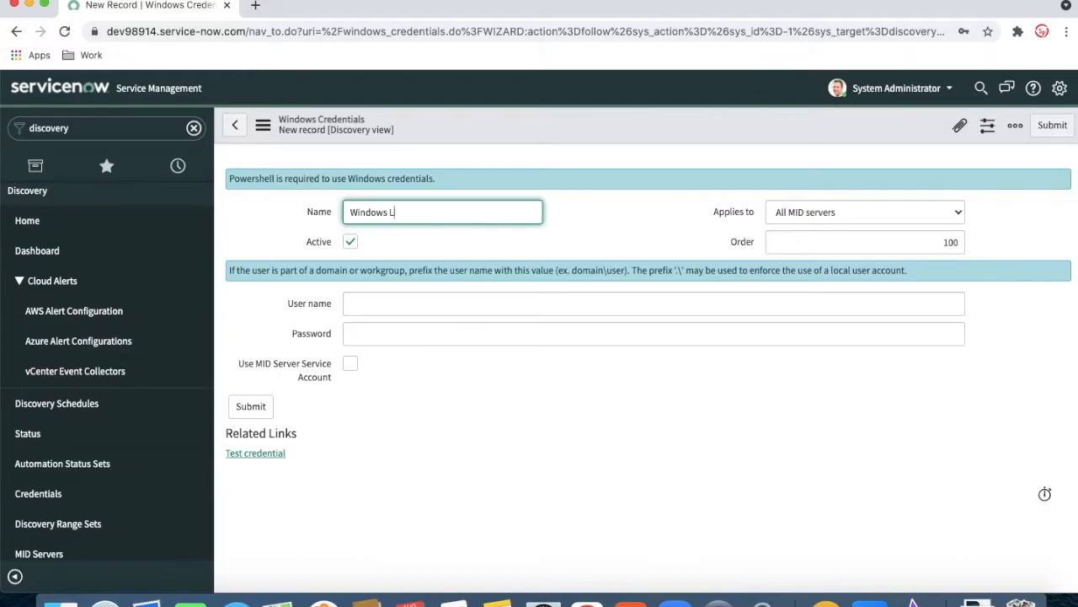
{"action": "type", "text": "ocal"}
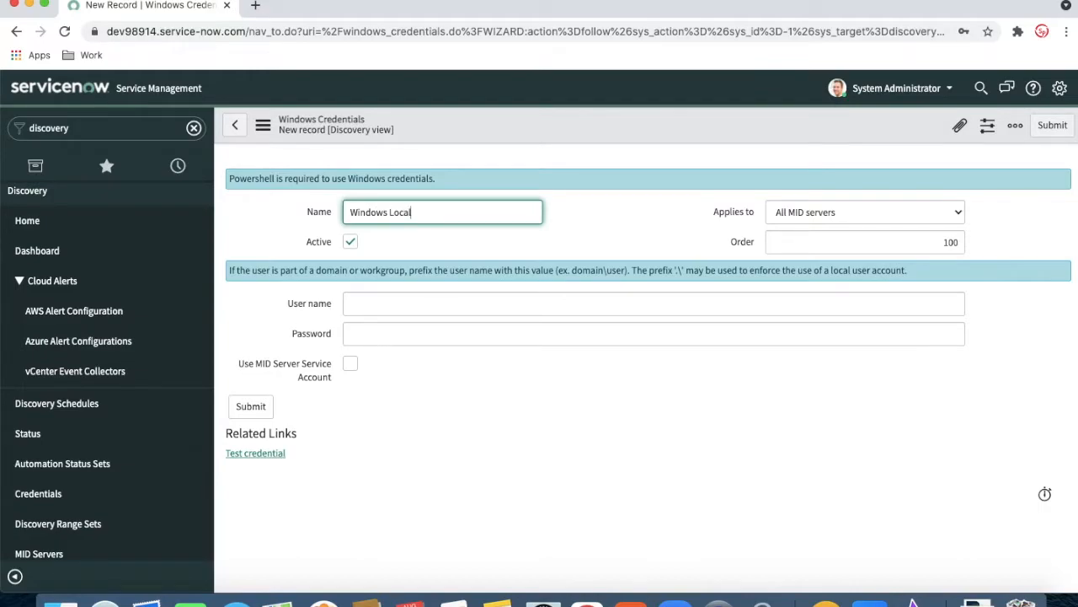
{"action": "mouse_move", "coordinate": [814, 294]}
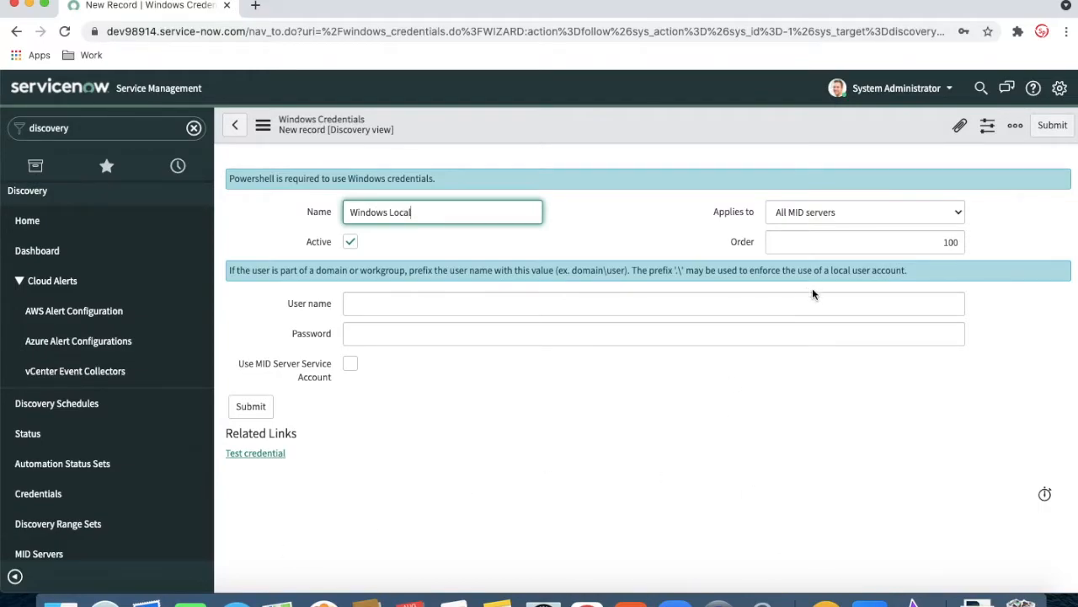
{"action": "mouse_move", "coordinate": [800, 217]}
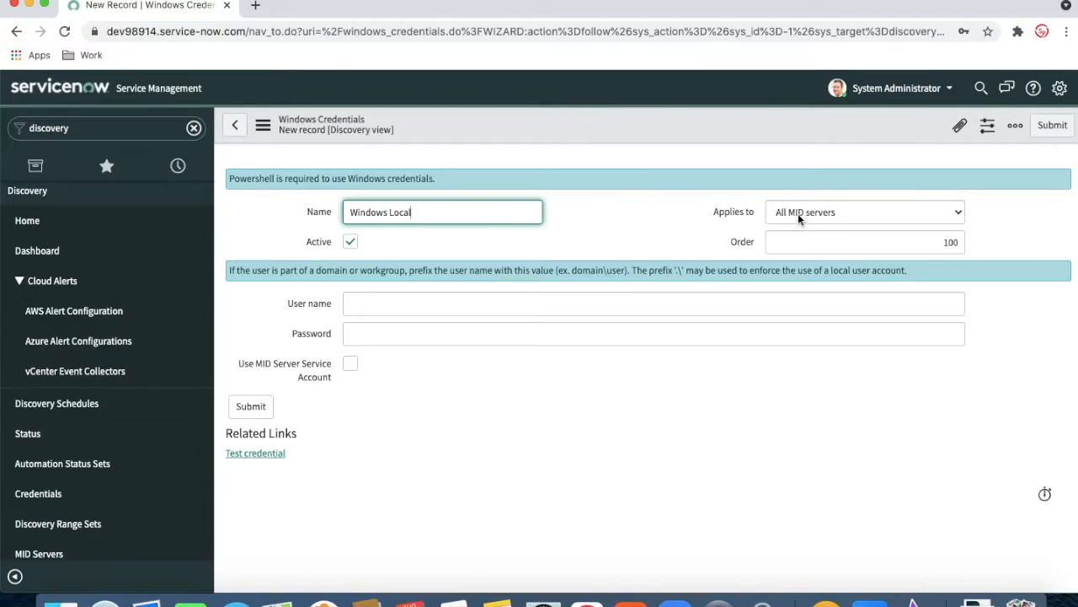
{"action": "left_click", "coordinate": [864, 212]}
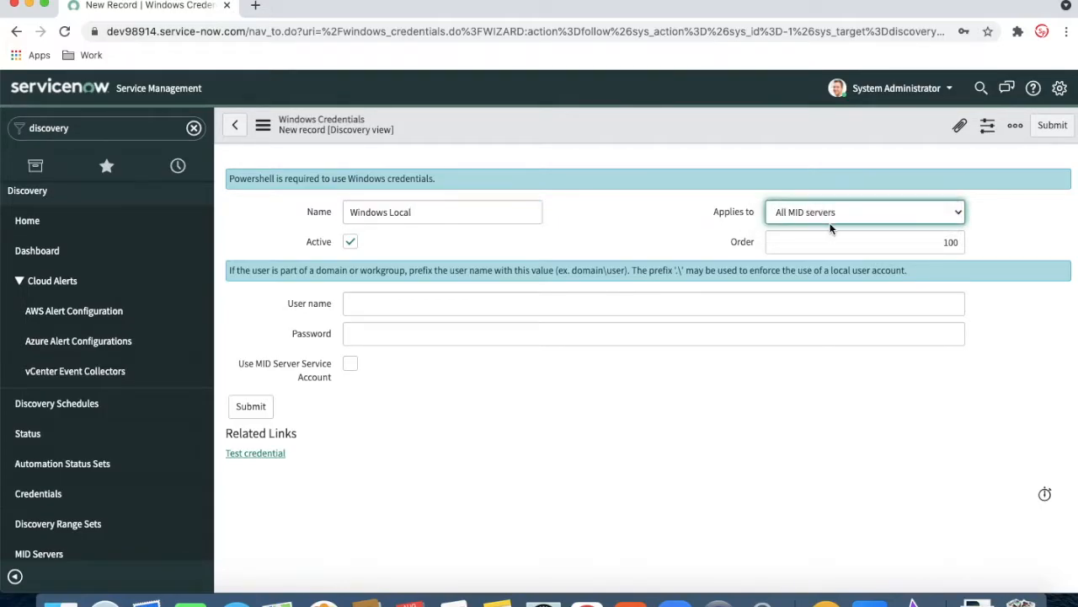
{"action": "mouse_move", "coordinate": [826, 211]}
{"action": "type", "text": "Rohit"}
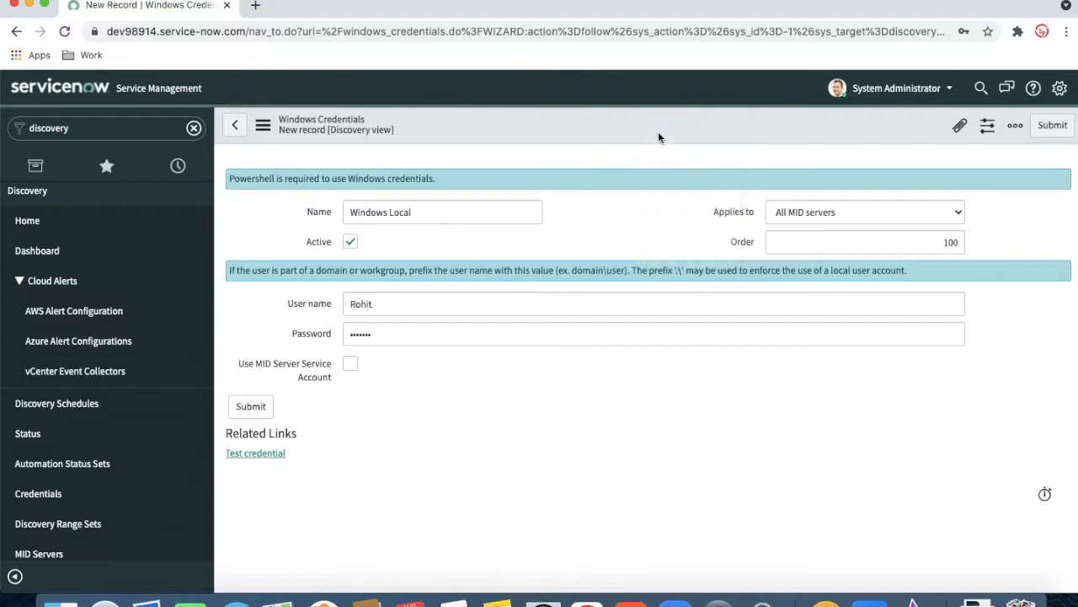
Submit the Windows Local credential, then open and cancel its credential test
{"action": "left_click", "coordinate": [250, 406]}
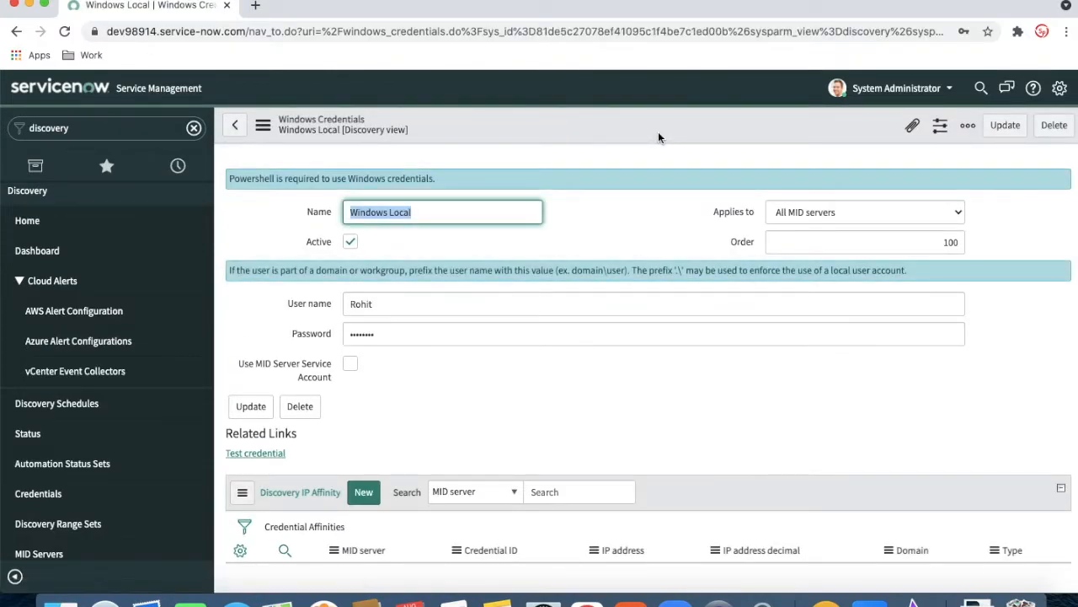
{"action": "mouse_move", "coordinate": [255, 453]}
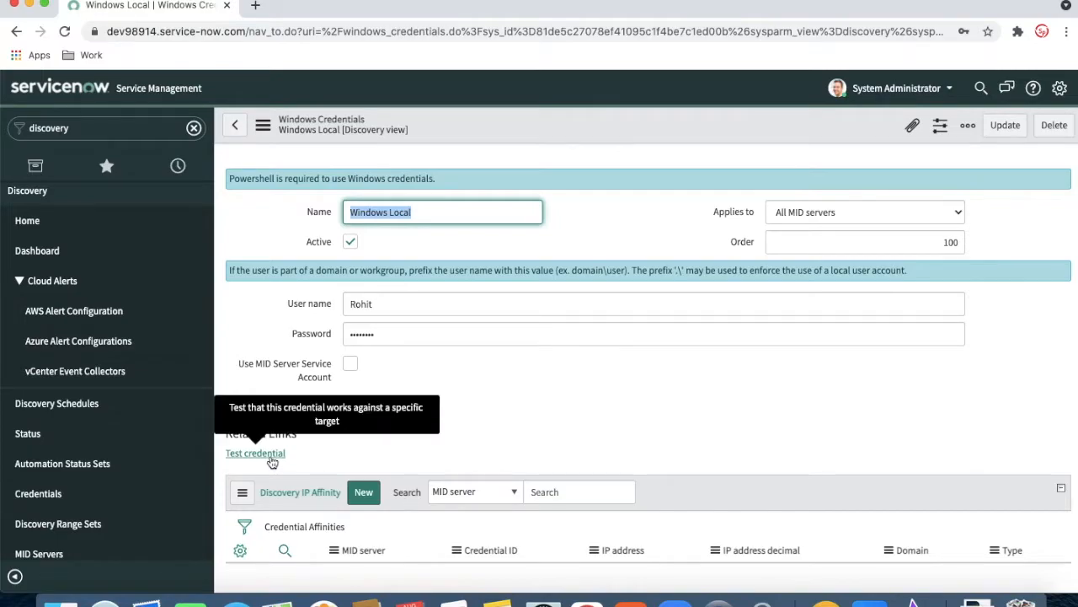
{"action": "left_click", "coordinate": [255, 453]}
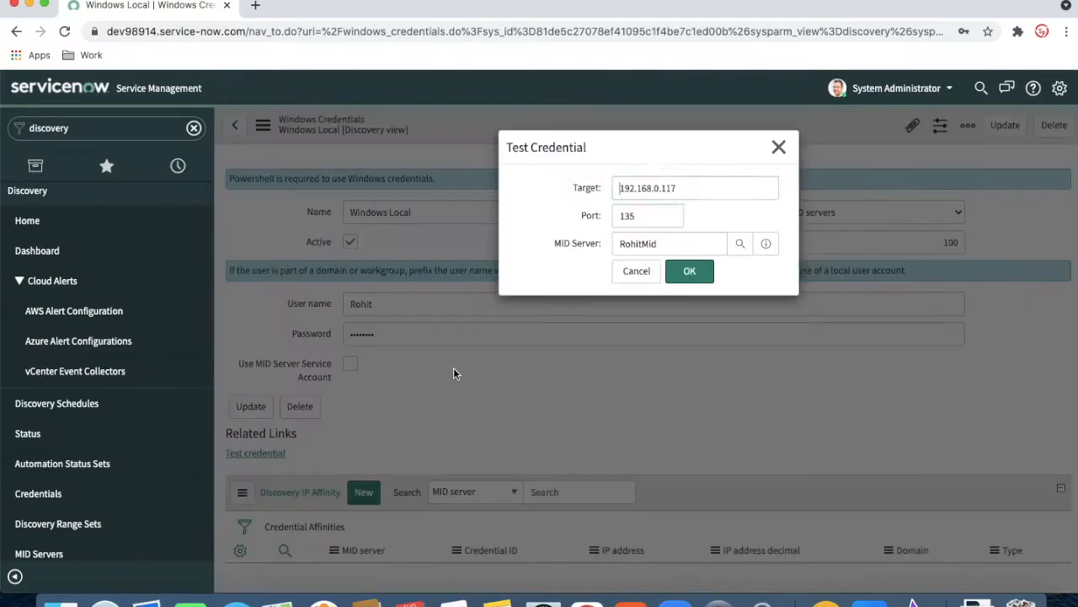
{"action": "left_click", "coordinate": [695, 187]}
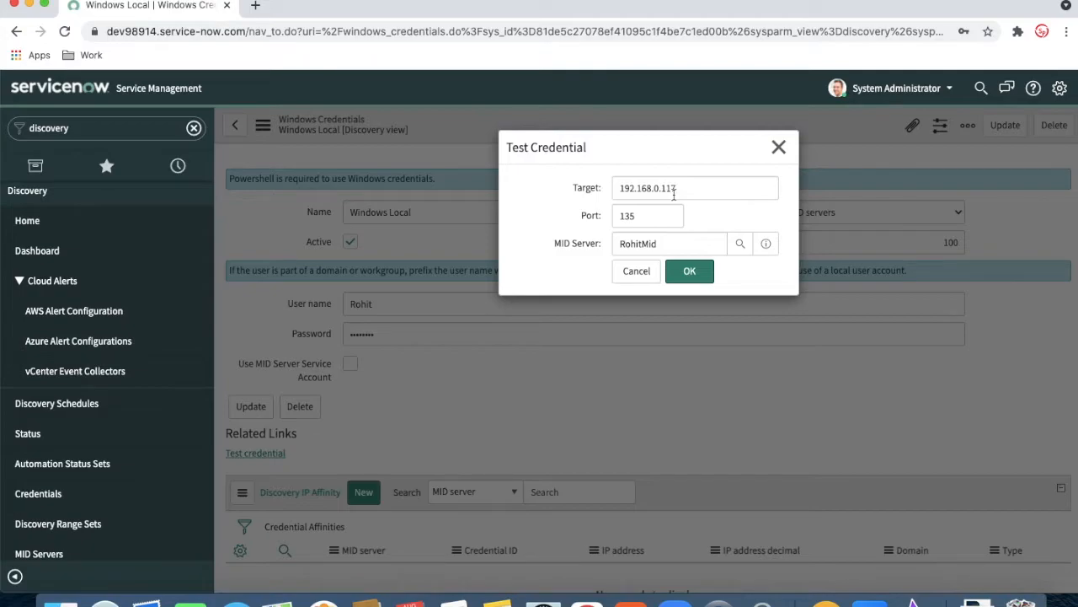
{"action": "left_click", "coordinate": [635, 270]}
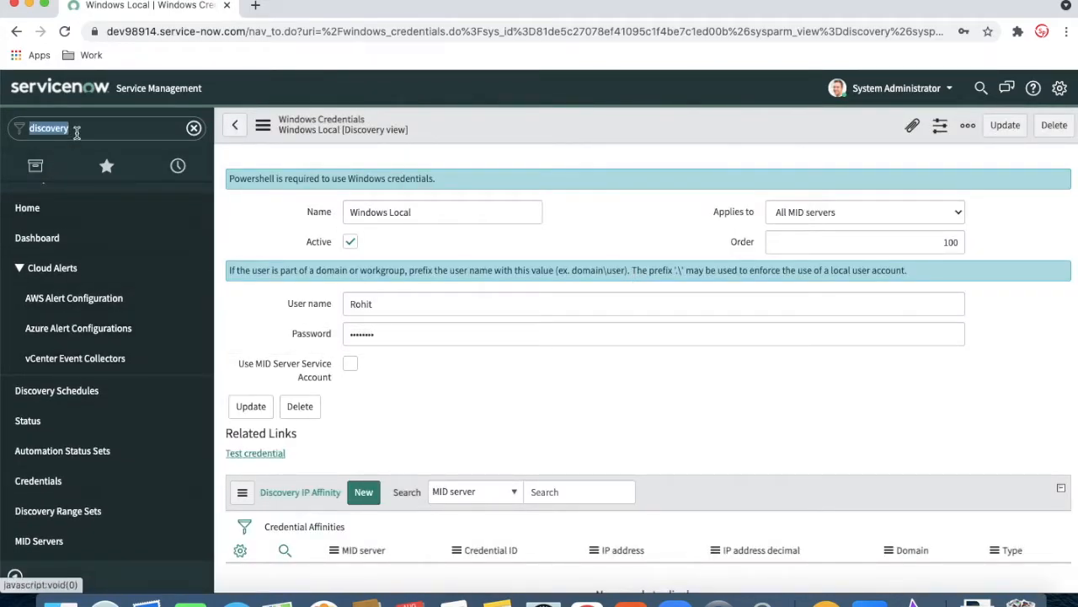
Search 'mid serv' and reopen RohitMid's record showing IP 192.168.0.117
{"action": "type", "text": "mid serv"}
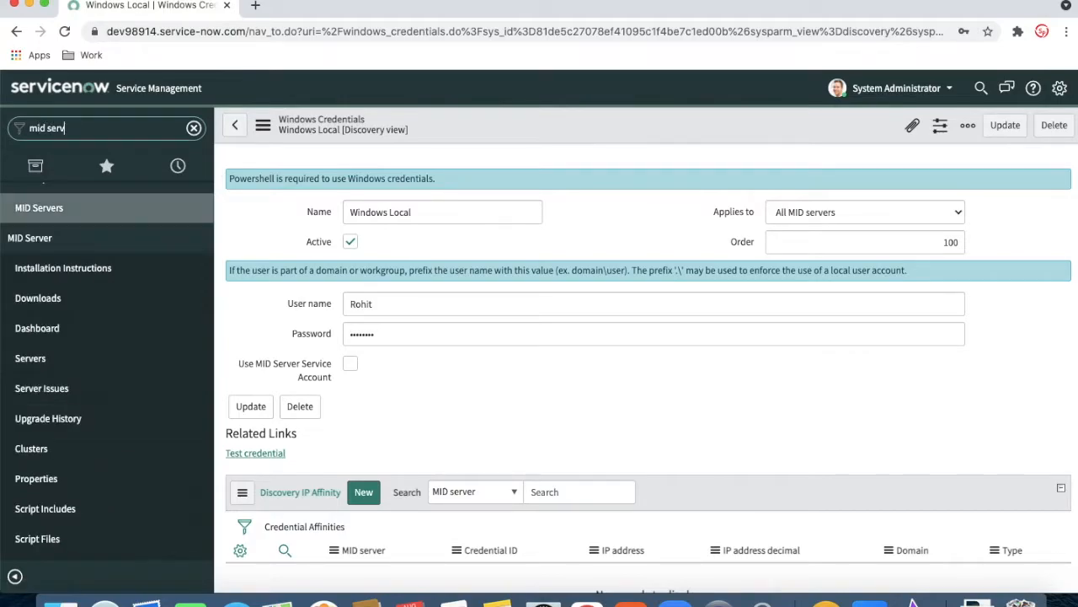
{"action": "mouse_move", "coordinate": [42, 364]}
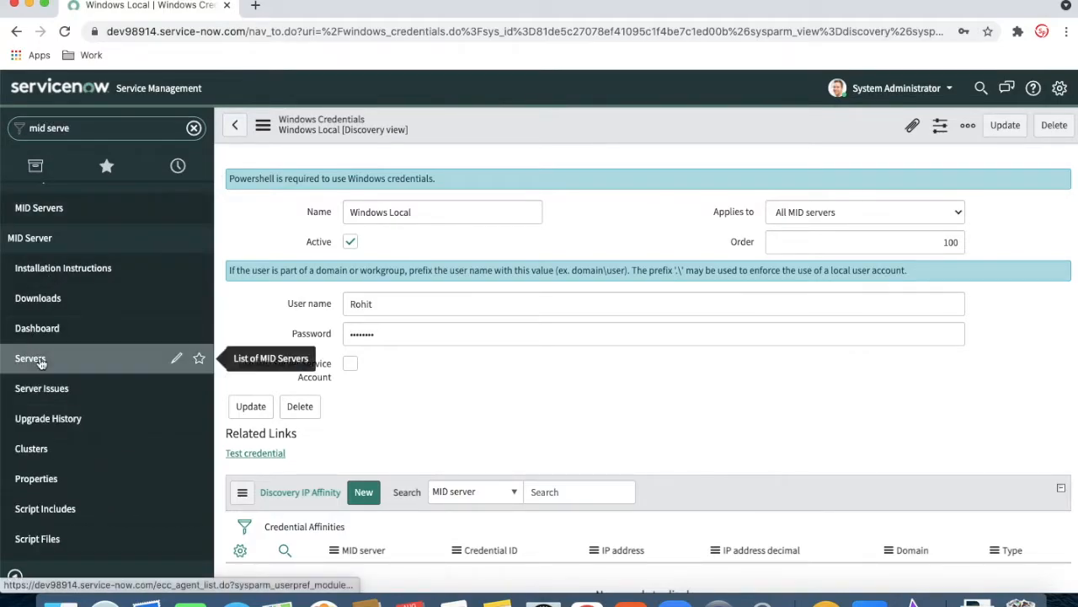
{"action": "left_click", "coordinate": [31, 359]}
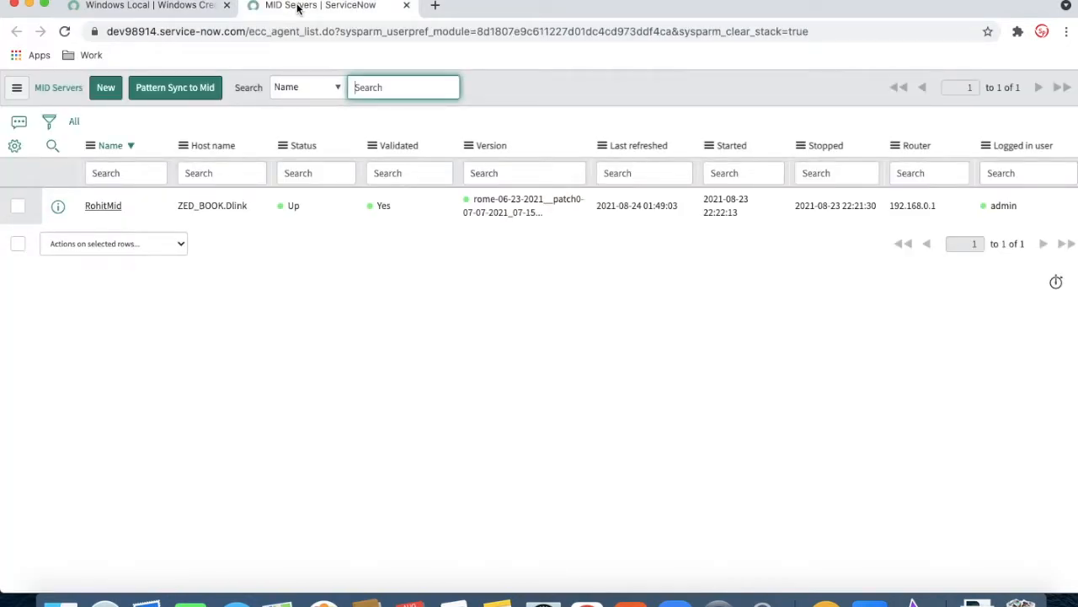
{"action": "left_click", "coordinate": [103, 205]}
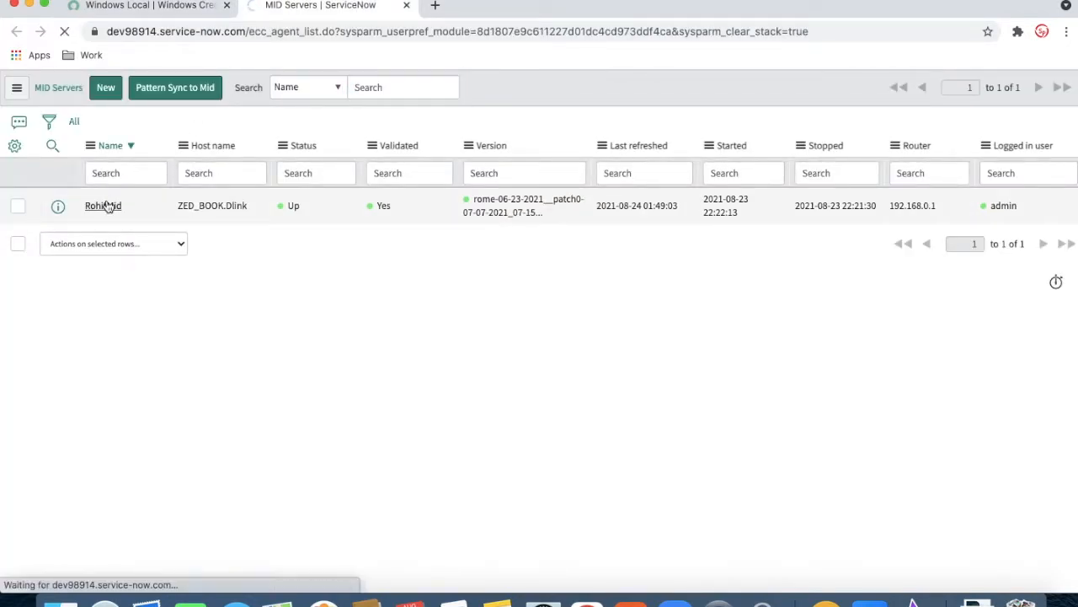
{"action": "left_click", "coordinate": [103, 204]}
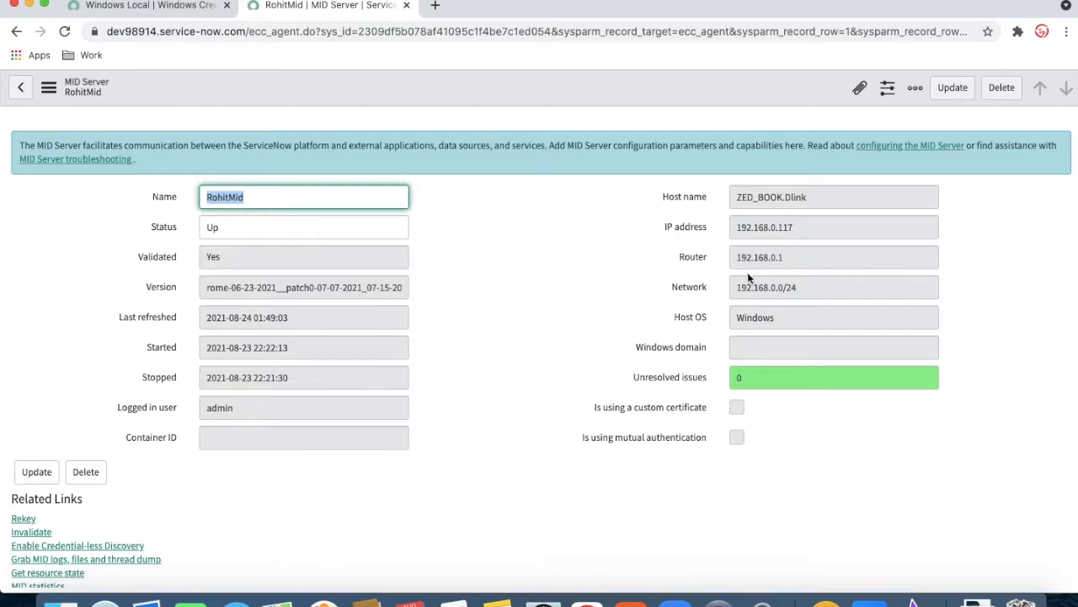
{"action": "mouse_move", "coordinate": [749, 240]}
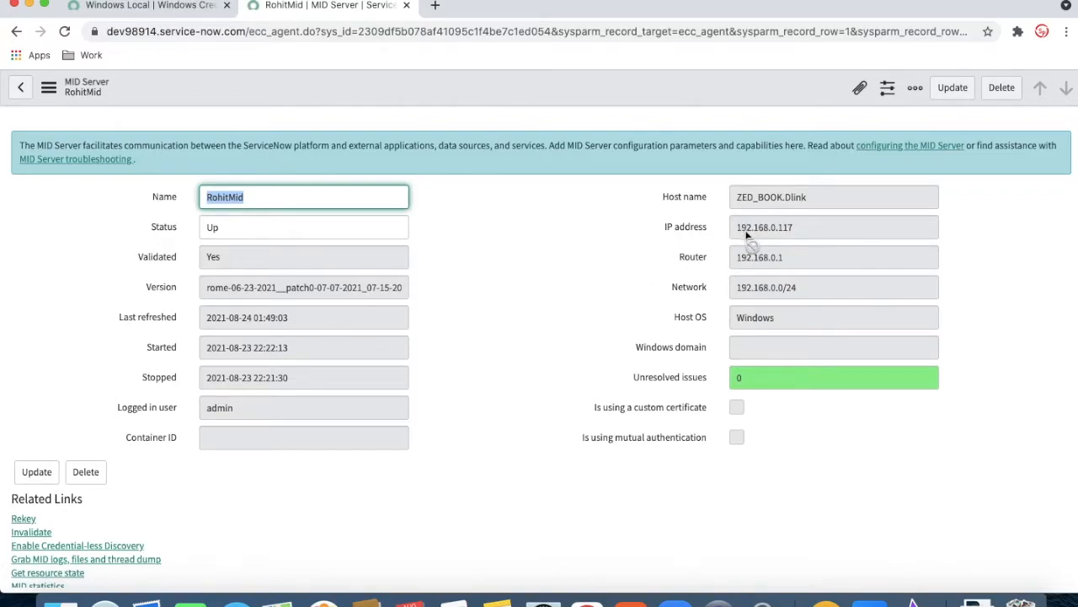
{"action": "mouse_move", "coordinate": [771, 234]}
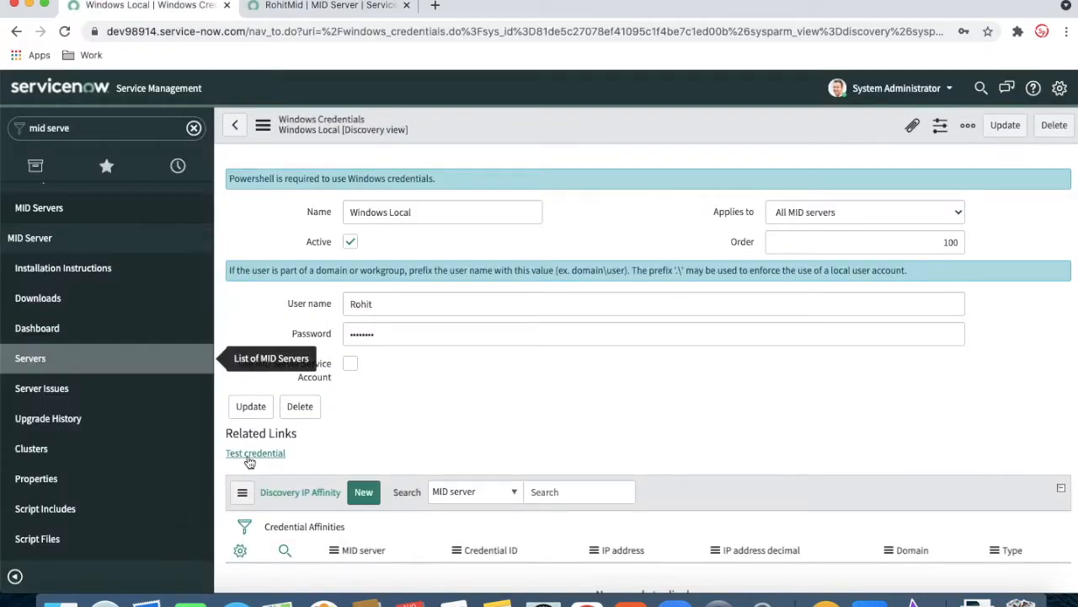
Test Windows Local against 192.168.0.117 port 135 via RohitMid and dismiss 'Credential validated'
{"action": "left_click", "coordinate": [255, 453]}
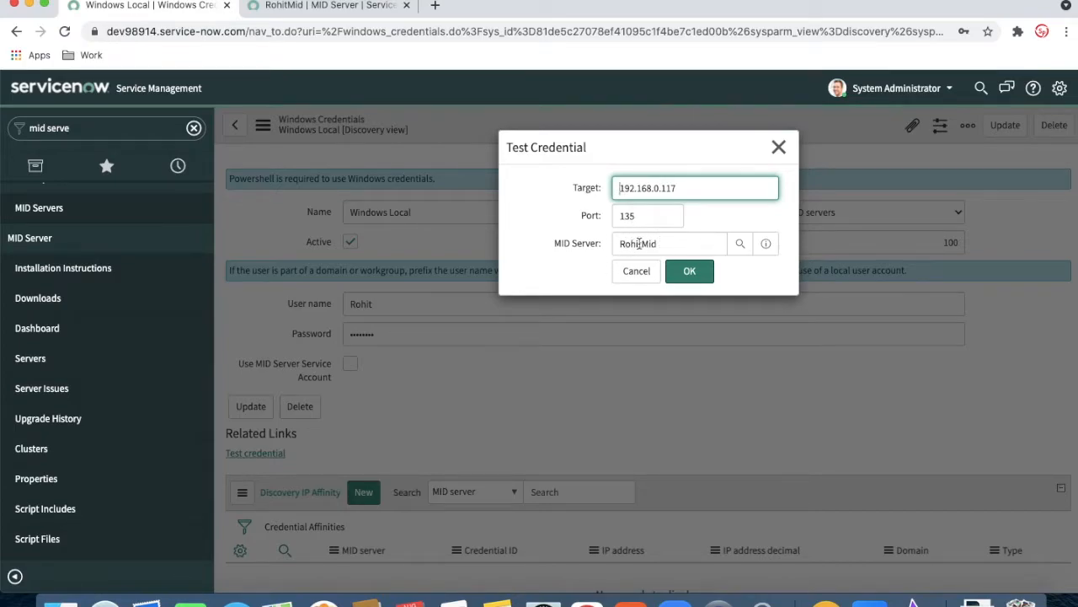
{"action": "left_click", "coordinate": [689, 270]}
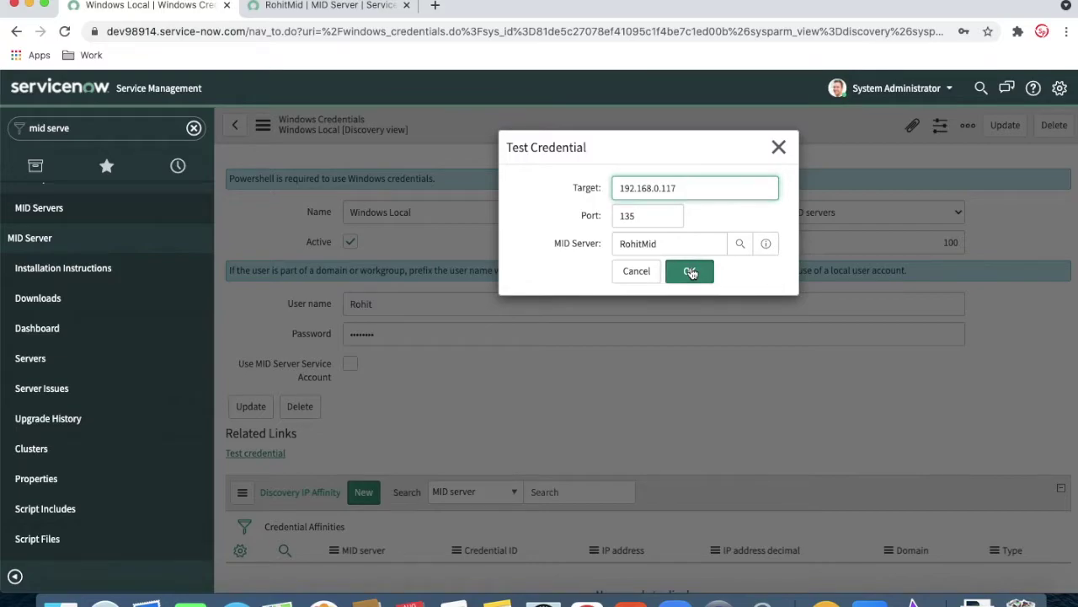
{"action": "left_click", "coordinate": [690, 271]}
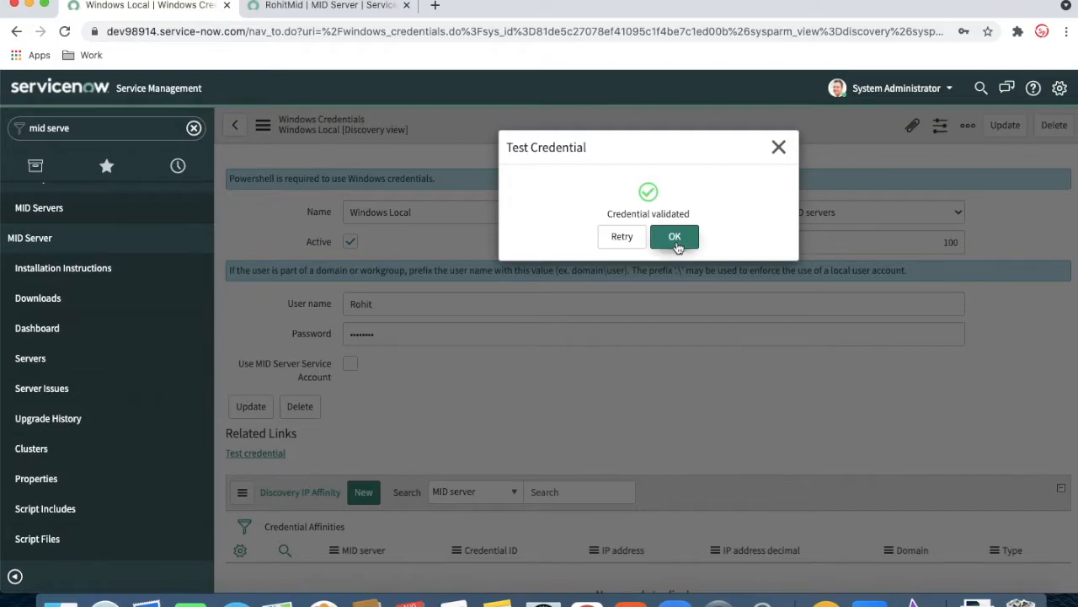
{"action": "left_click", "coordinate": [674, 236]}
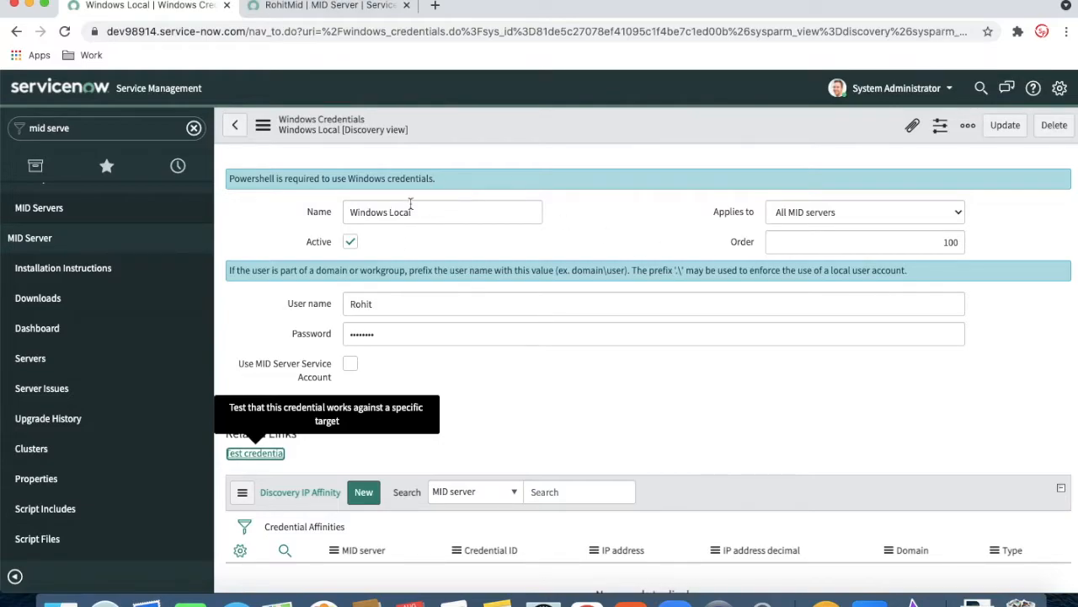
{"action": "mouse_move", "coordinate": [66, 321]}
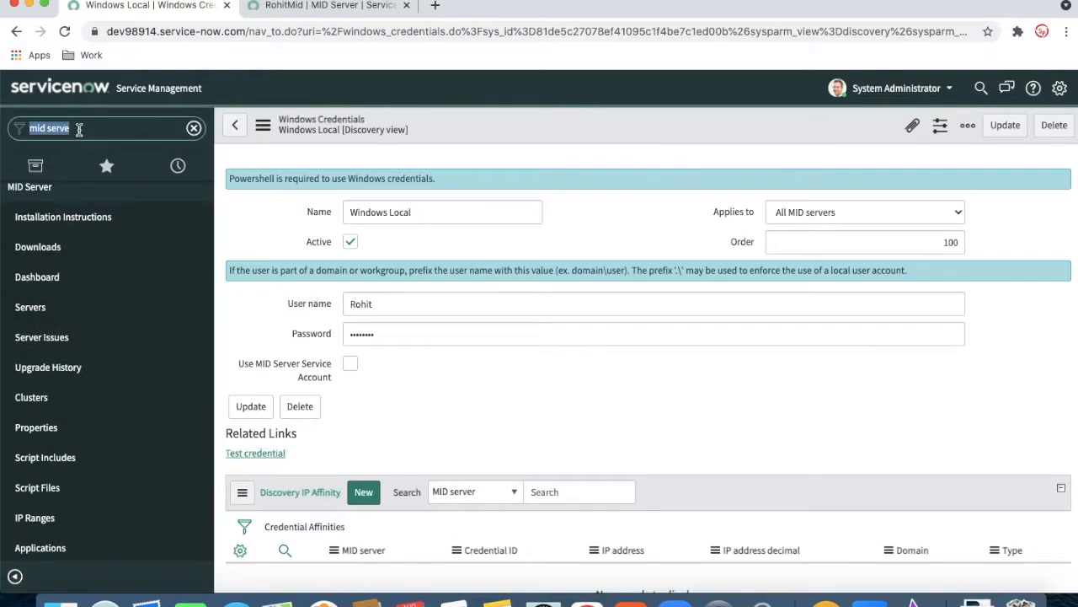
Filter the navigator by 'dis' and open the empty Discovery Schedules list
{"action": "type", "text": "discovery"}
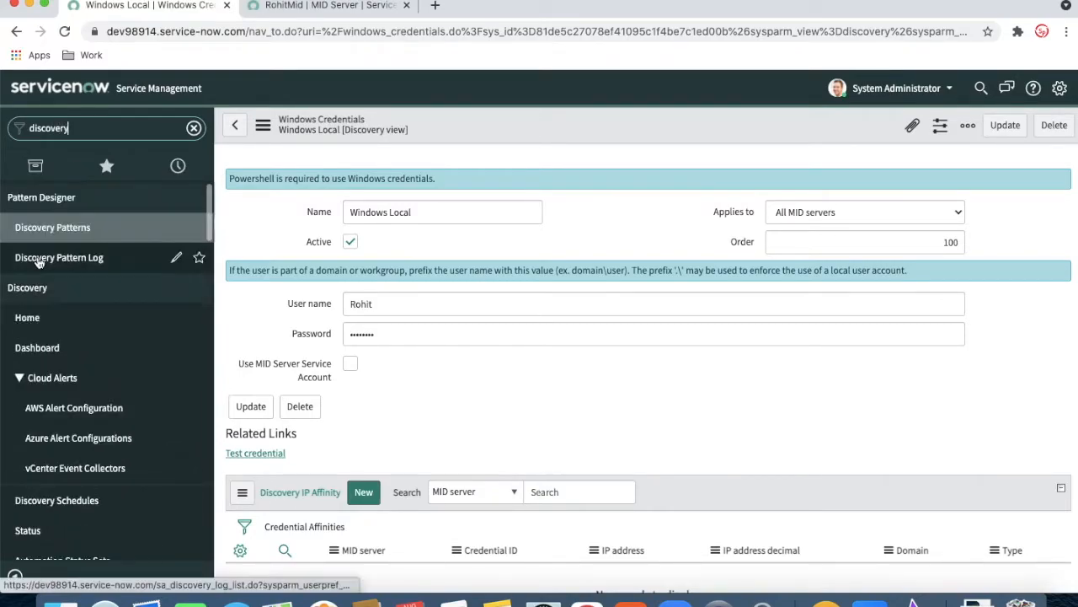
{"action": "scroll", "scroll_direction": "down", "scroll_amount": 3}
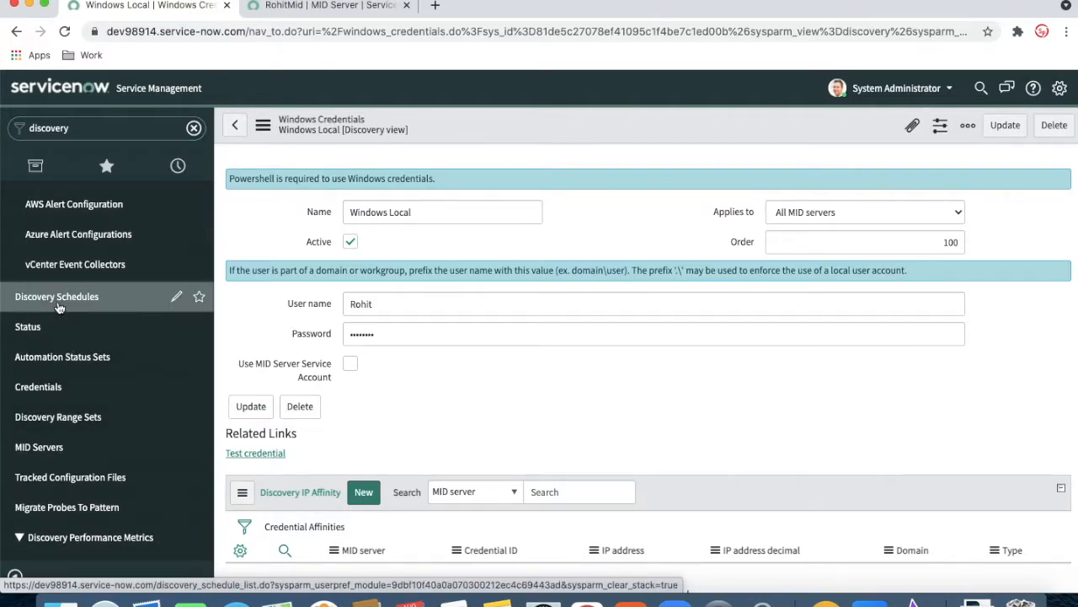
{"action": "left_click", "coordinate": [56, 296]}
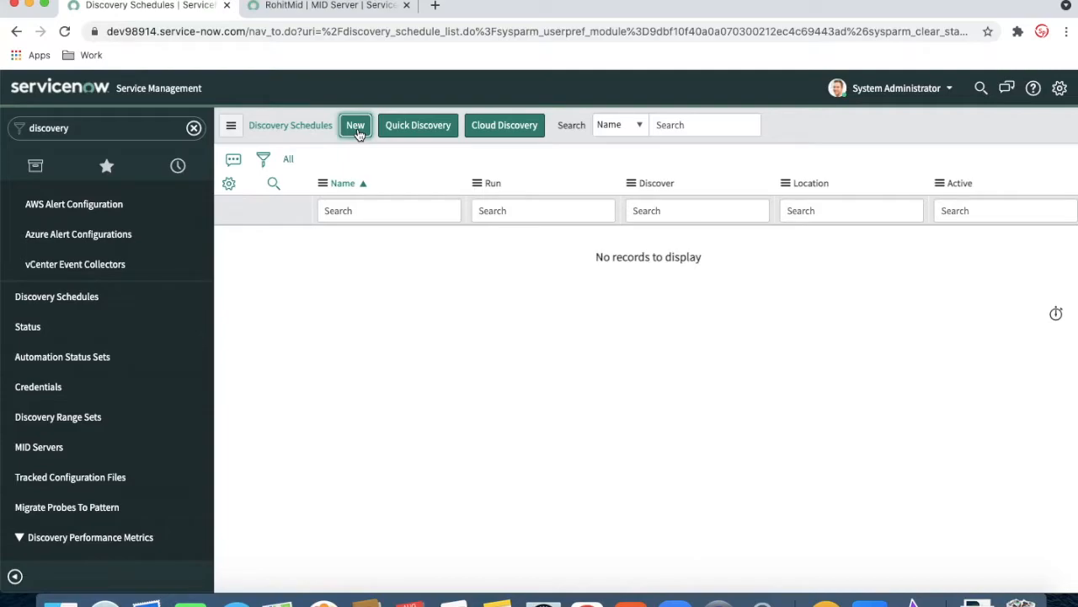
Submit a 'Discover Local' schedule for Configuration items using Specific MID Server RohitMid
{"action": "left_click", "coordinate": [354, 125]}
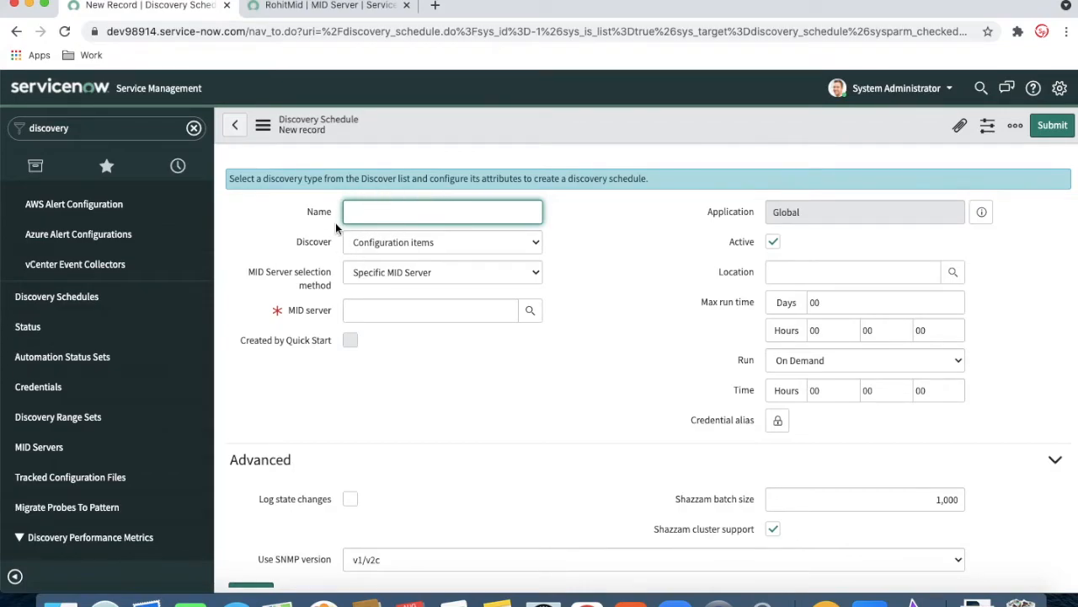
{"action": "mouse_move", "coordinate": [378, 242]}
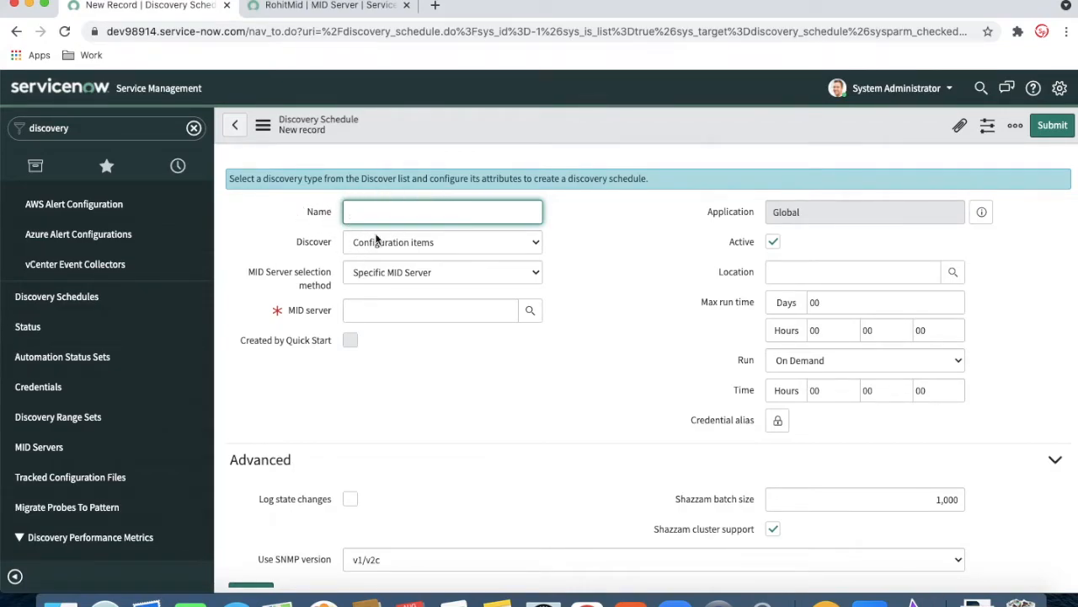
{"action": "type", "text": "Dis"}
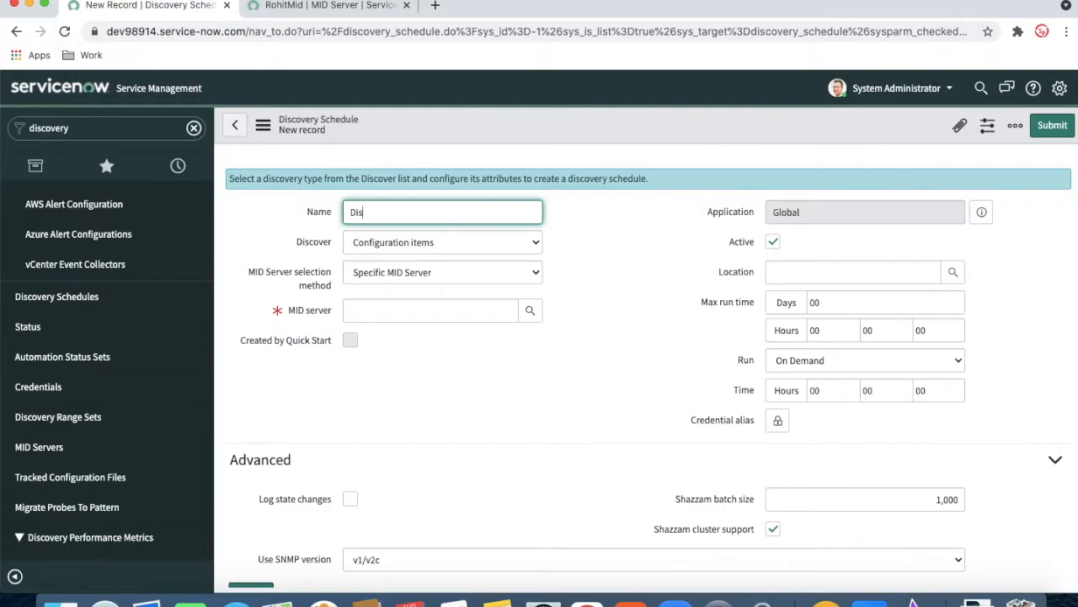
{"action": "type", "text": "cover Lo"}
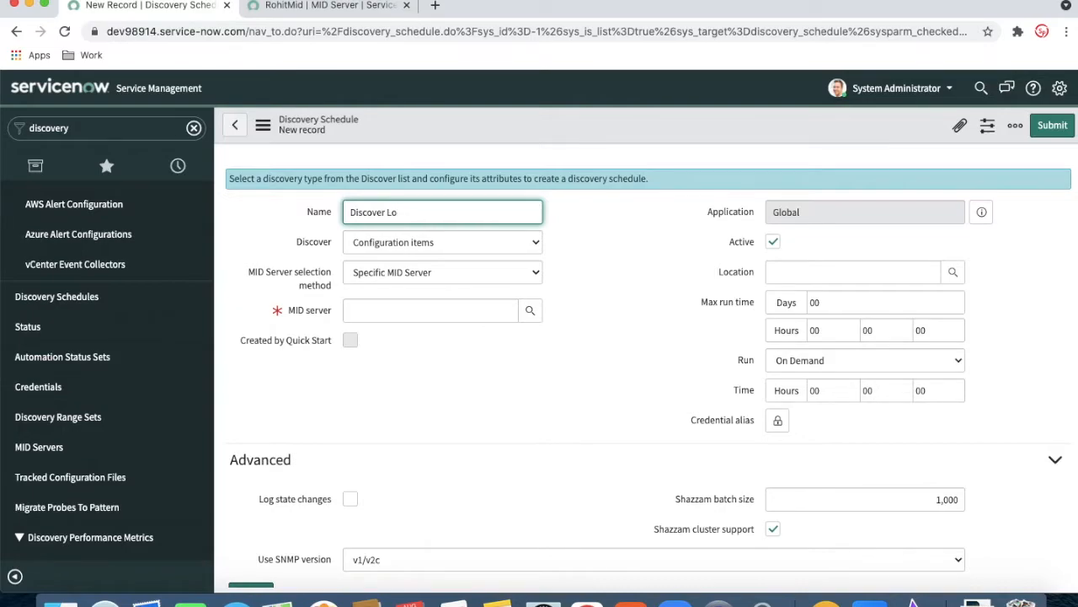
{"action": "type", "text": "cal"}
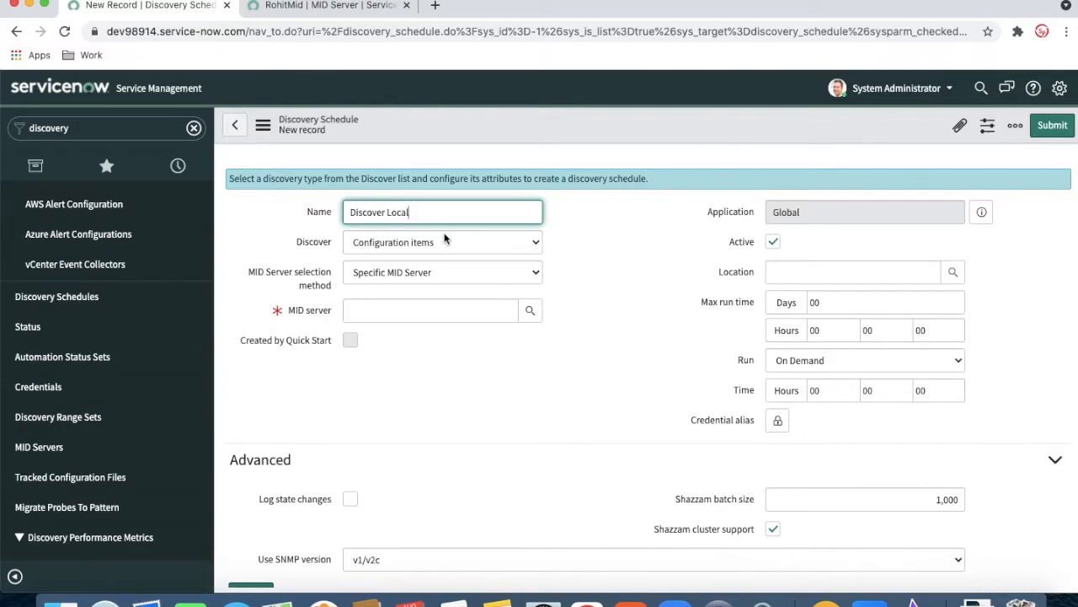
{"action": "left_click", "coordinate": [442, 242]}
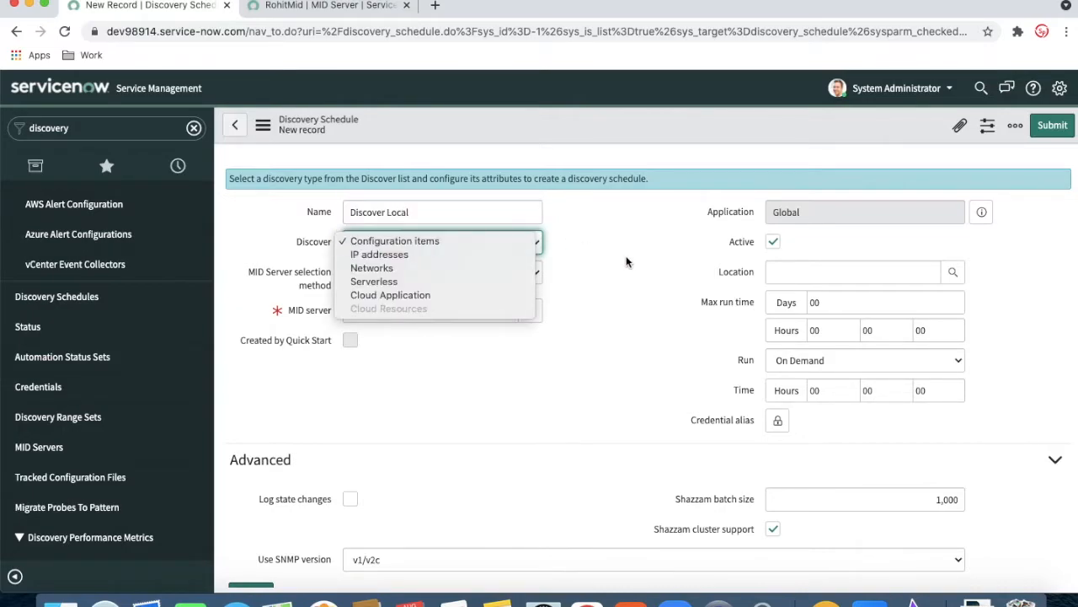
{"action": "left_click", "coordinate": [394, 240]}
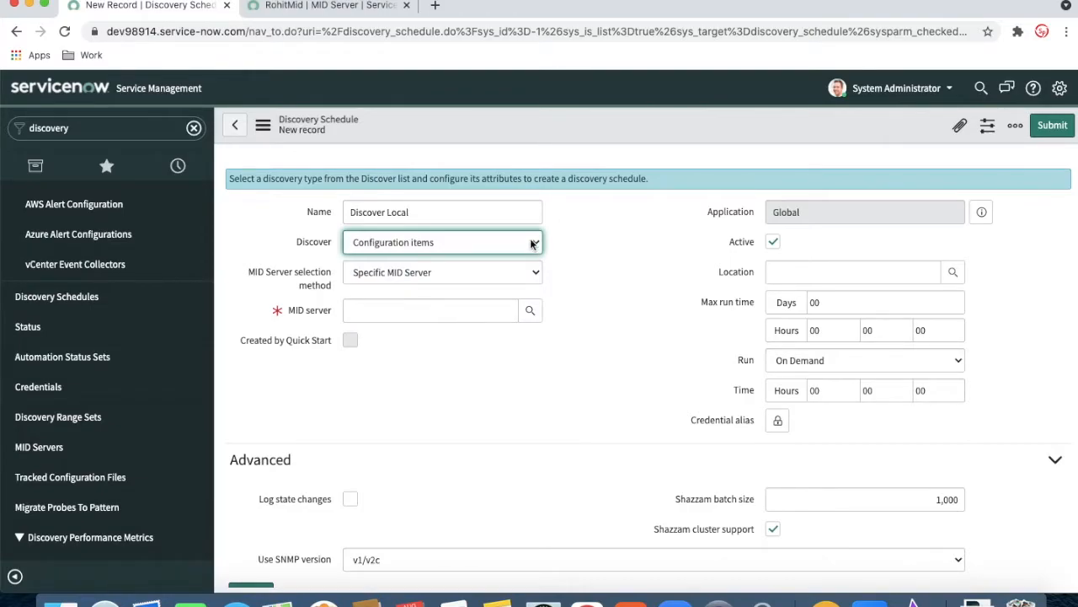
{"action": "left_click", "coordinate": [443, 242]}
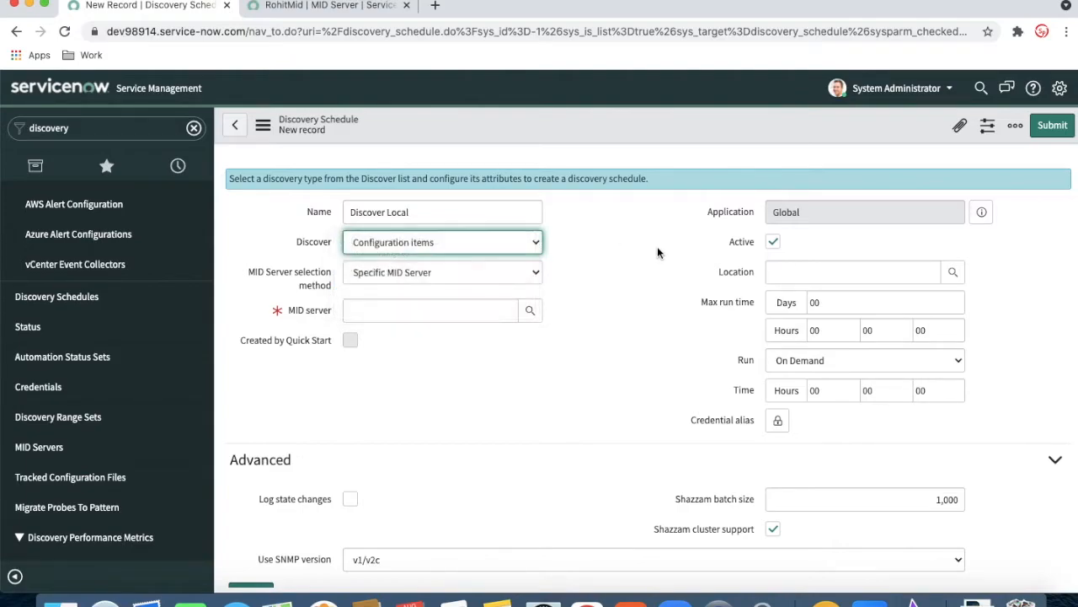
{"action": "mouse_move", "coordinate": [457, 257]}
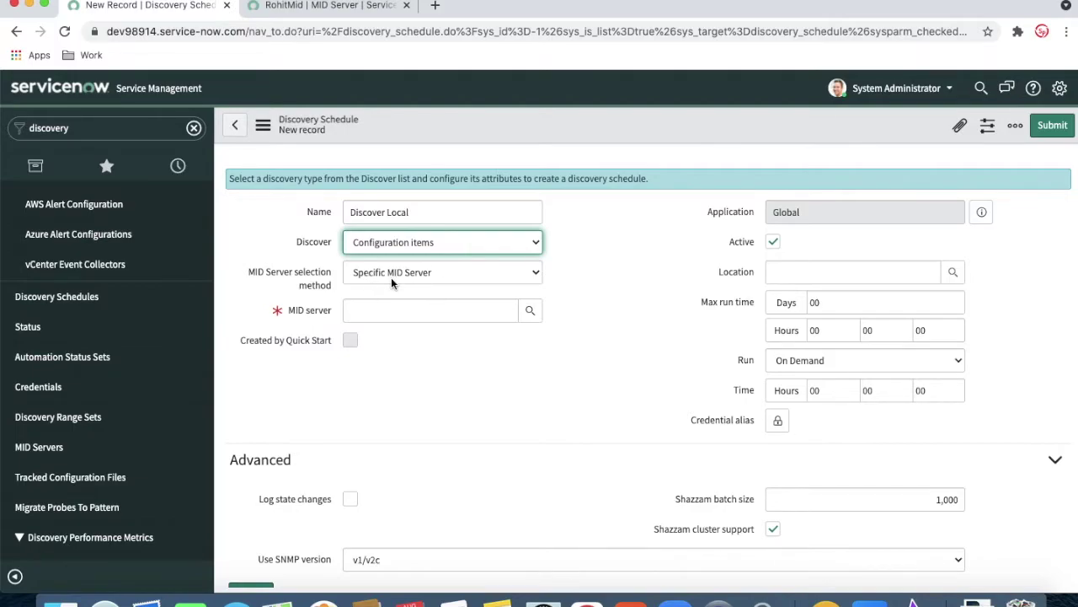
{"action": "left_click", "coordinate": [442, 272]}
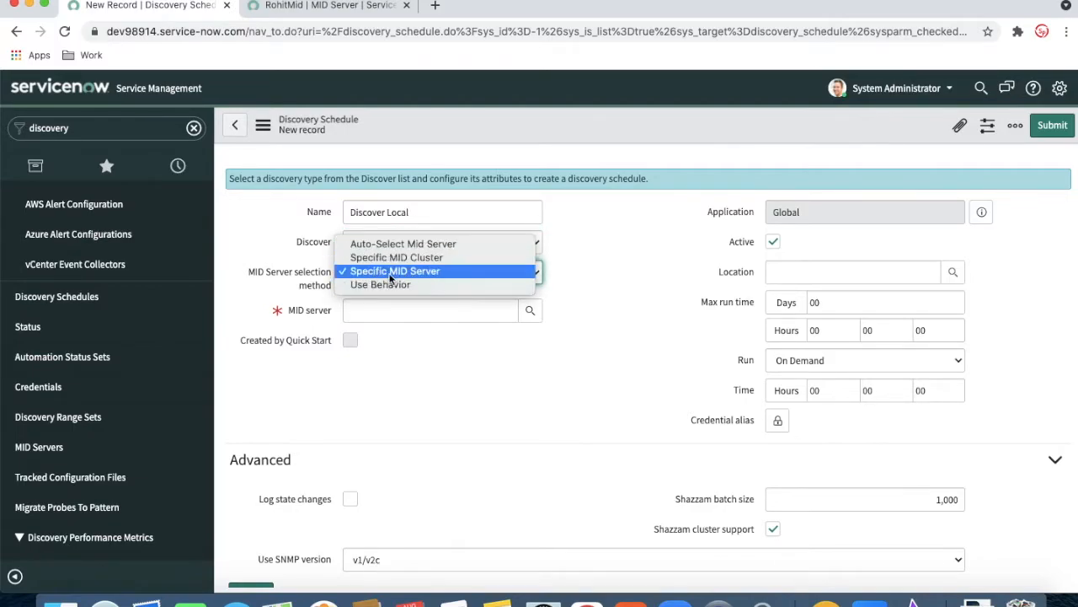
{"action": "left_click", "coordinate": [393, 270]}
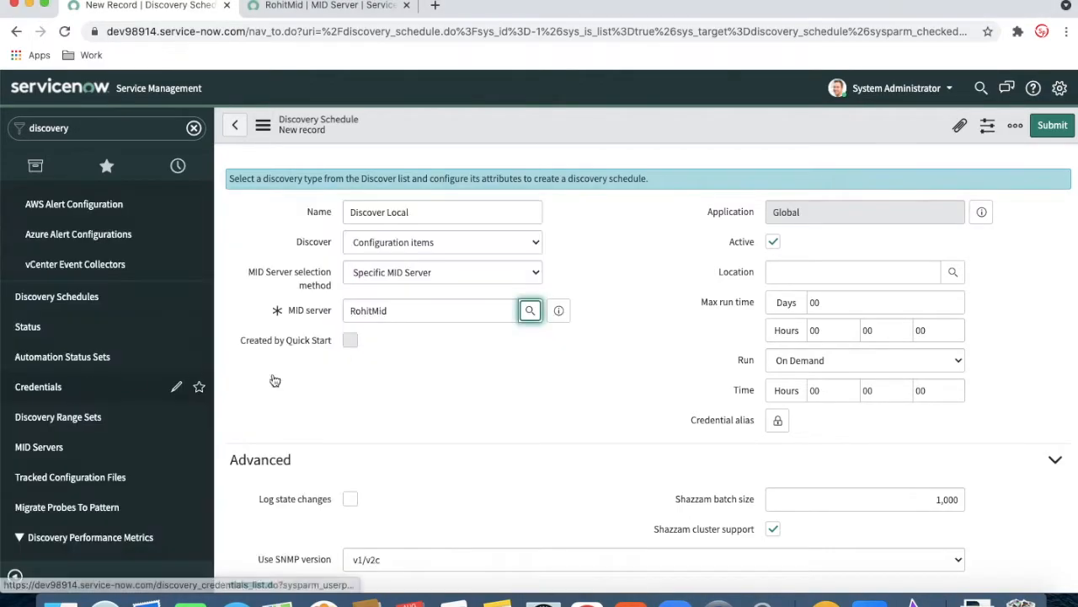
{"action": "mouse_move", "coordinate": [529, 310]}
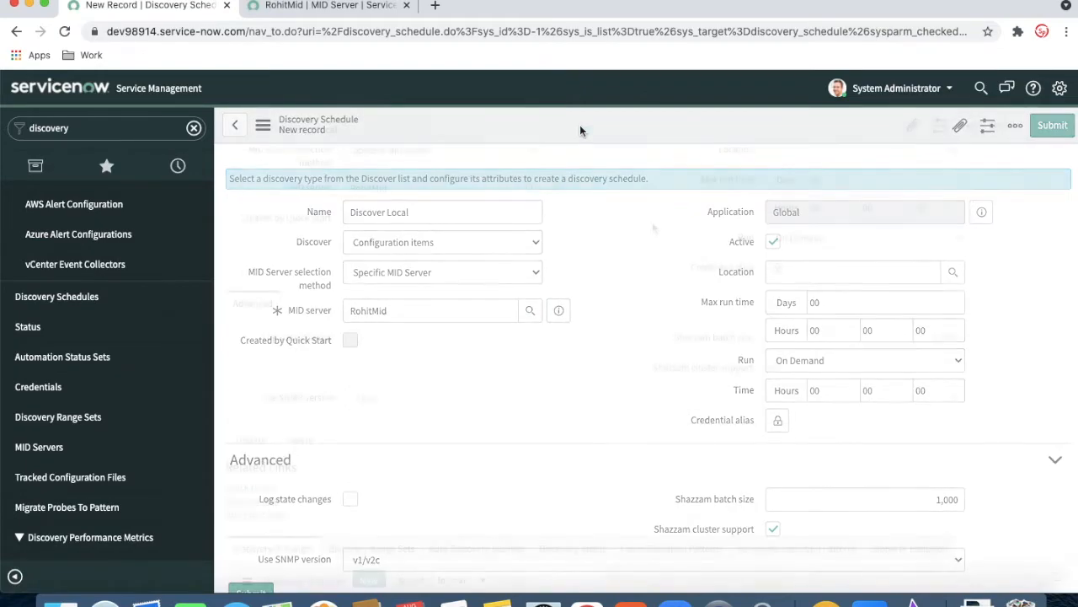
{"action": "left_click", "coordinate": [1051, 124]}
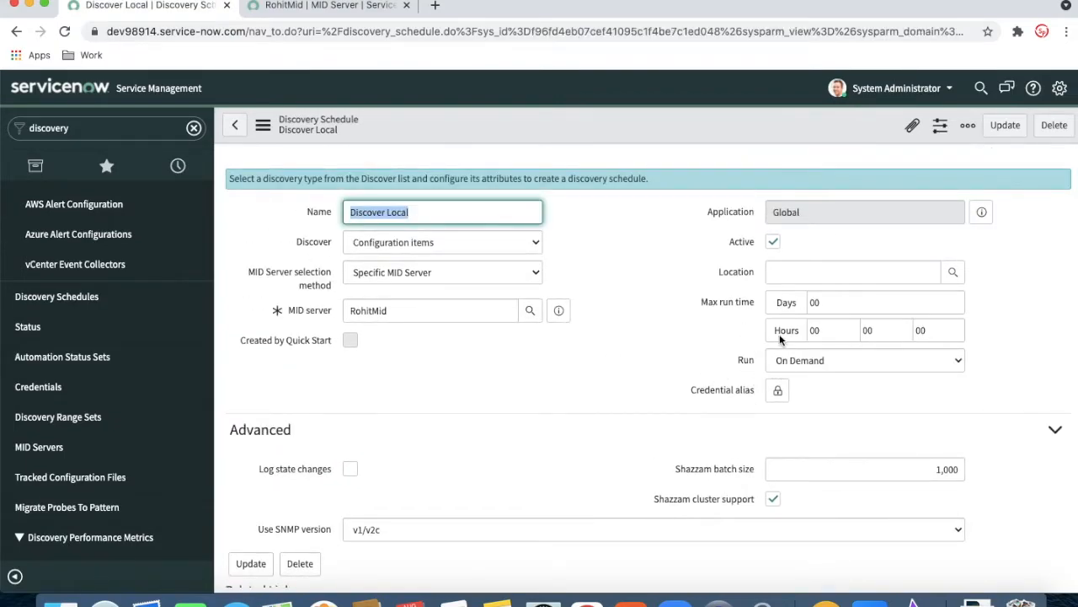
{"action": "mouse_move", "coordinate": [739, 330]}
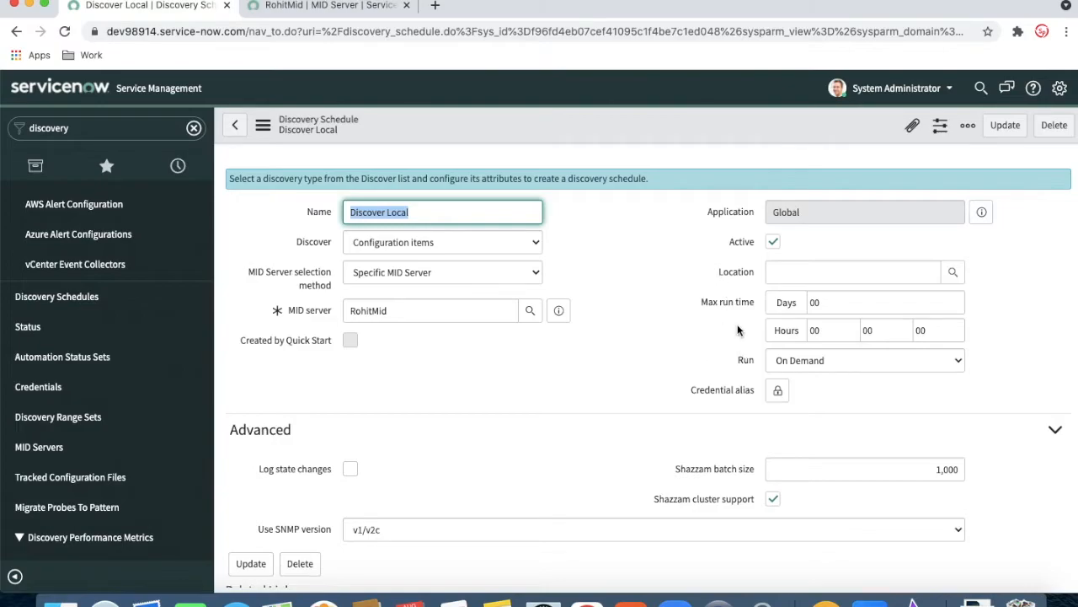
{"action": "left_click", "coordinate": [864, 359]}
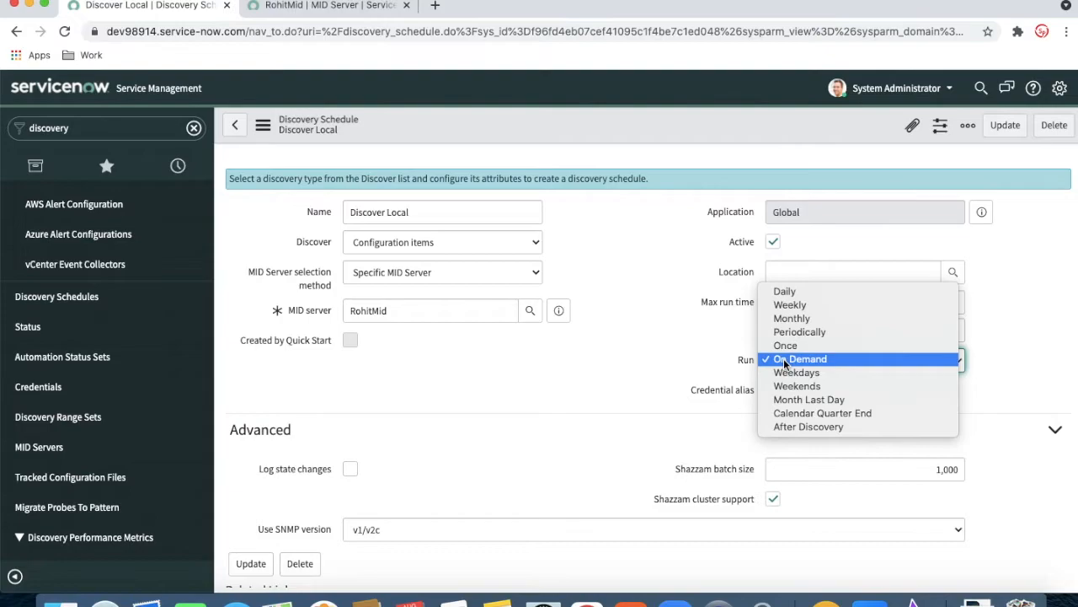
{"action": "mouse_move", "coordinate": [799, 331]}
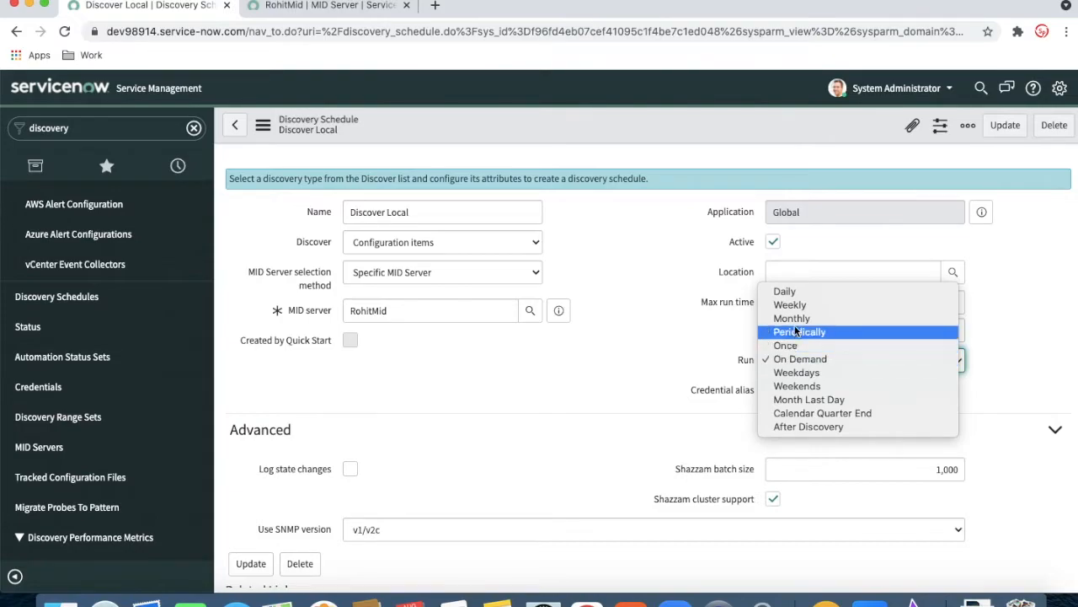
{"action": "left_click", "coordinate": [784, 291]}
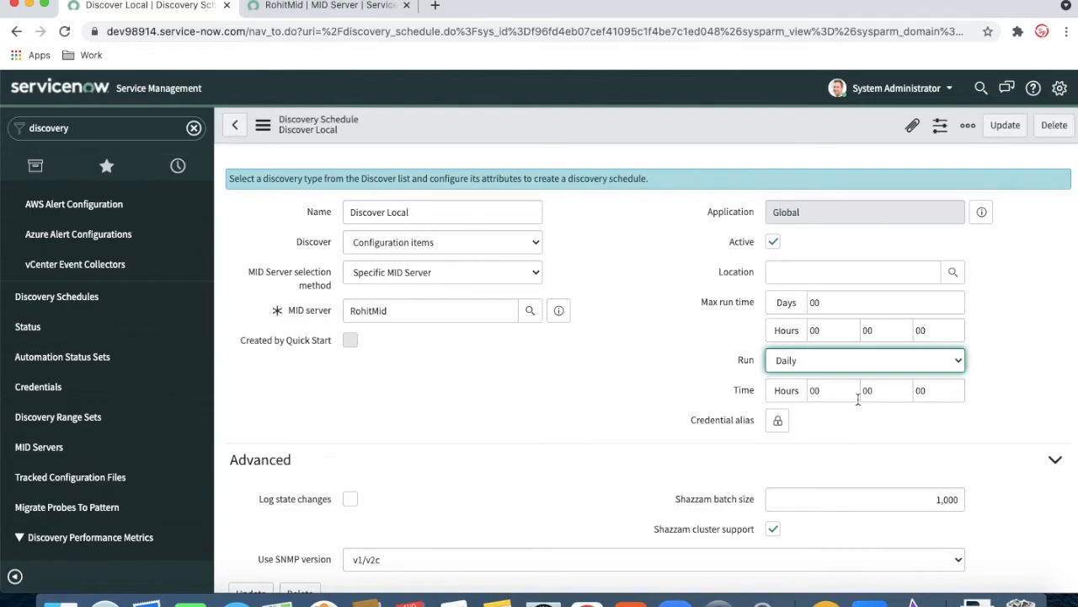
{"action": "left_click", "coordinate": [865, 361]}
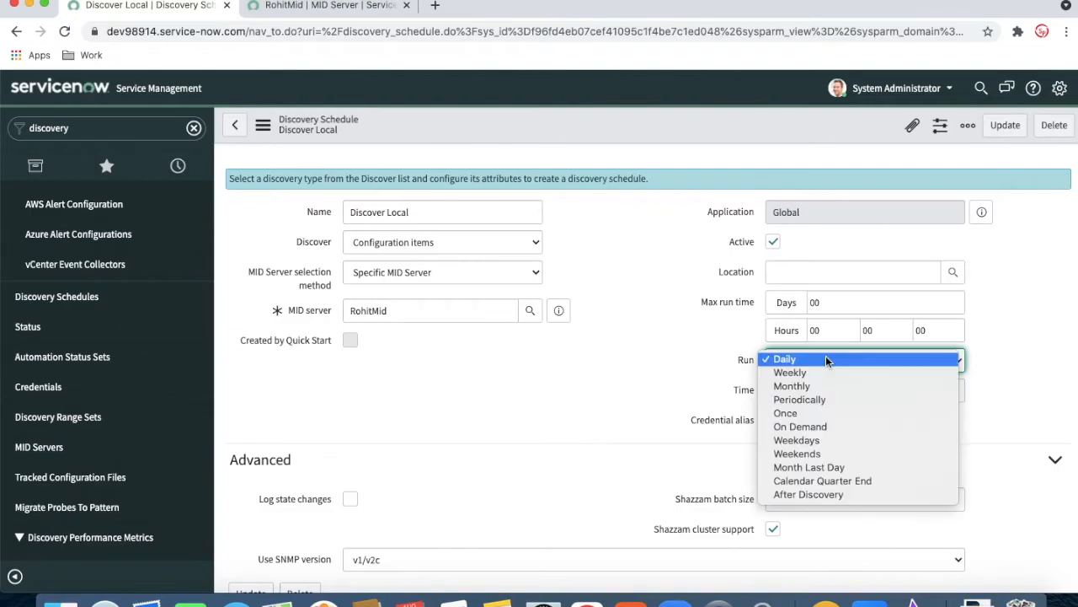
{"action": "left_click", "coordinate": [790, 373]}
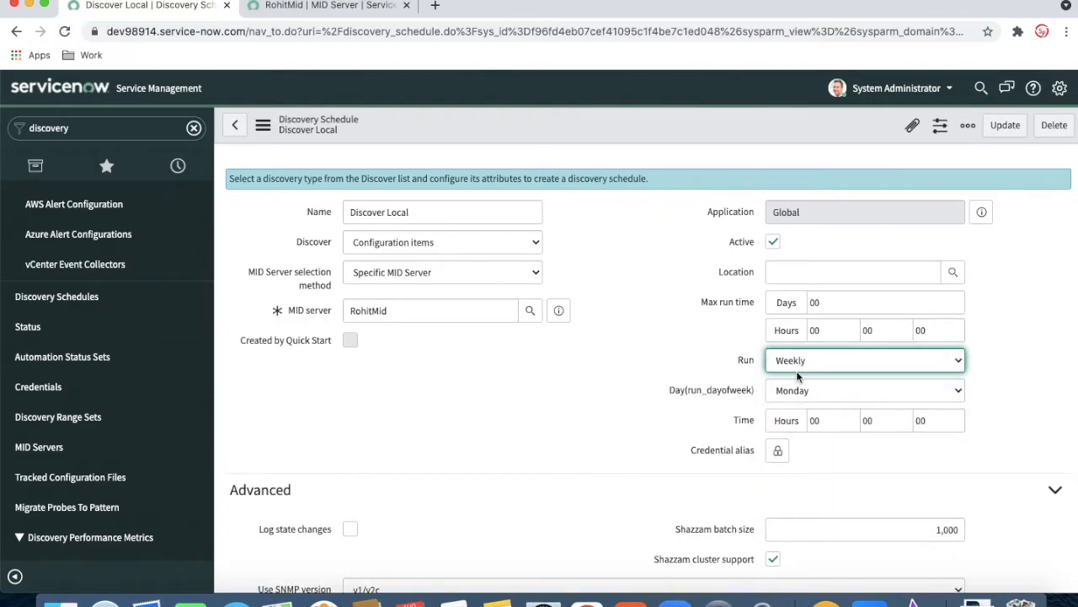
{"action": "left_click", "coordinate": [865, 361]}
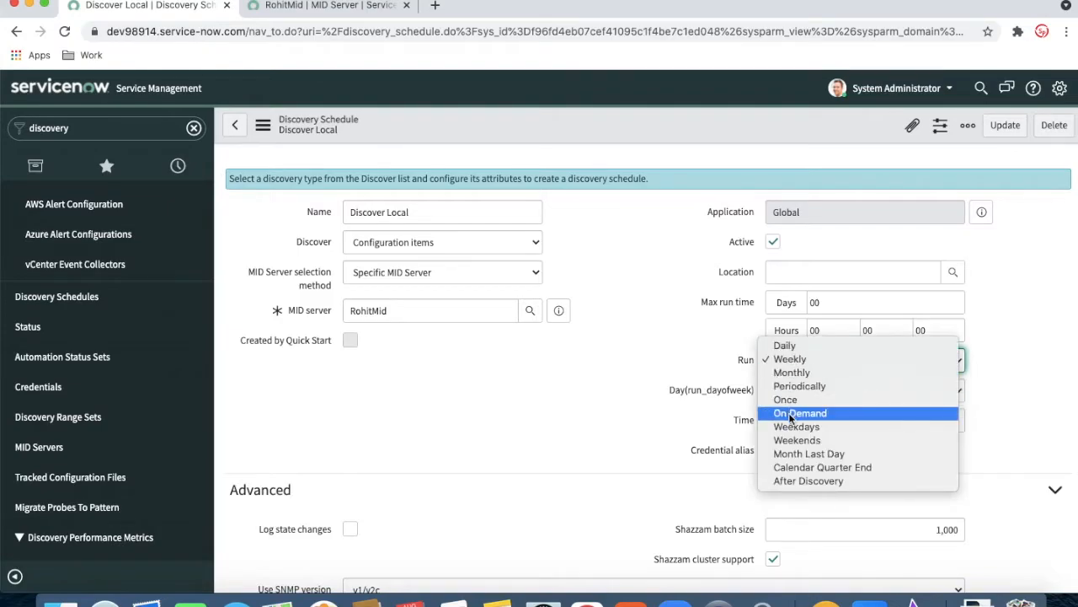
{"action": "left_click", "coordinate": [798, 413]}
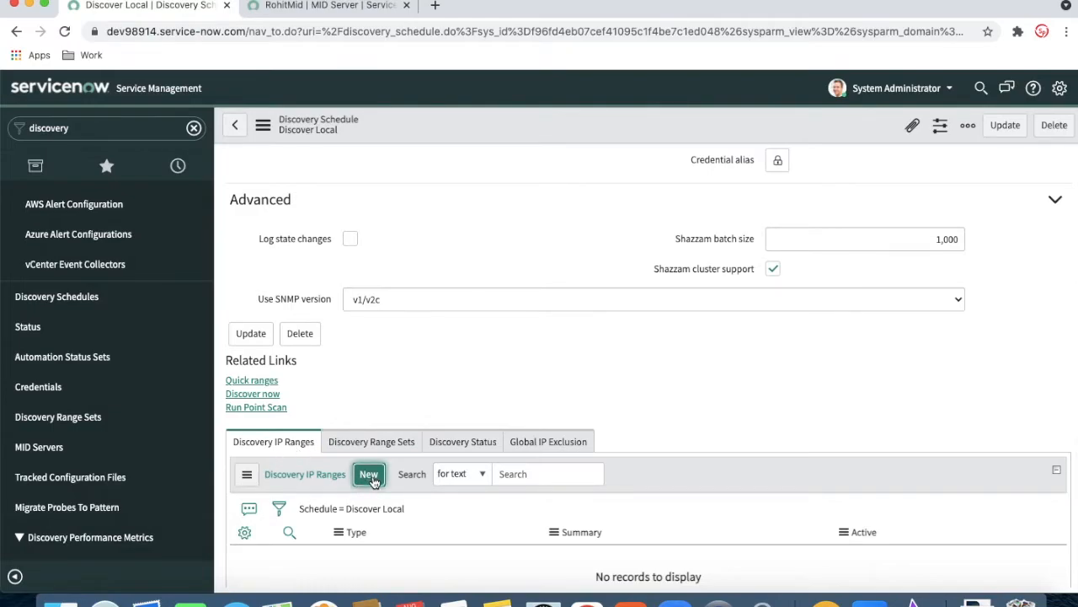
Start a new IP range named 'Default' and look up RohitMid's IP address
{"action": "left_click", "coordinate": [368, 474]}
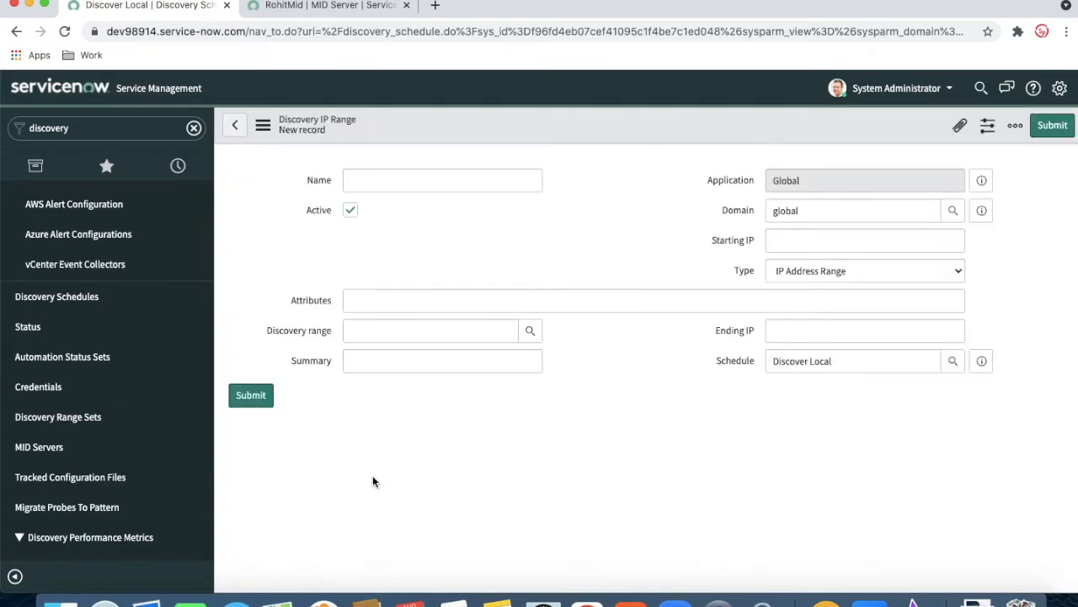
{"action": "left_click", "coordinate": [442, 180]}
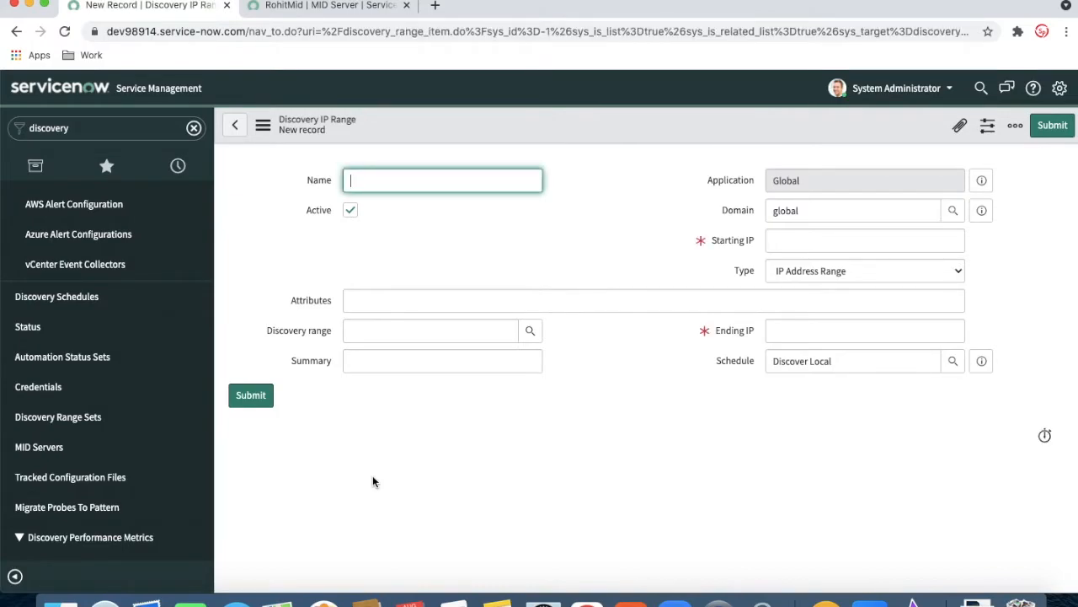
{"action": "type", "text": "Des"}
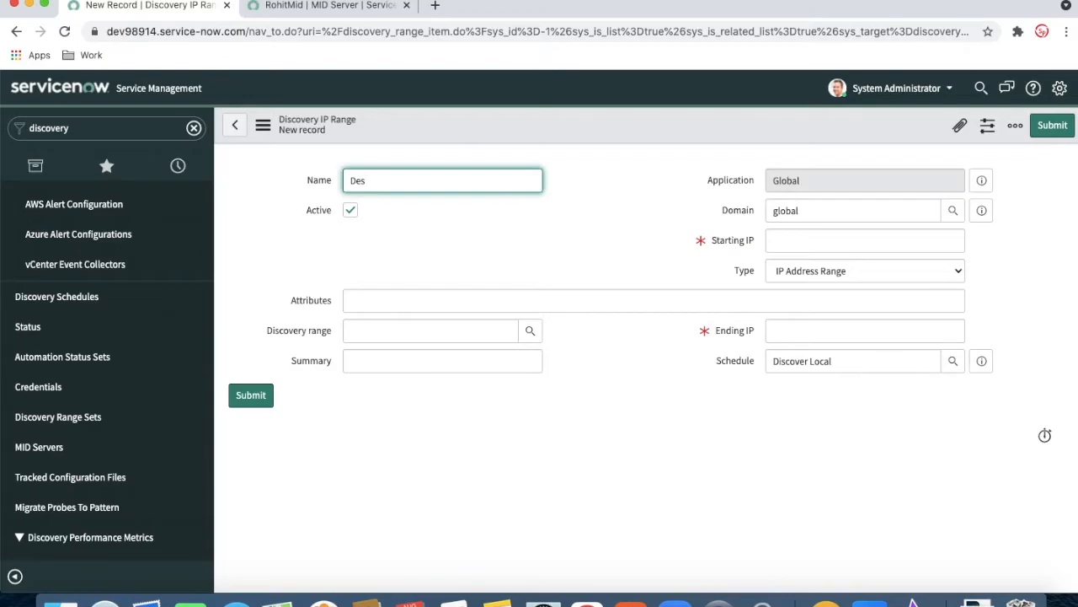
{"action": "type", "text": "Default"}
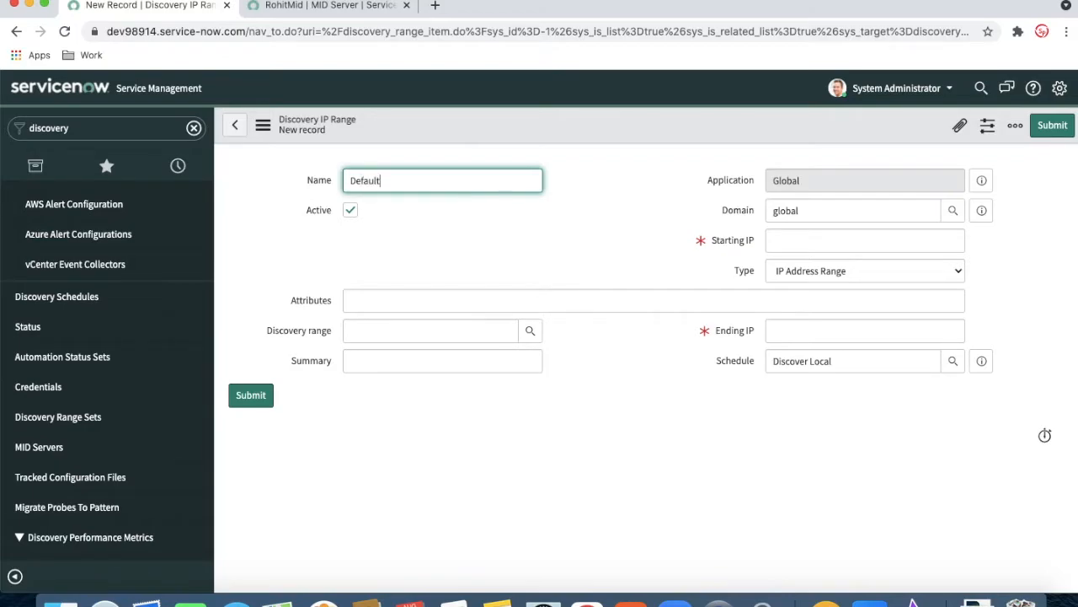
{"action": "left_click", "coordinate": [325, 5]}
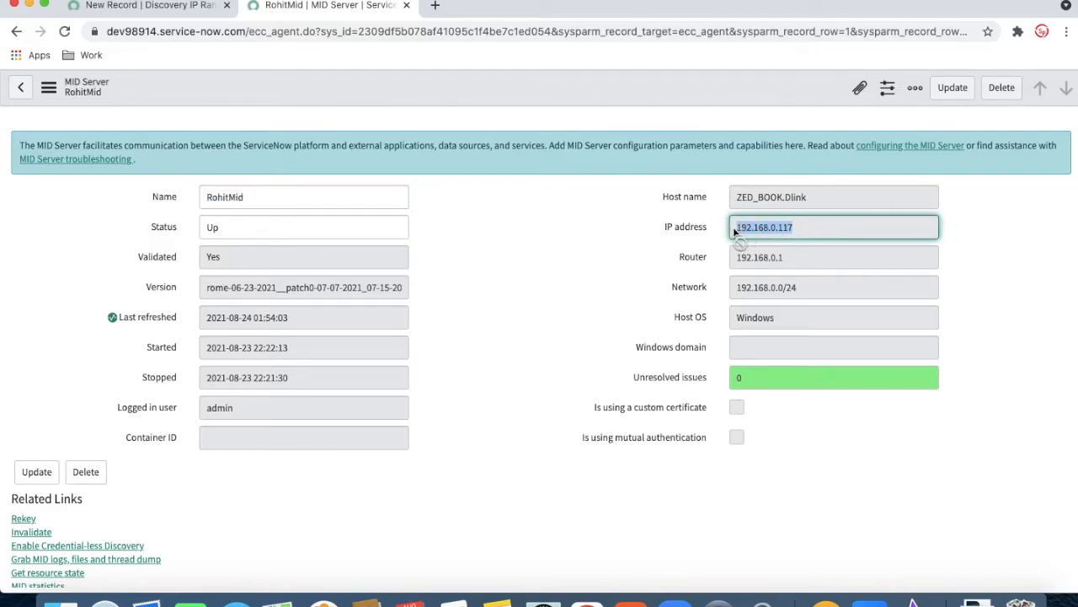
Set the range from 192.168.0.0 to 192.168.0.200 and submit it
{"action": "left_click", "coordinate": [148, 7]}
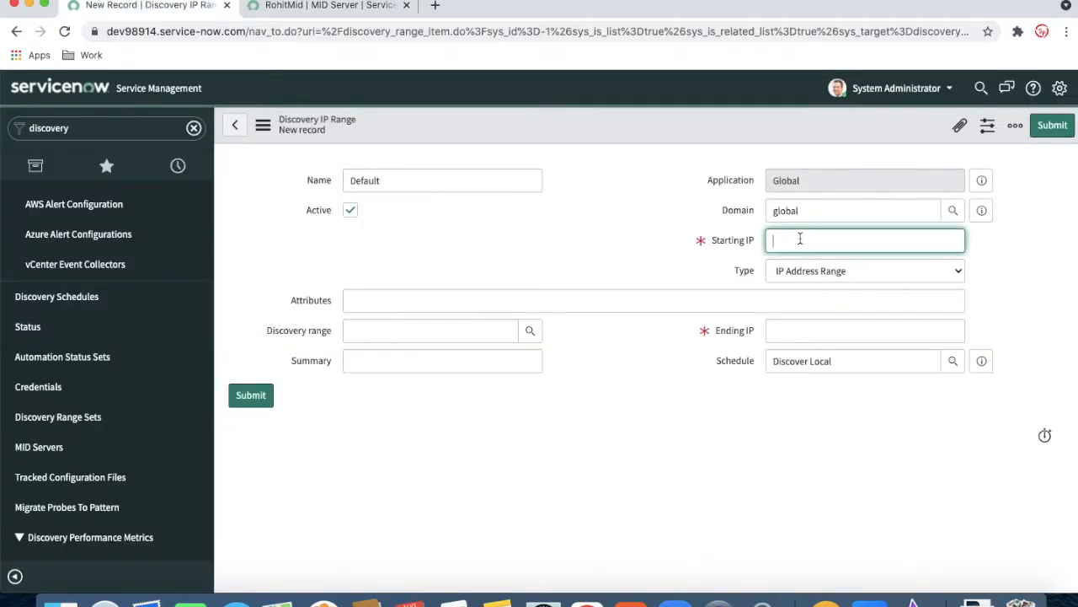
{"action": "type", "text": "192.168.0.0"}
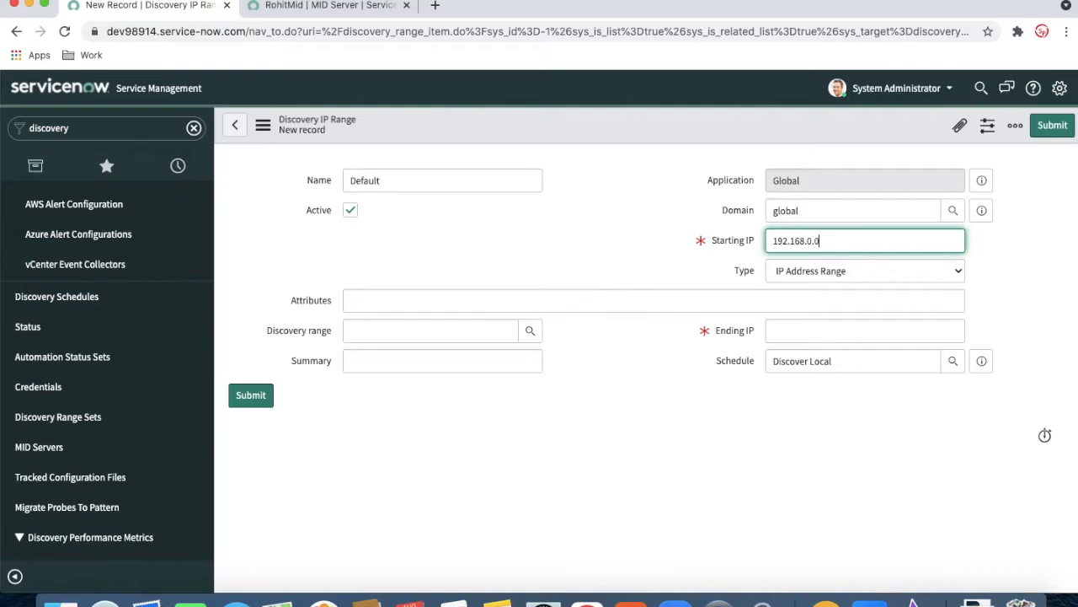
{"action": "type", "text": "192.168.0.147"}
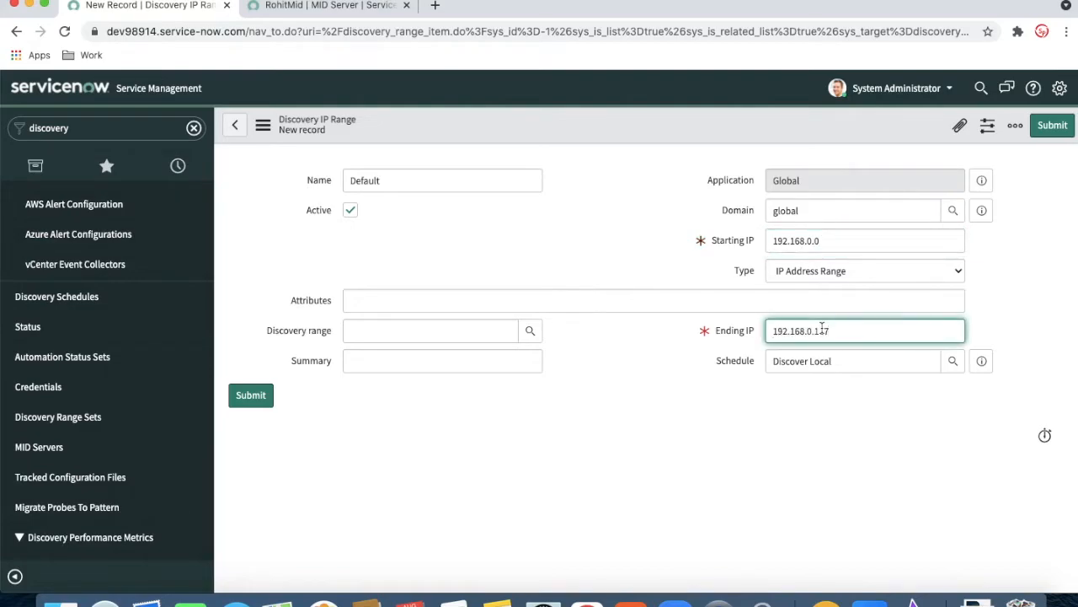
{"action": "type", "text": "192.168.0.100"}
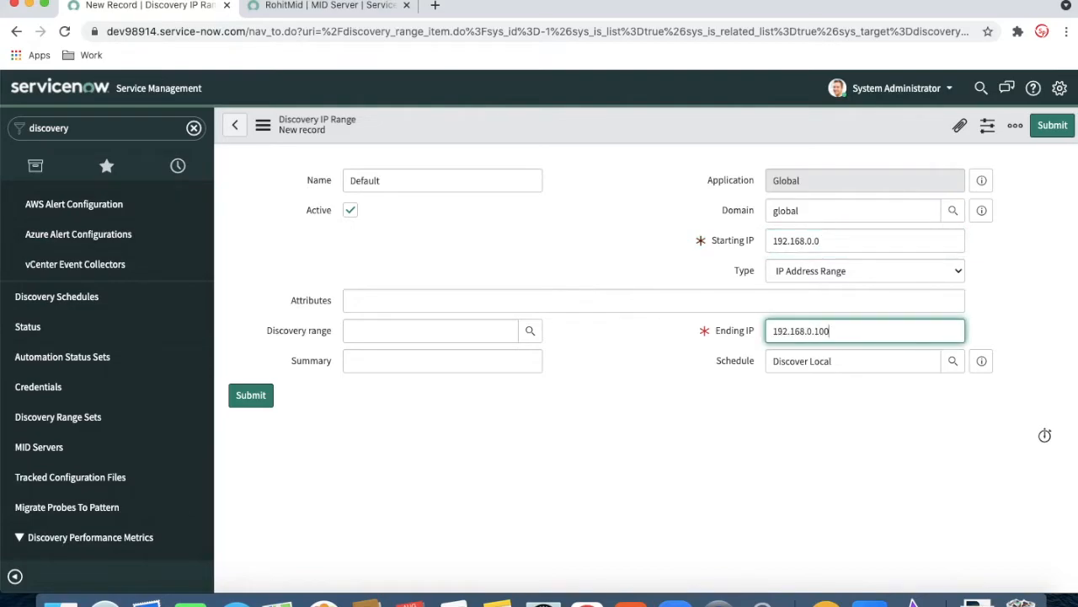
{"action": "key", "text": "Backspace"}
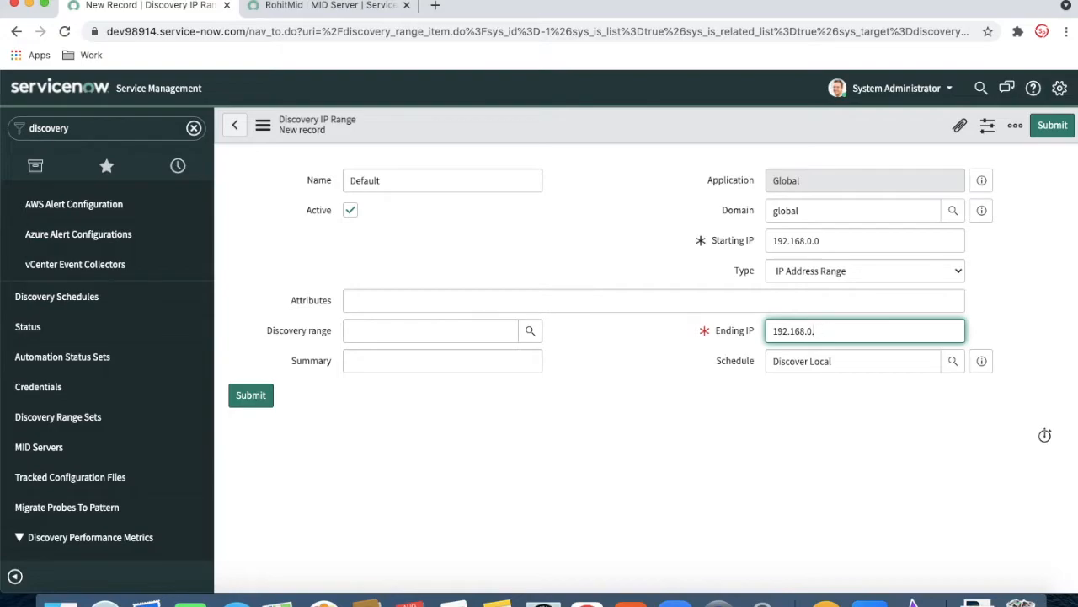
{"action": "type", "text": "200"}
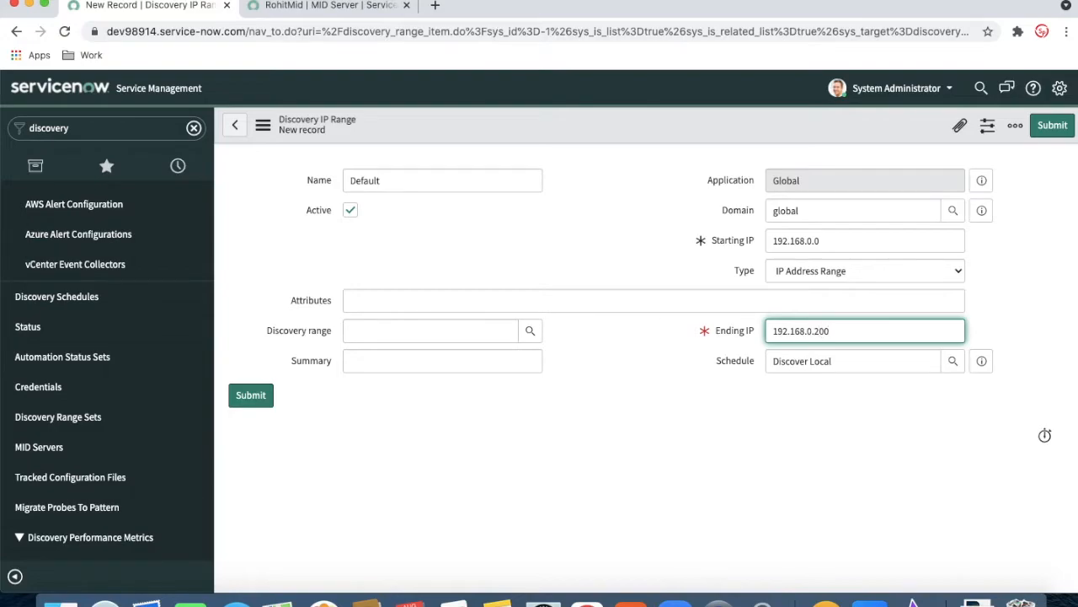
{"action": "left_click", "coordinate": [1052, 125]}
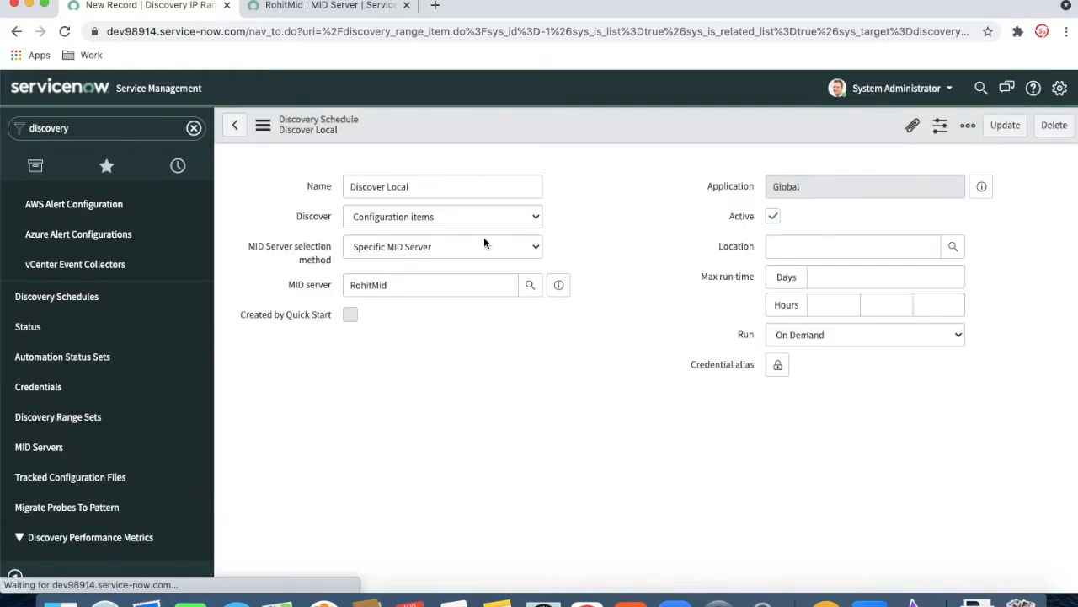
{"action": "mouse_move", "coordinate": [611, 379]}
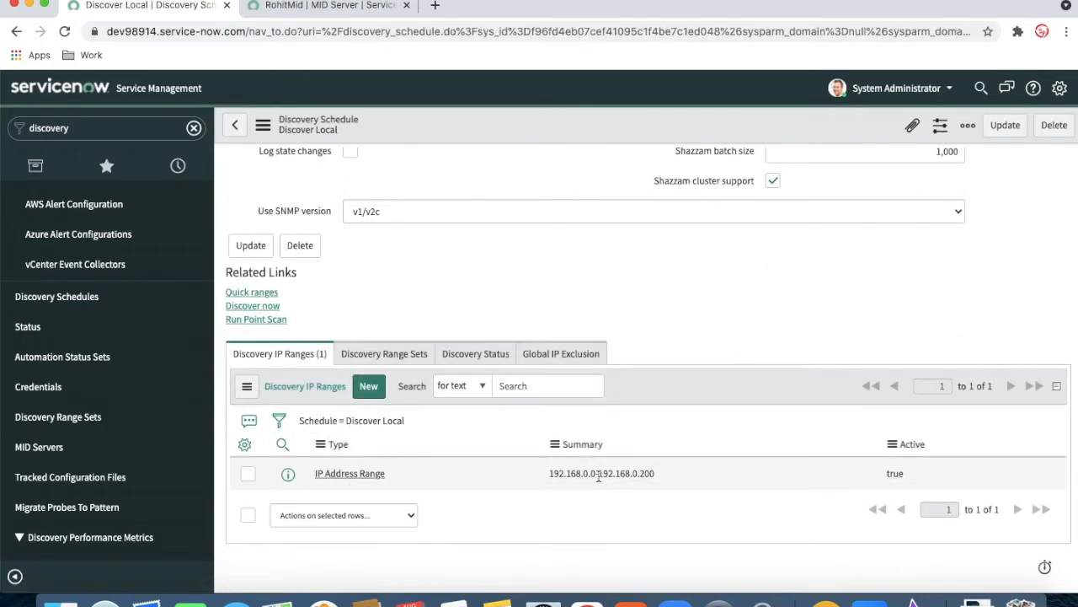
{"action": "mouse_move", "coordinate": [562, 467]}
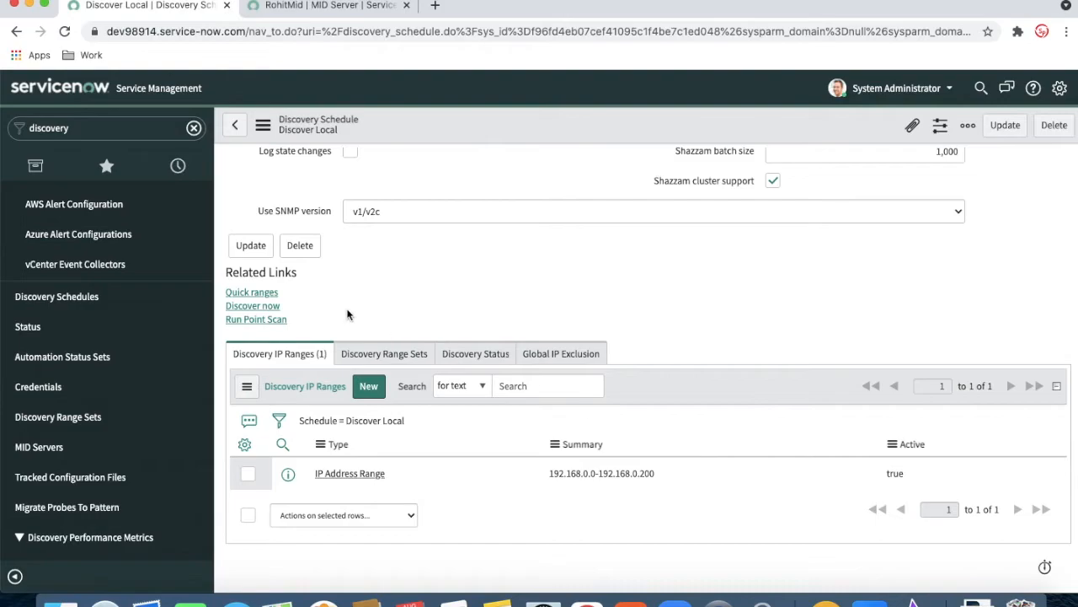
{"action": "mouse_move", "coordinate": [253, 305]}
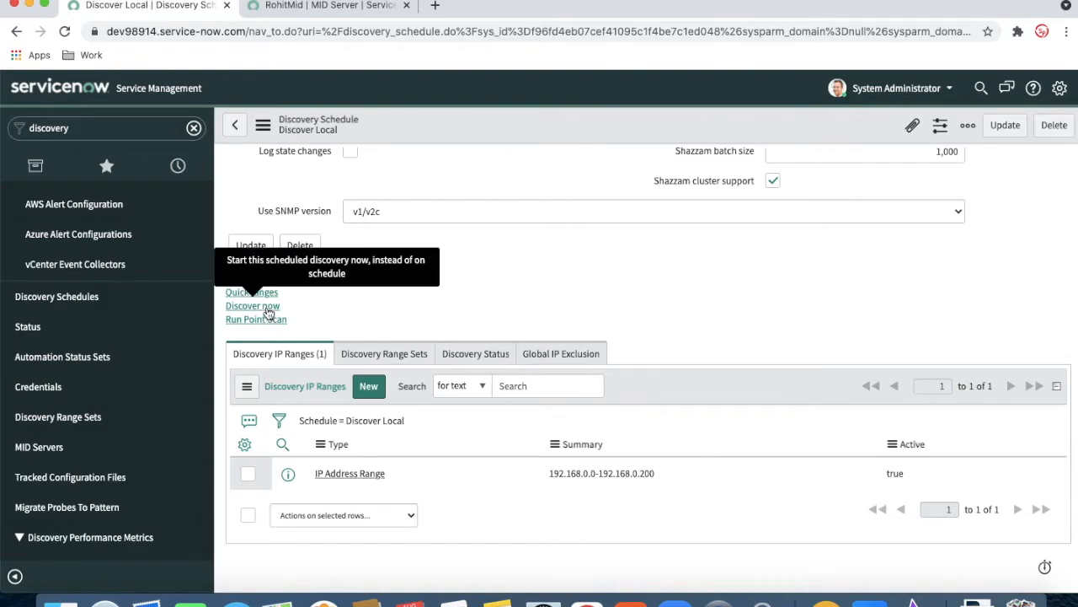
Run Discover now on the Discover Local schedule, starting discovery DIS0010003
{"action": "left_click", "coordinate": [252, 315]}
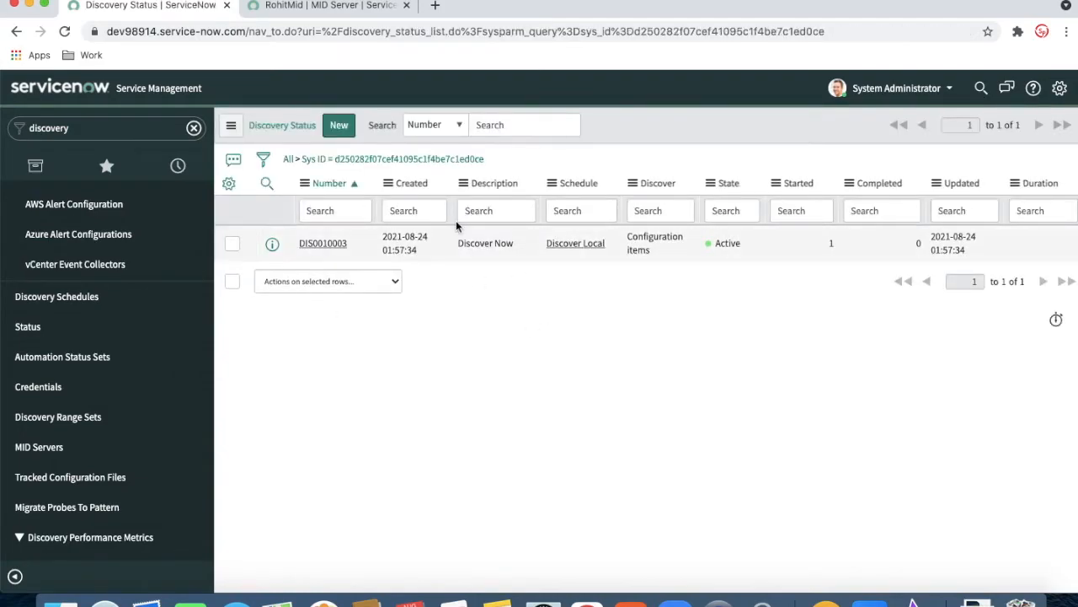
{"action": "mouse_move", "coordinate": [322, 245]}
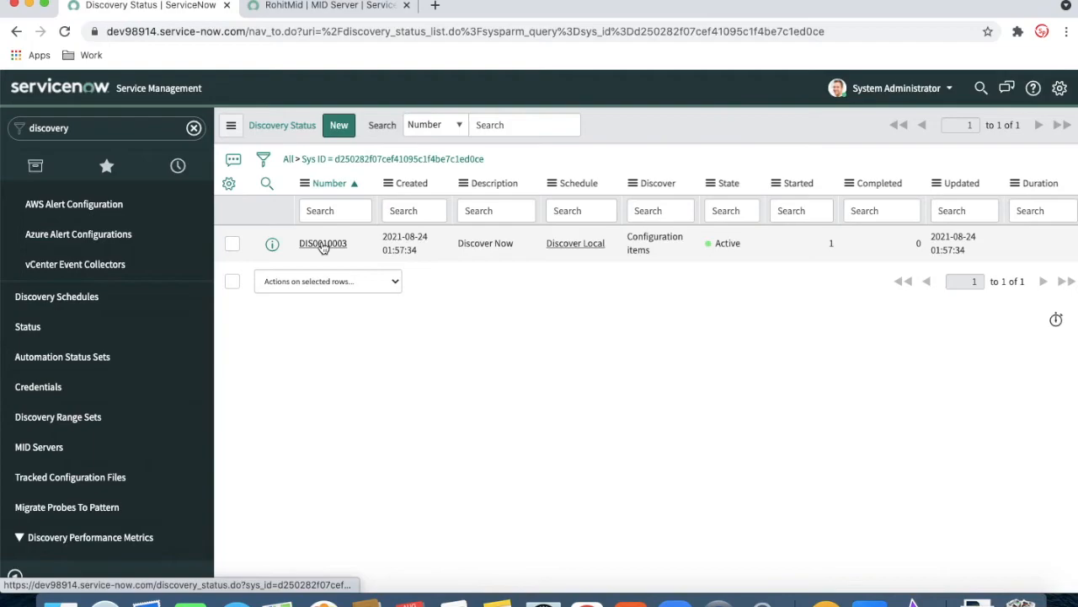
Open discovery DIS0010003 and list its three devices, including computer 192.168.0.117
{"action": "left_click", "coordinate": [322, 243]}
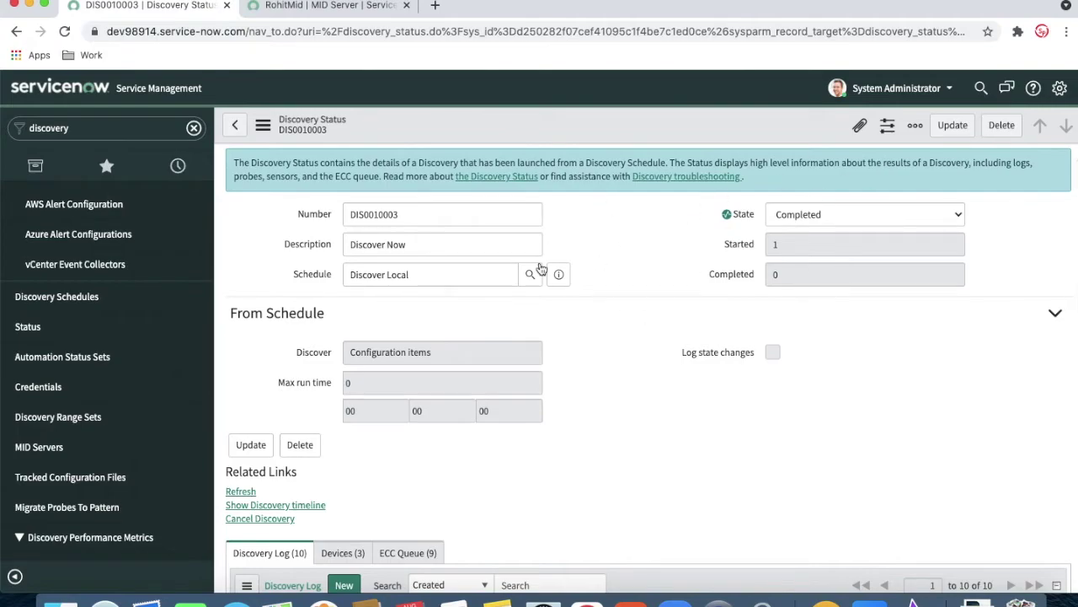
{"action": "scroll", "scroll_direction": "down", "scroll_amount": 3}
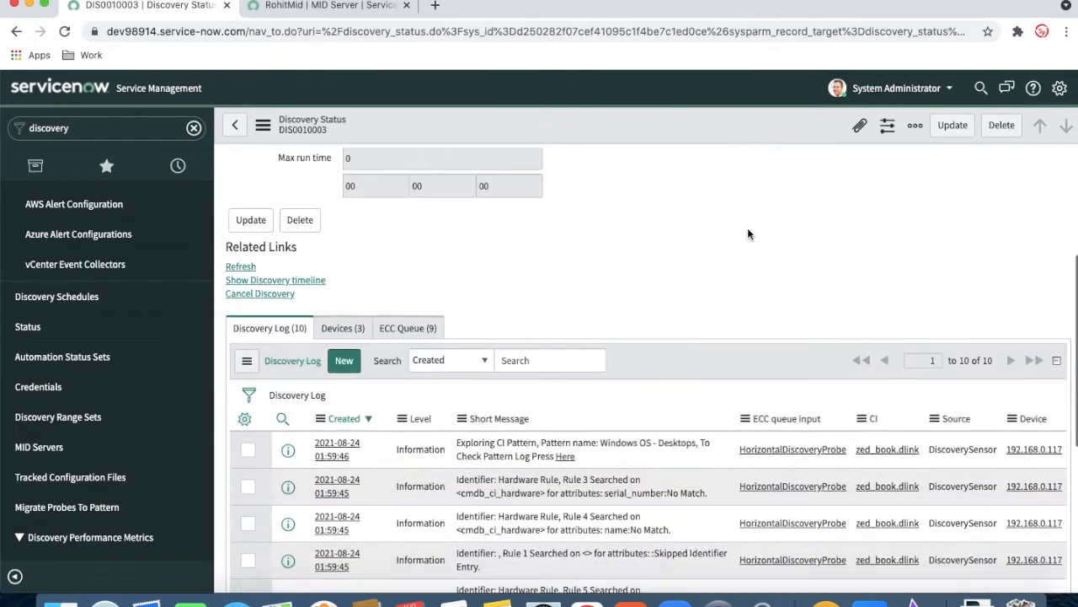
{"action": "left_click", "coordinate": [342, 327]}
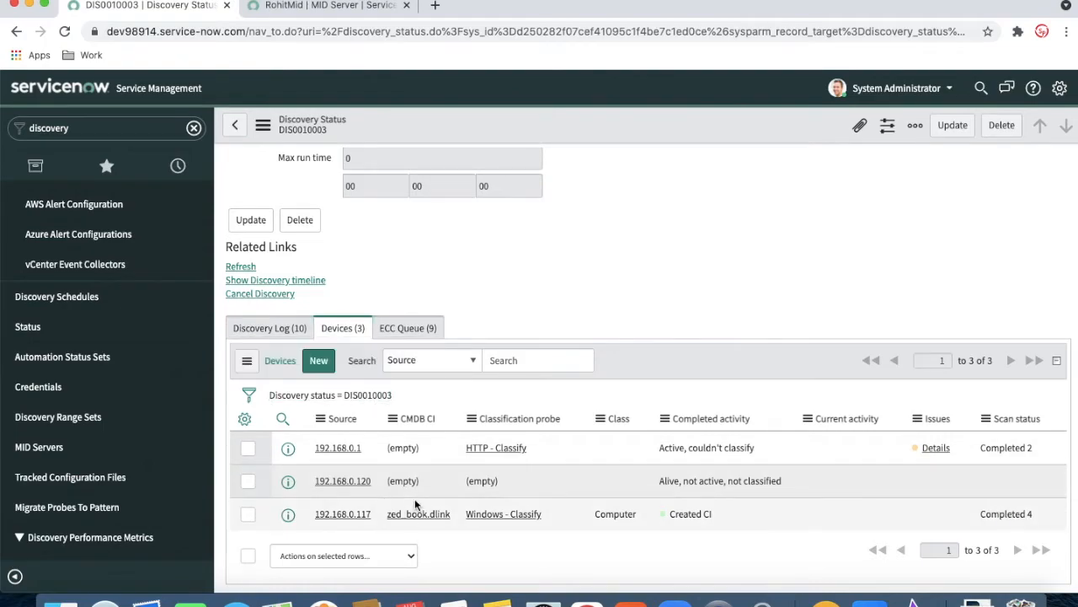
{"action": "mouse_move", "coordinate": [432, 519]}
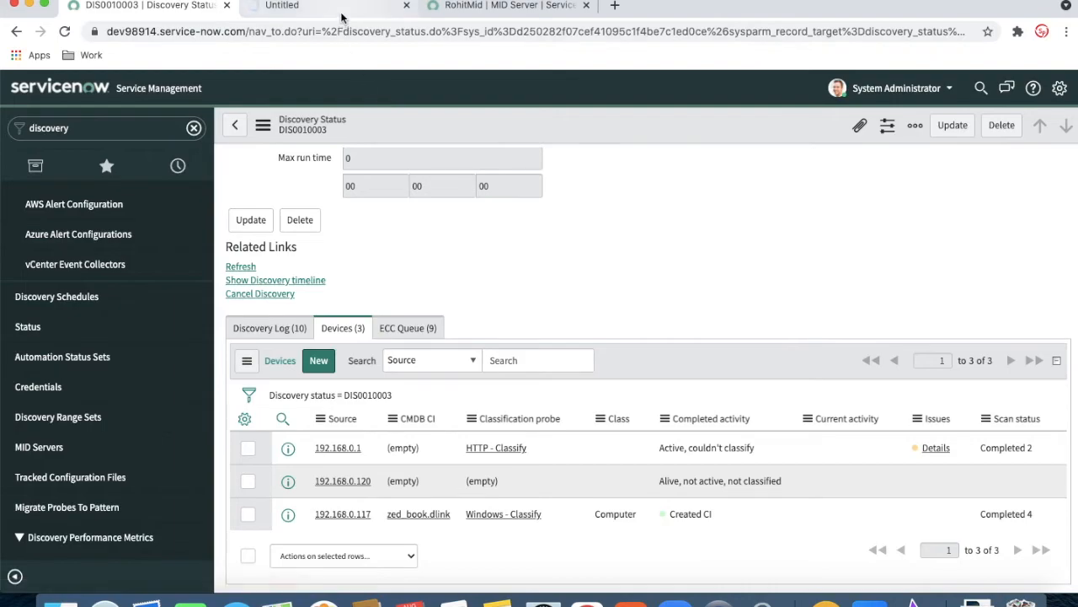
Open the zed_book.dlink computer CI record and scroll to its related lists
{"action": "left_click", "coordinate": [417, 514]}
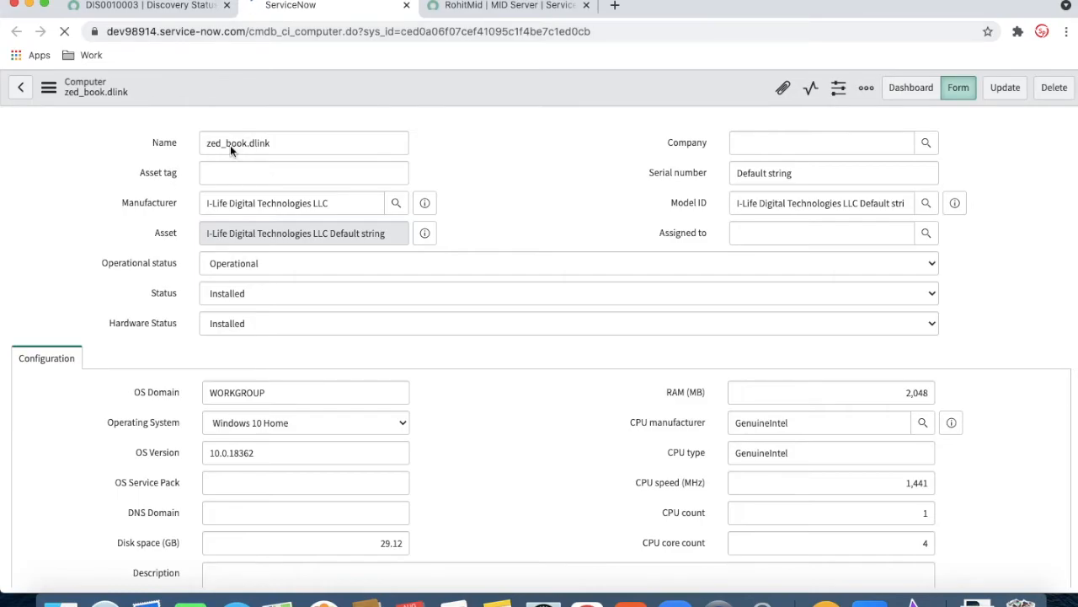
{"action": "mouse_move", "coordinate": [296, 285]}
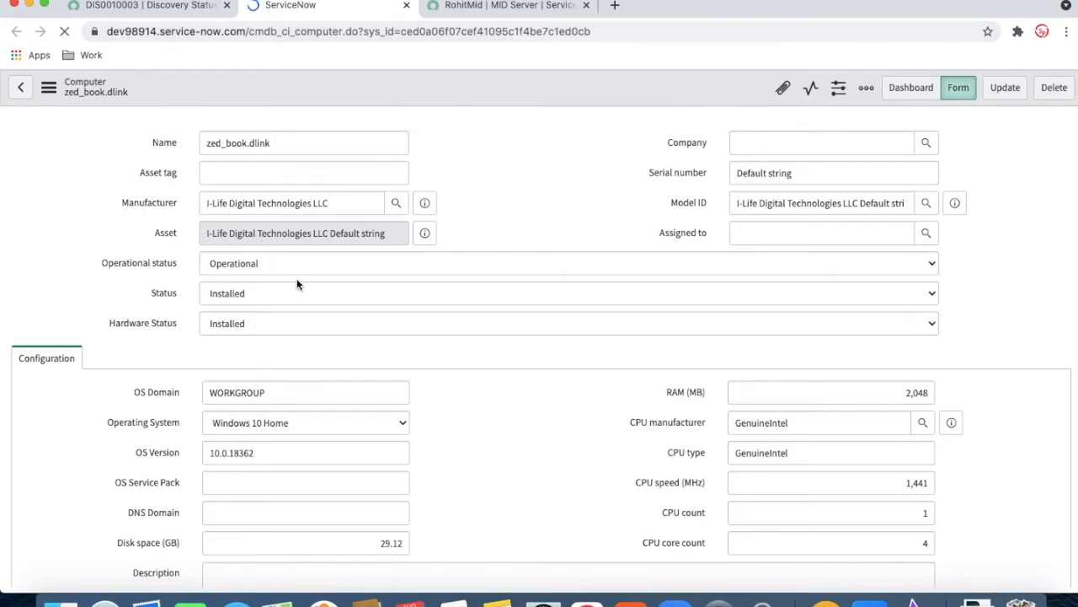
{"action": "scroll", "scroll_direction": "down", "scroll_amount": 3}
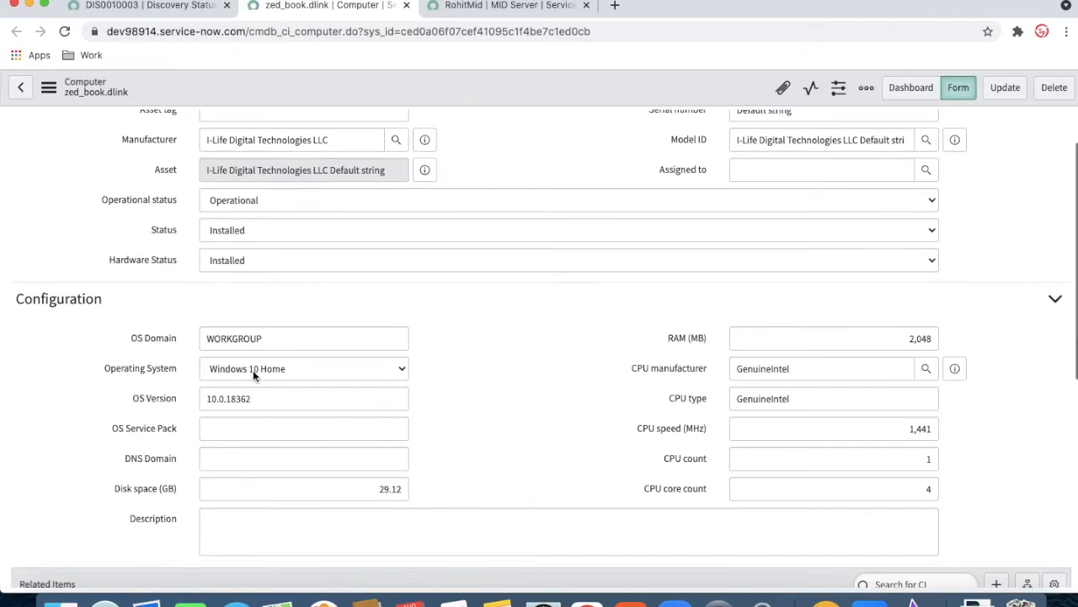
{"action": "scroll", "scroll_direction": "down", "scroll_amount": 3}
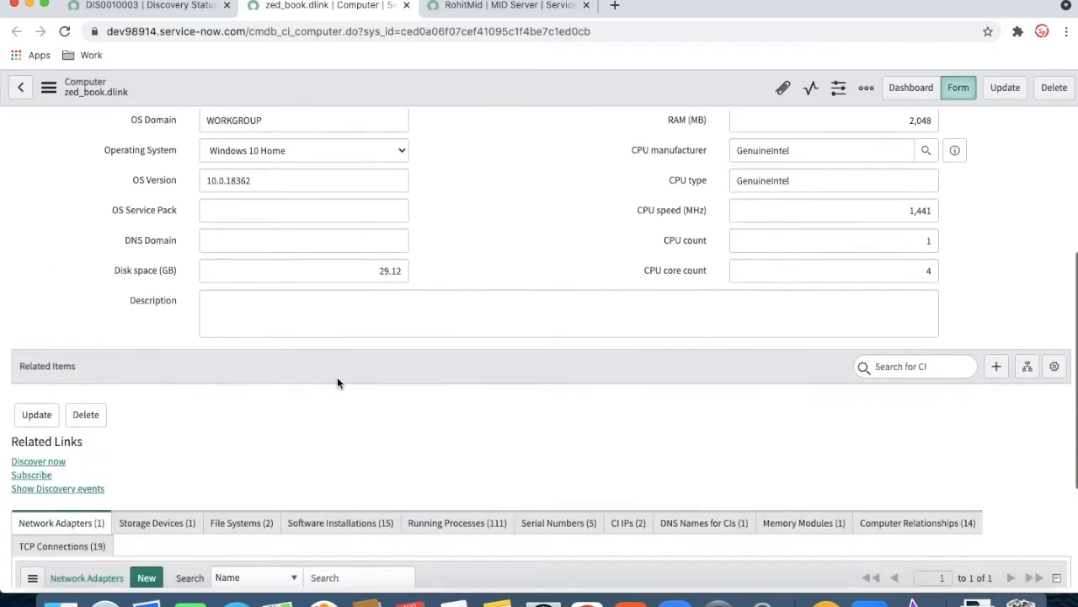
{"action": "scroll", "scroll_direction": "down", "scroll_amount": 3}
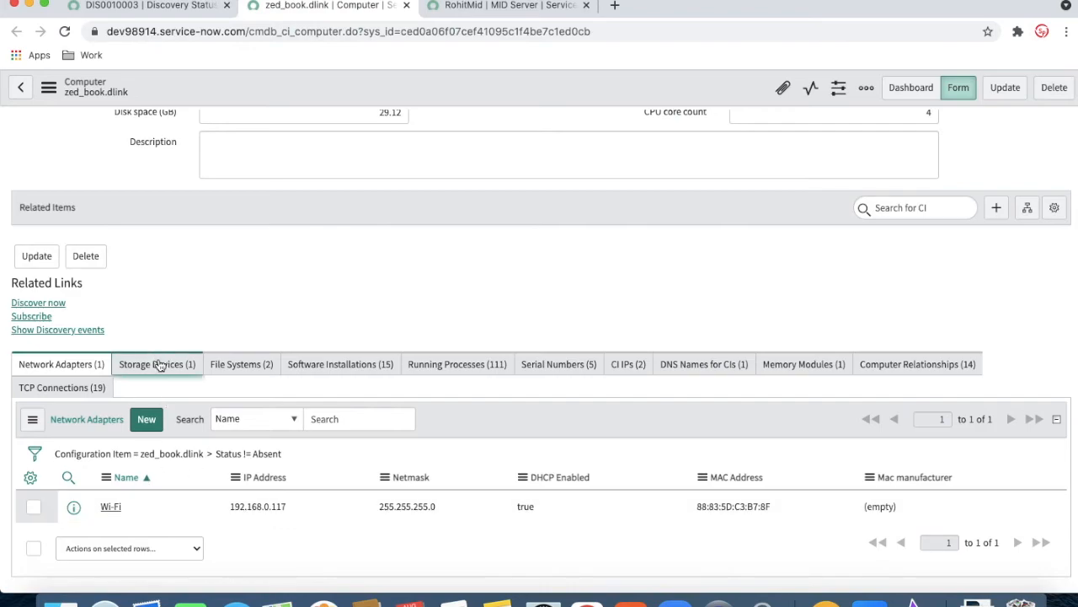
View the computer's storage devices, file systems and 15 software installations
{"action": "left_click", "coordinate": [157, 362]}
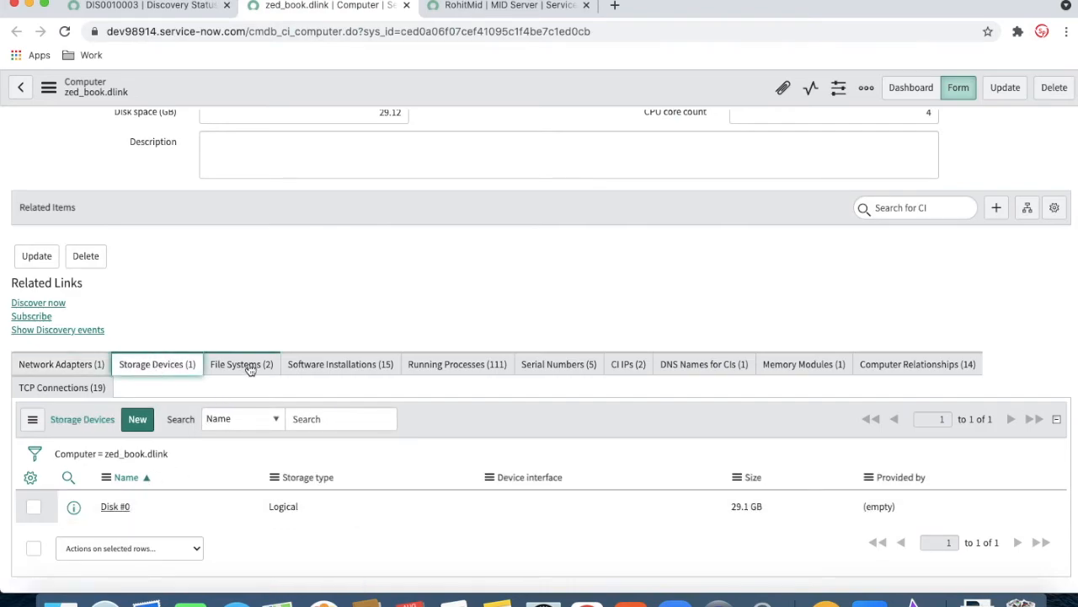
{"action": "left_click", "coordinate": [242, 364]}
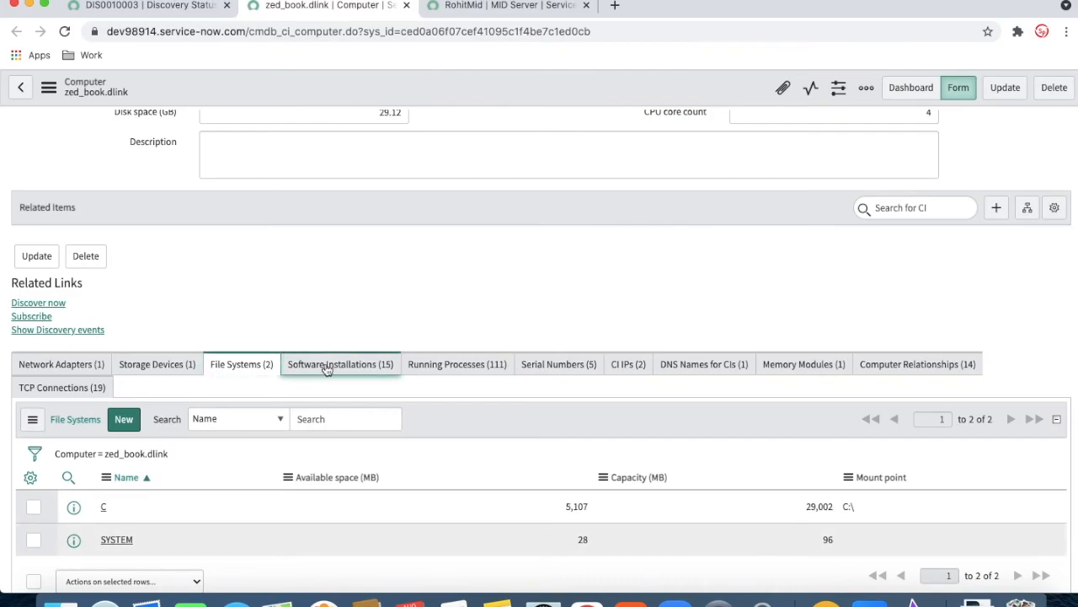
{"action": "left_click", "coordinate": [341, 364]}
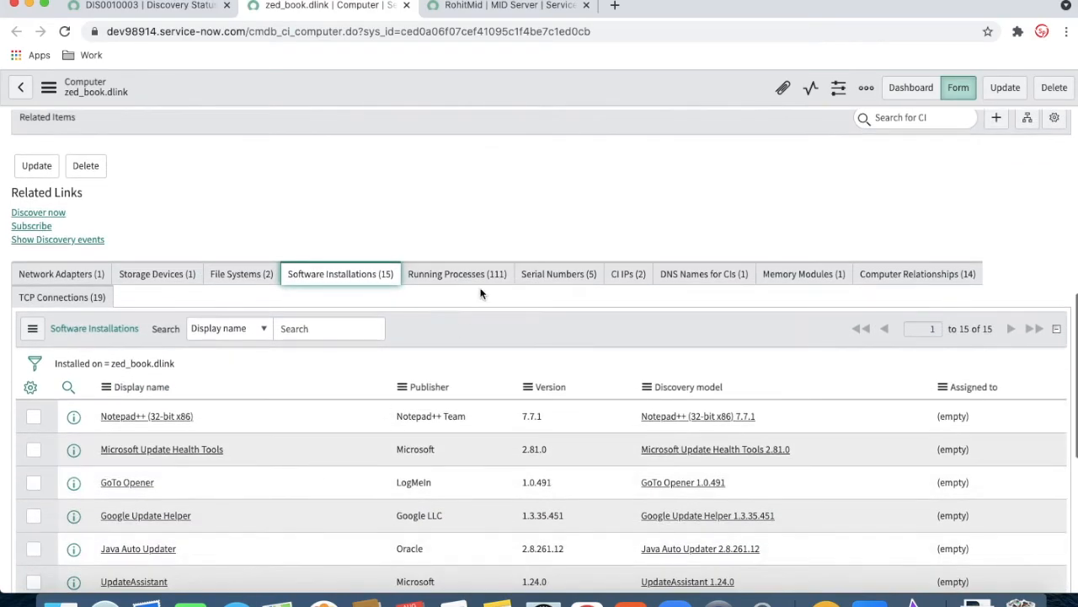
{"action": "left_click", "coordinate": [457, 274]}
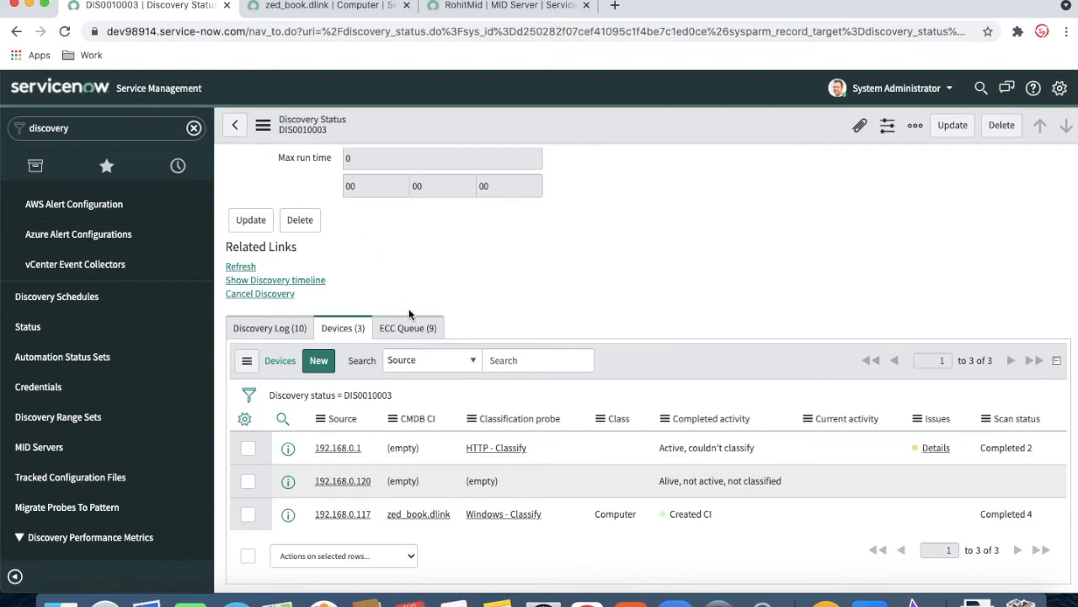
{"action": "mouse_move", "coordinate": [271, 328]}
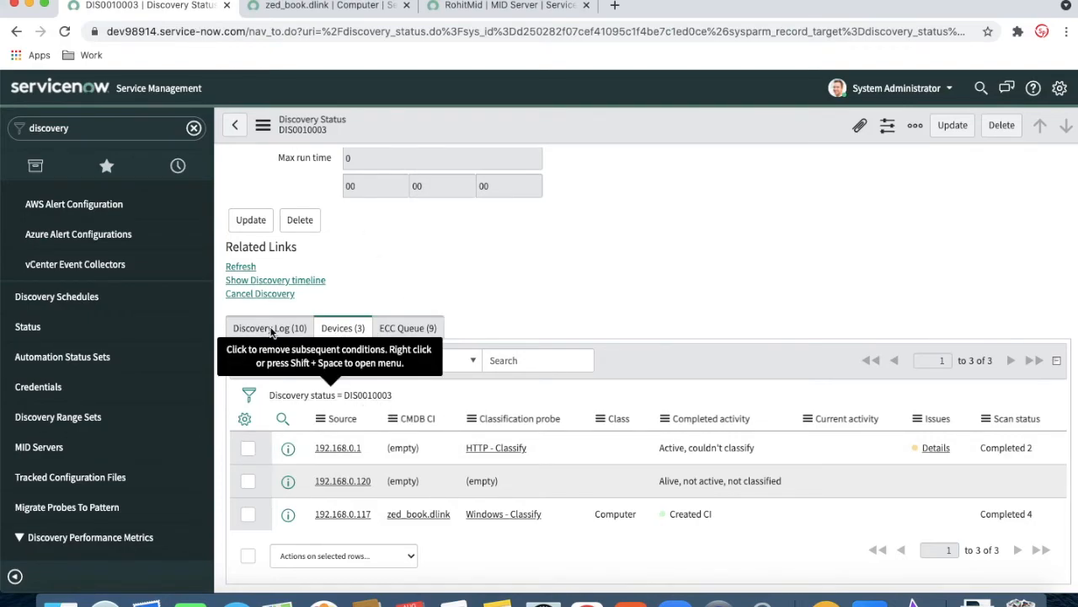
Show DIS0010003's Discovery Log and open the detailed pattern log for 192.168.0.117
{"action": "left_click", "coordinate": [269, 327]}
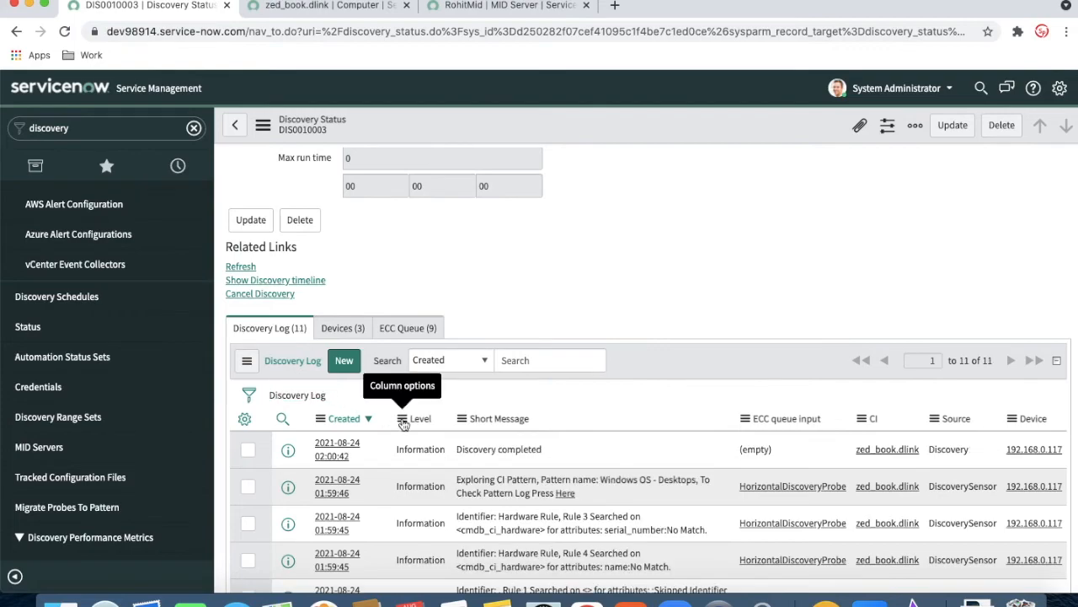
{"action": "mouse_move", "coordinate": [562, 495]}
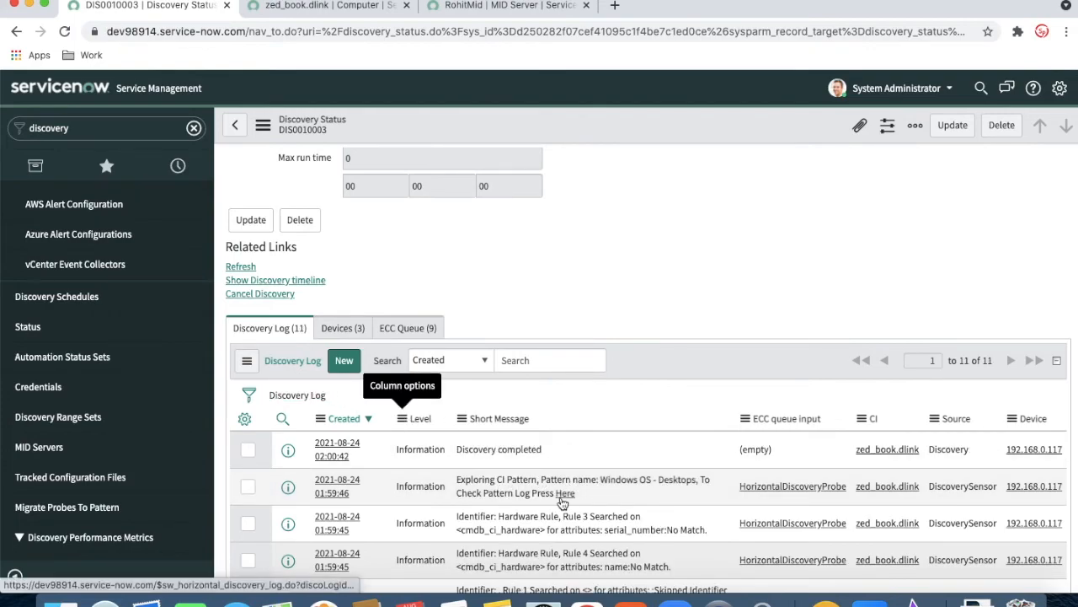
{"action": "left_click", "coordinate": [565, 499]}
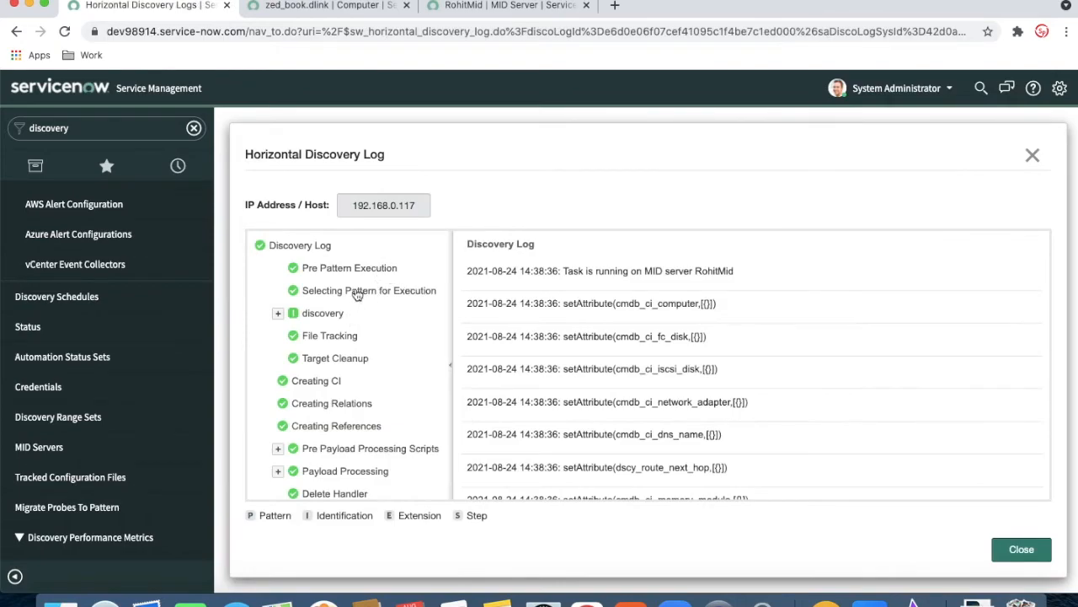
{"action": "mouse_move", "coordinate": [400, 206]}
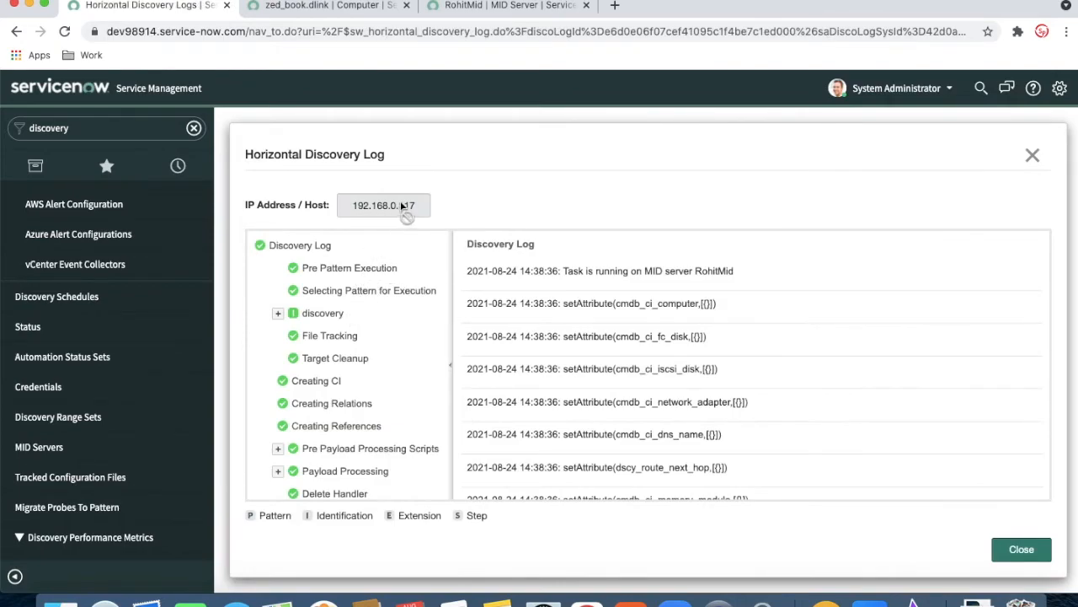
Scroll through the DNS step's pattern steps in the Horizontal Discovery Log
{"action": "scroll", "scroll_direction": "down", "scroll_amount": 3}
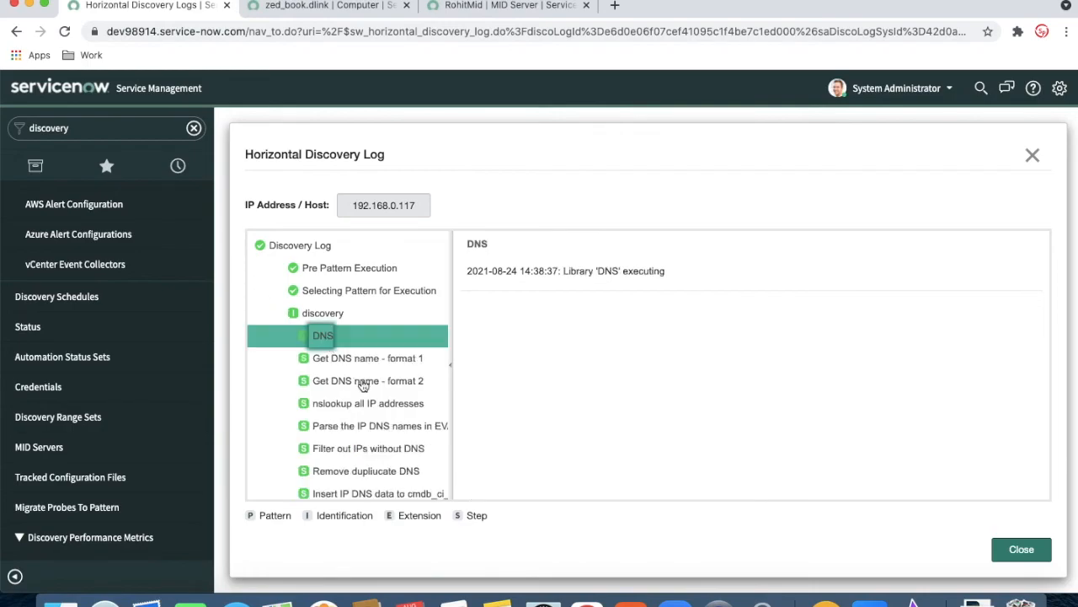
{"action": "scroll", "scroll_direction": "down", "scroll_amount": 3}
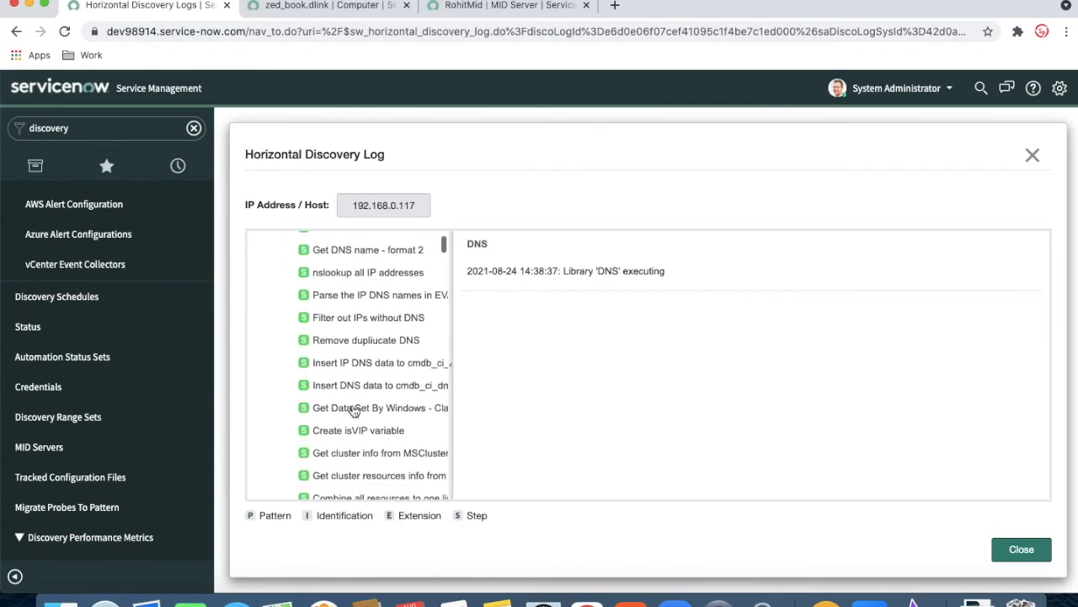
{"action": "scroll", "scroll_direction": "down", "scroll_amount": 3}
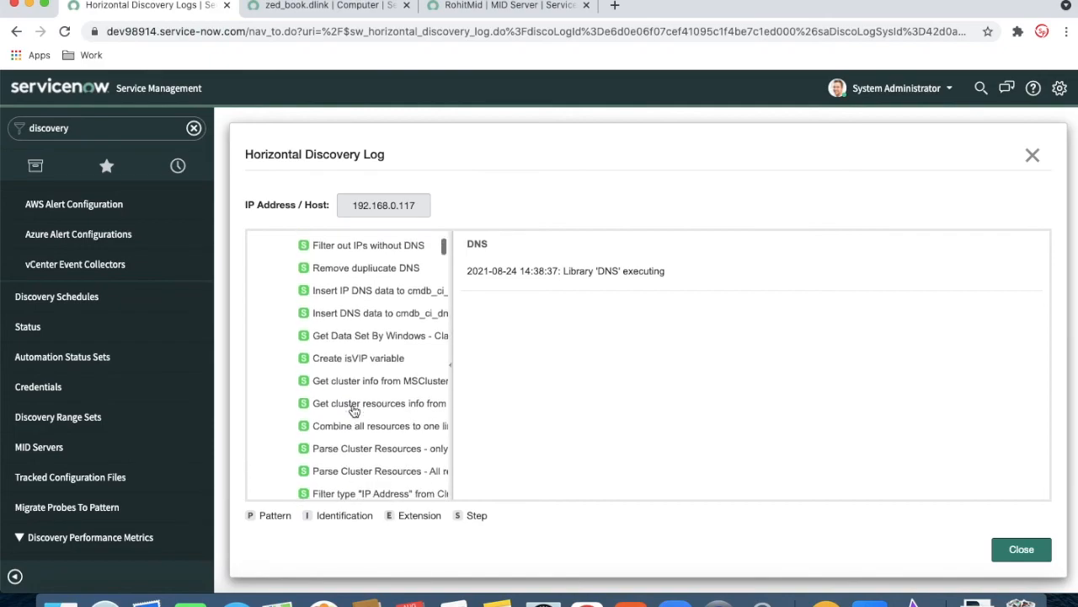